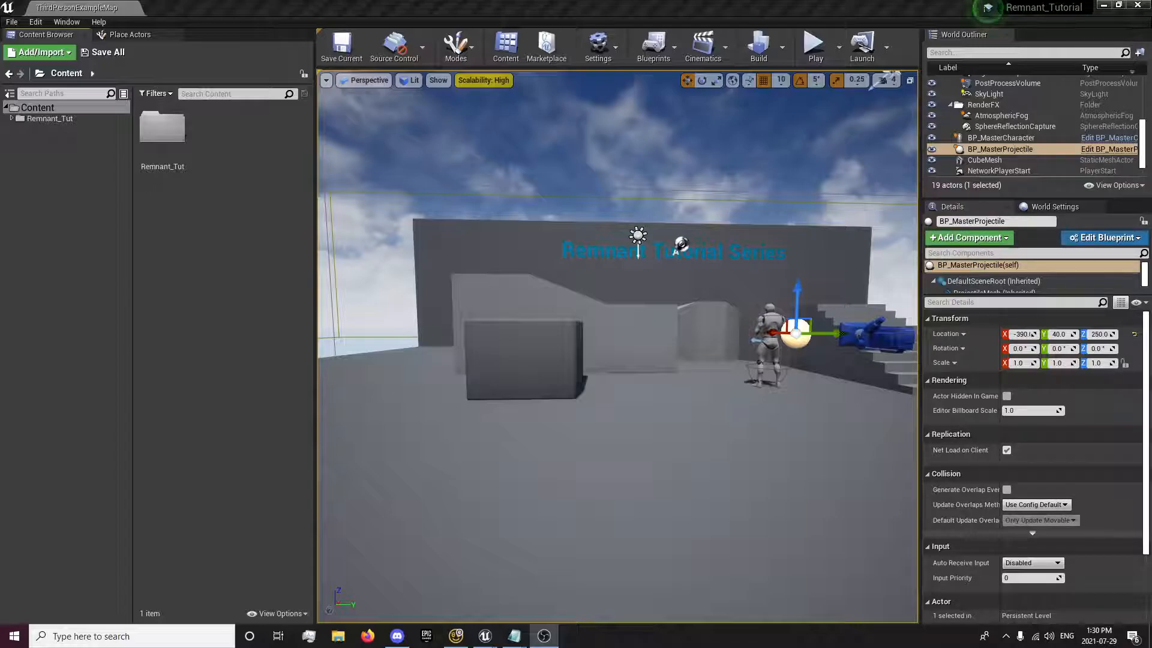
mouse_move(245, 365)
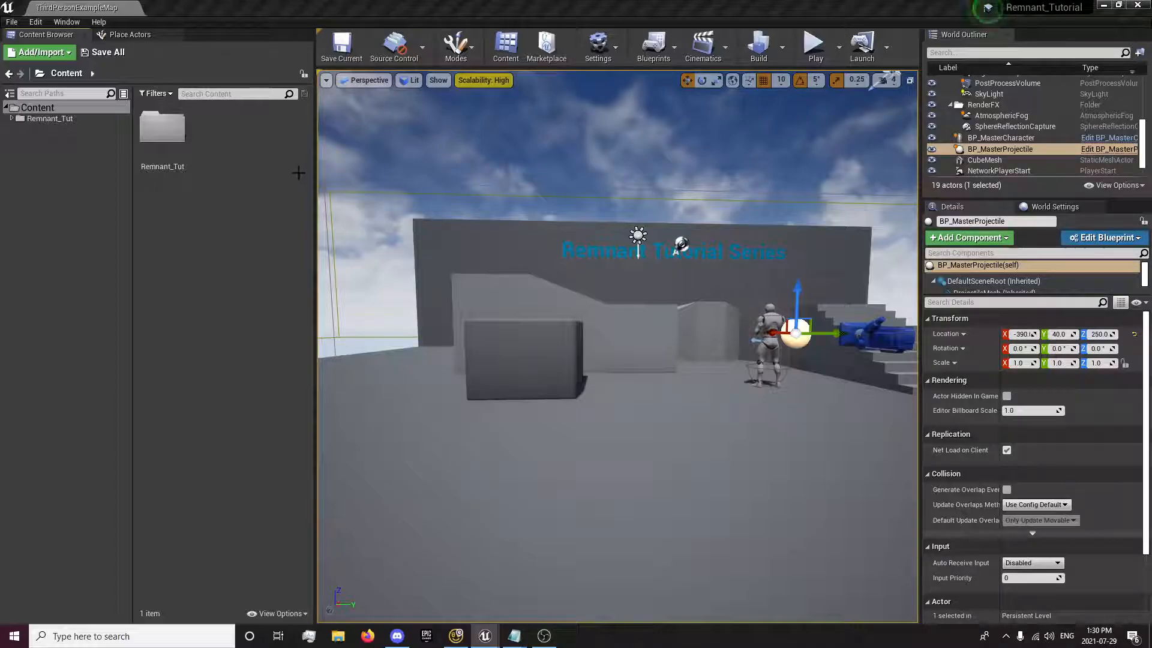
Step: Browse Remnant_Tut > Meshes > Skeletal > Weapons and select the Assault_Rifle_B mesh
double_click(162, 126)
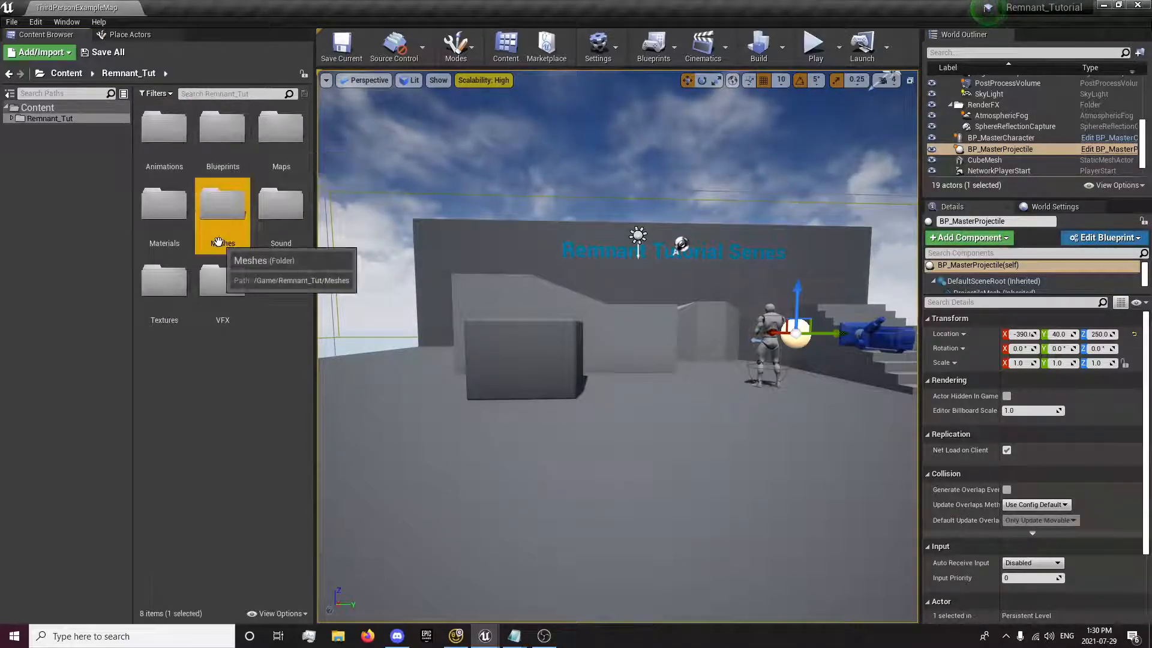
double_click(222, 213)
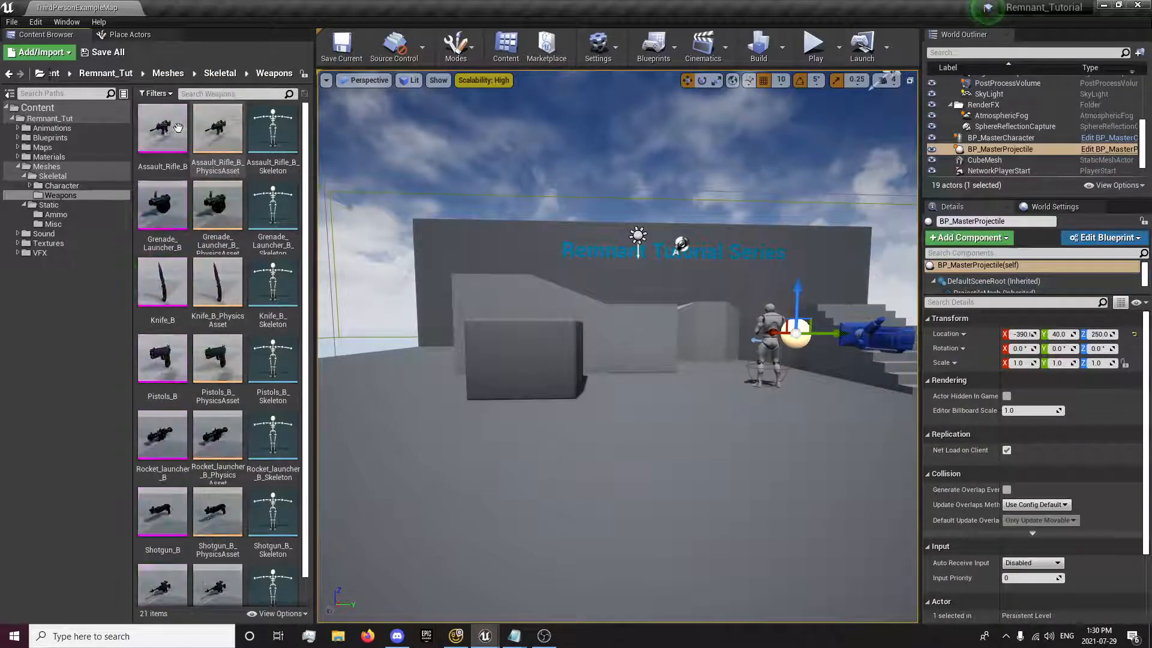
mouse_move(265, 131)
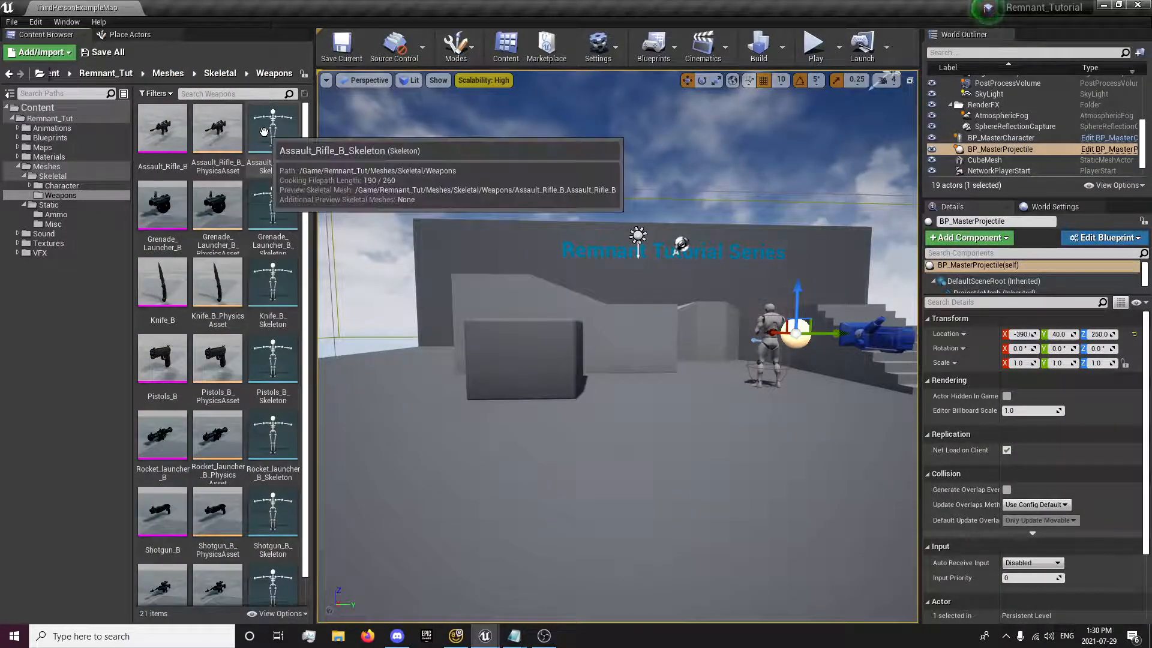
left_click(162, 126)
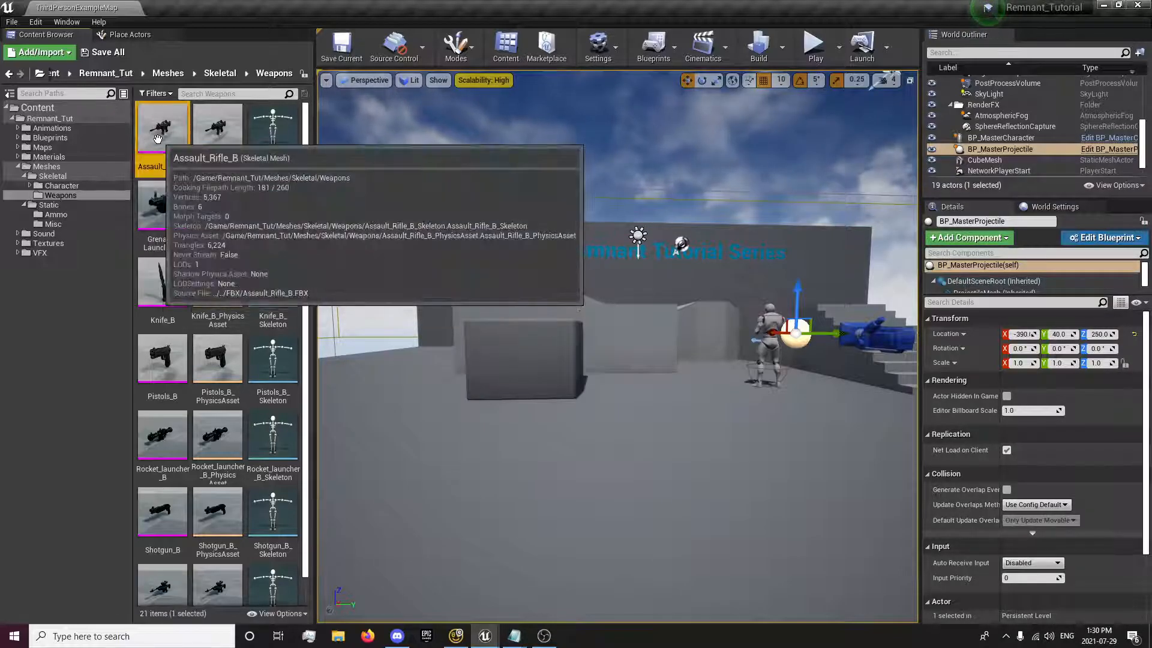
Step: In the Assault_Rifle_B mesh editor, rename the MuzzleFlash socket to Muzzle
double_click(162, 126)
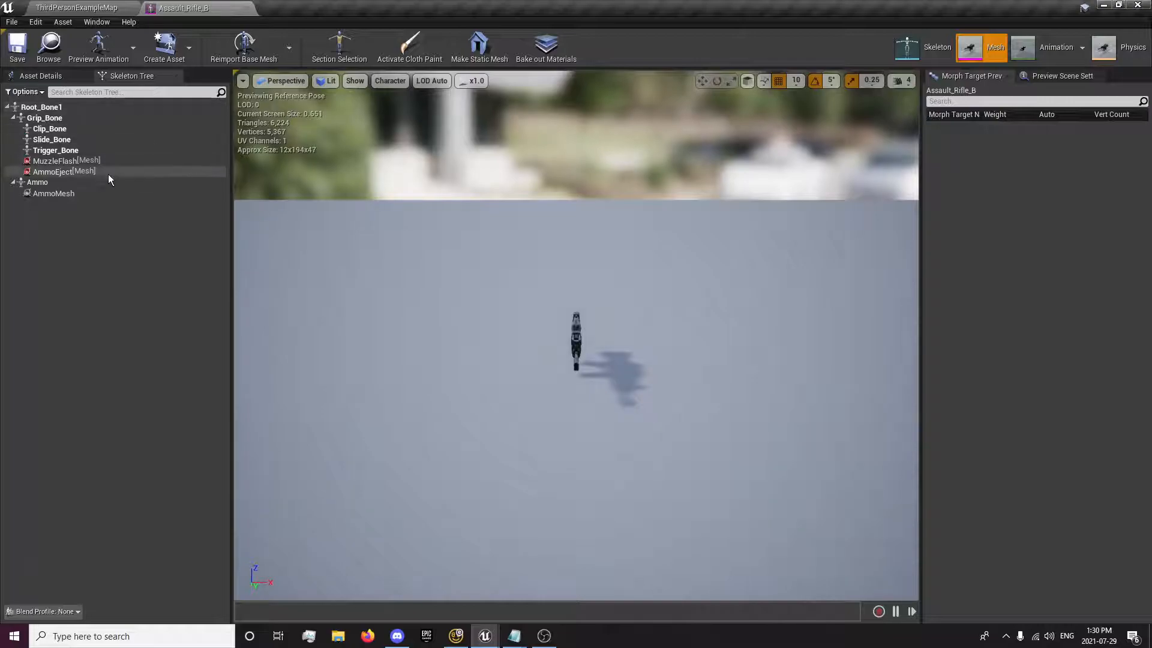
mouse_move(90, 165)
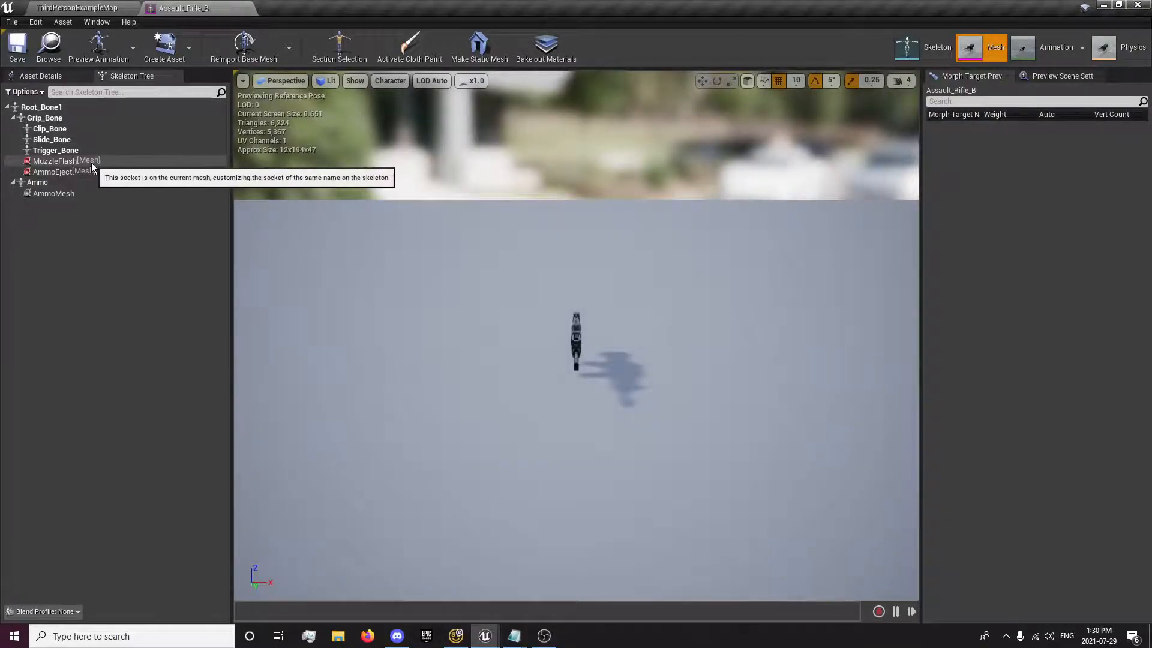
left_click(54, 161)
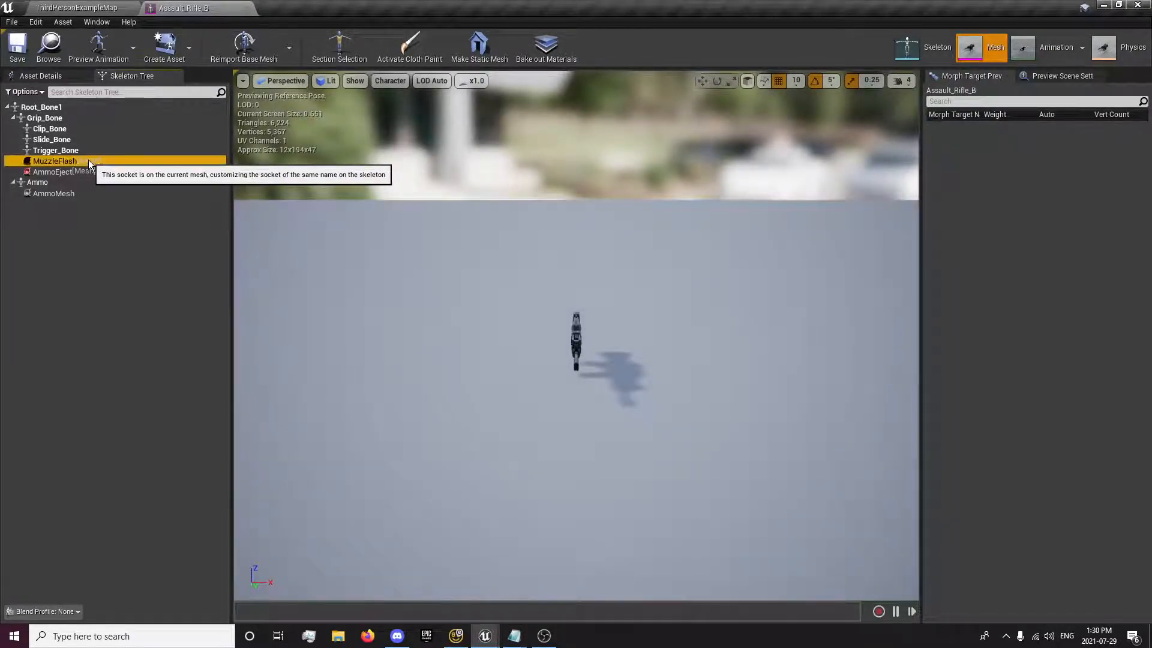
left_click(55, 161)
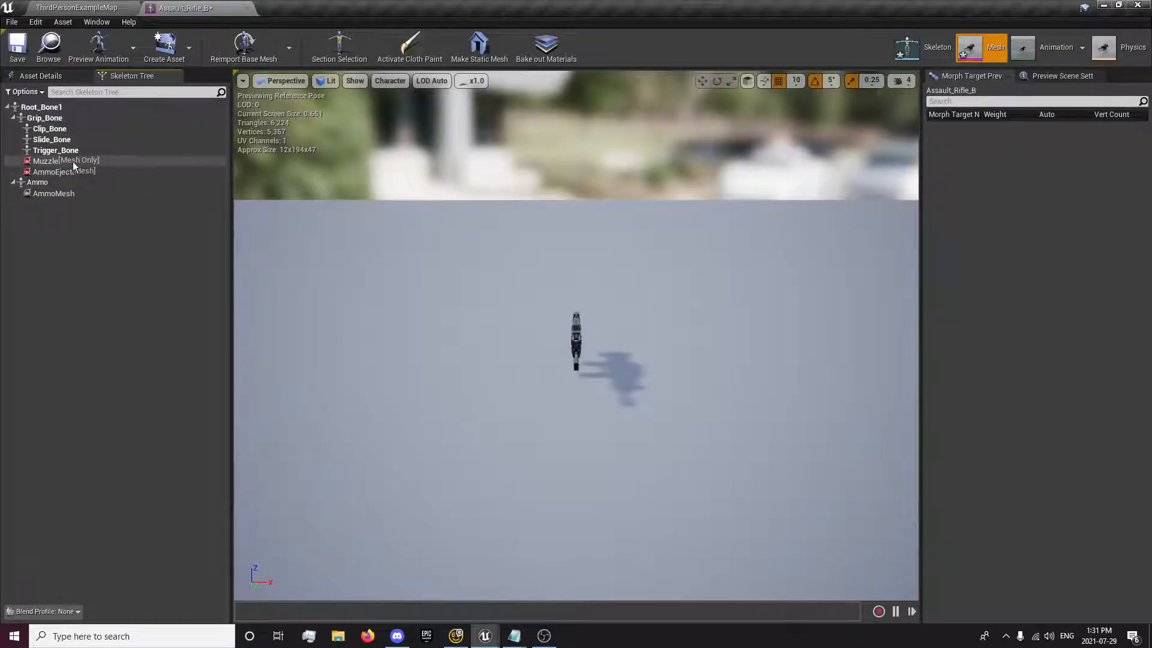
Step: Inspect the Muzzle and AmmoEject socket positions on the rifle skeleton
left_click(45, 161)
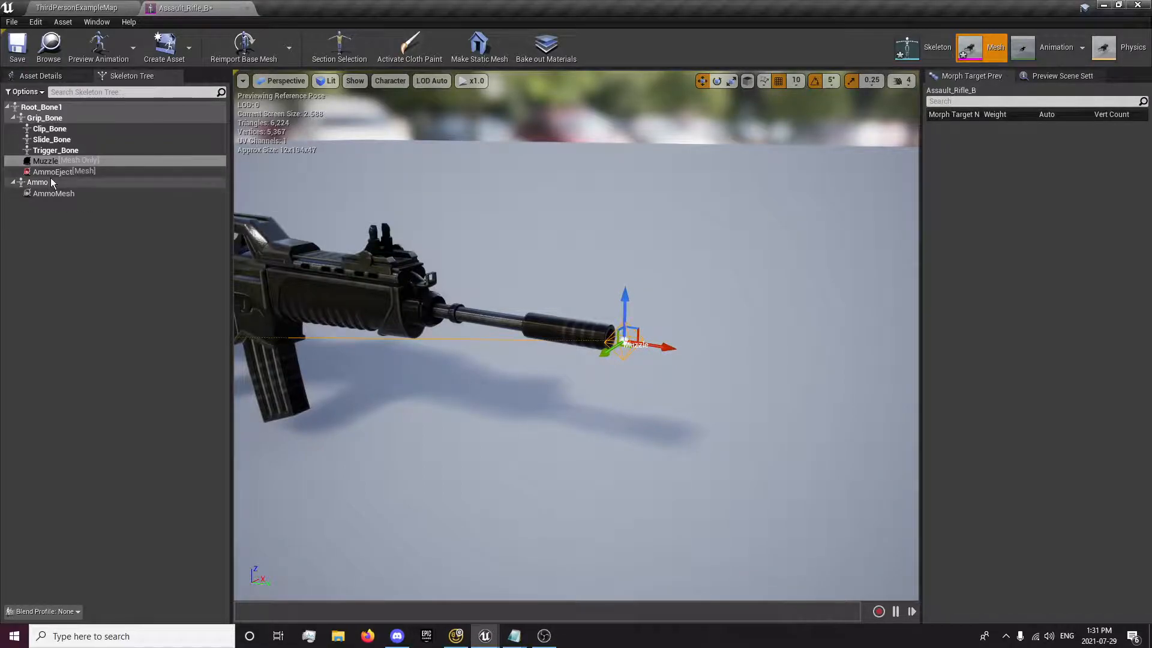
left_click(48, 170)
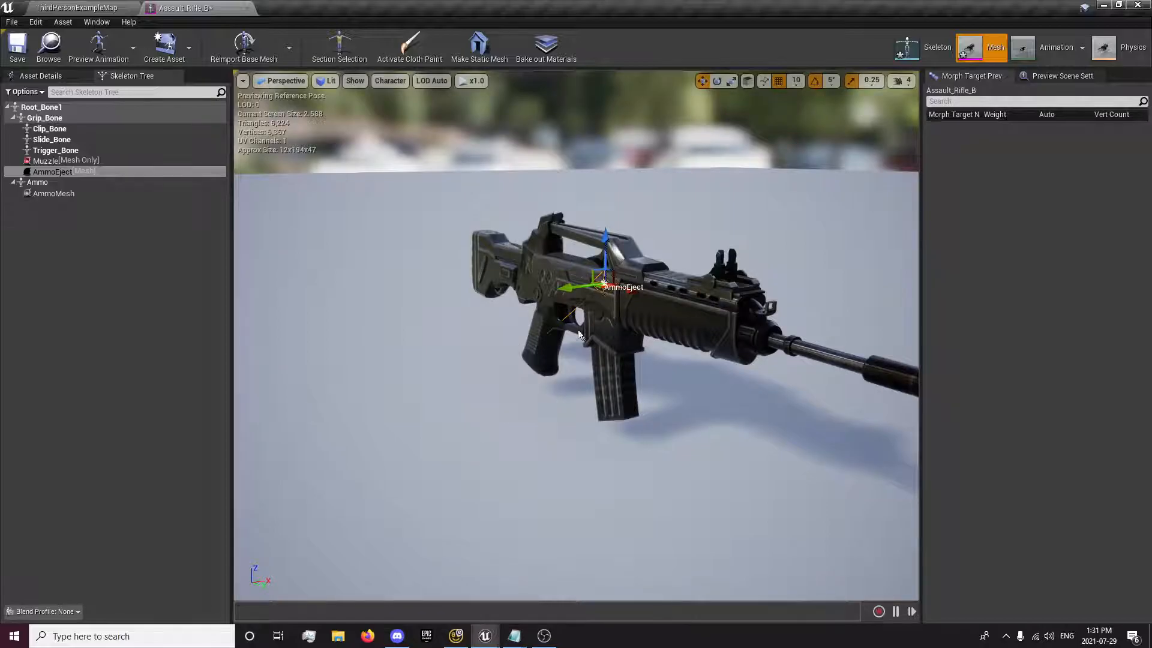
mouse_move(381, 316)
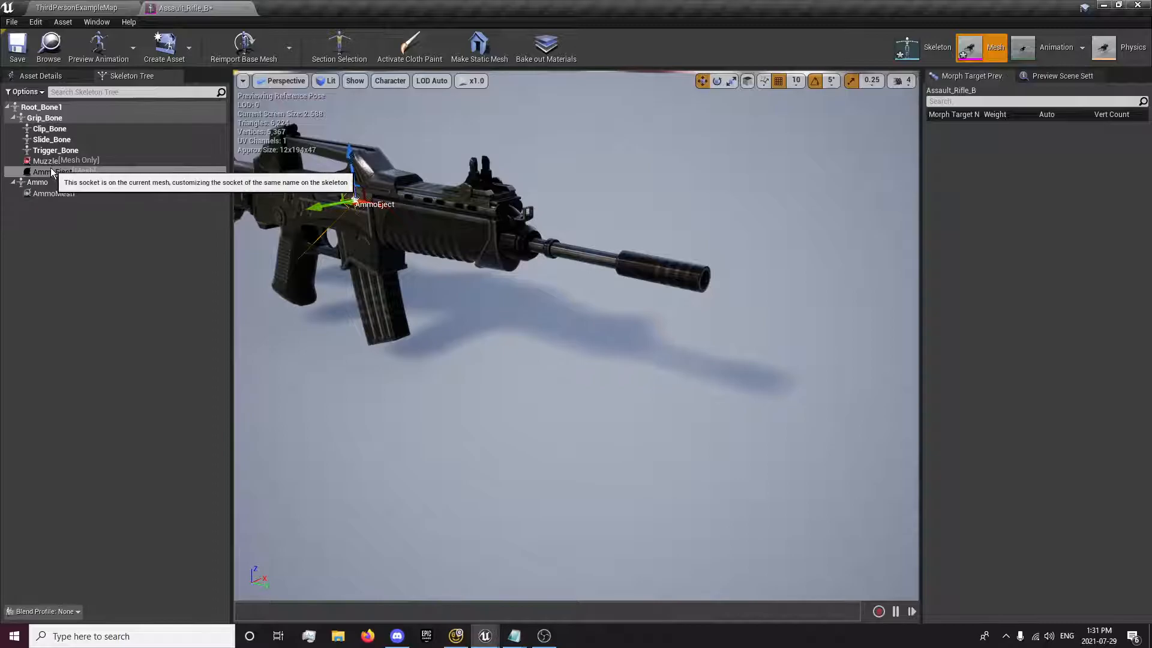
left_click(37, 161)
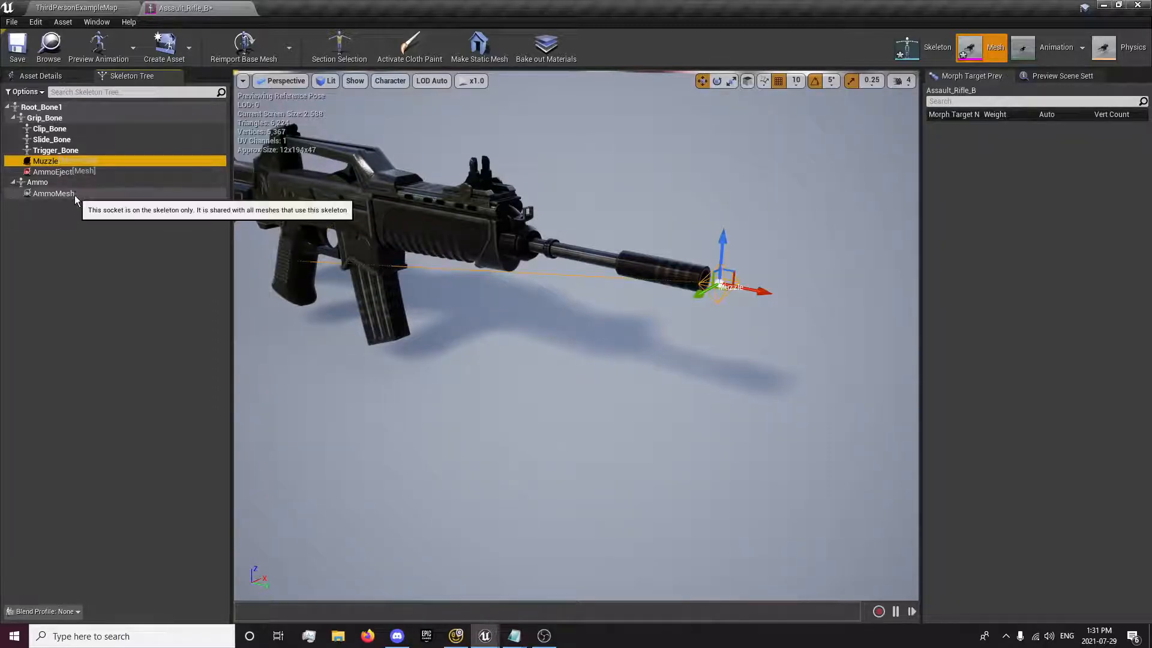
mouse_move(77, 200)
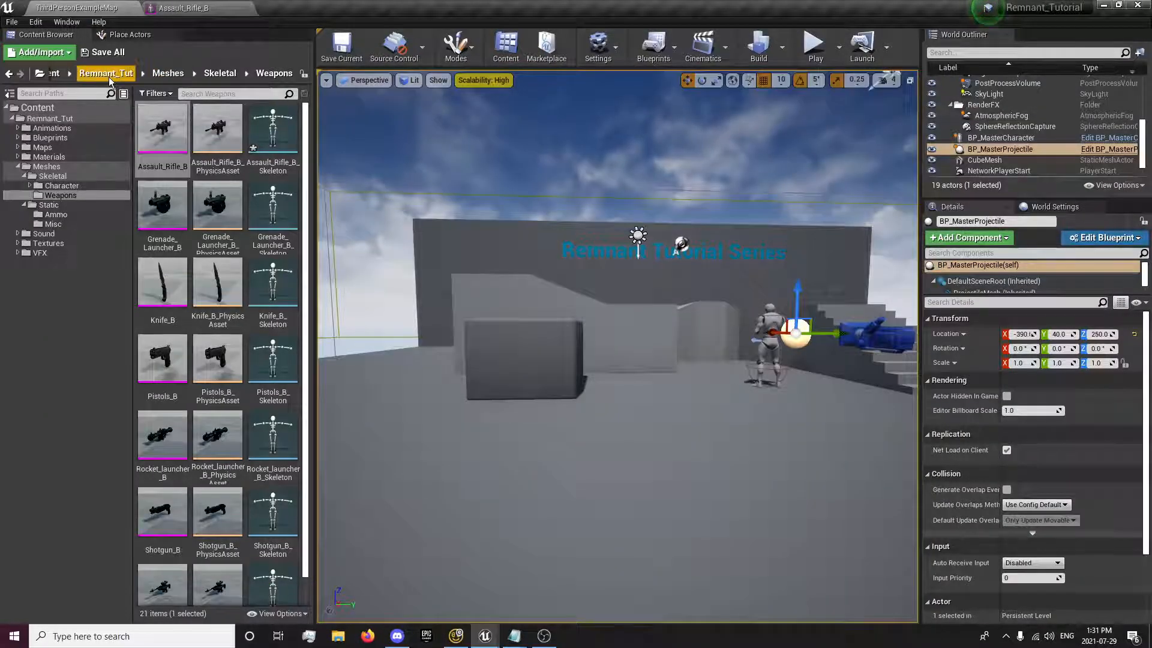
Step: In Project Settings > Input, remove the Jump action mapping
left_click(106, 73)
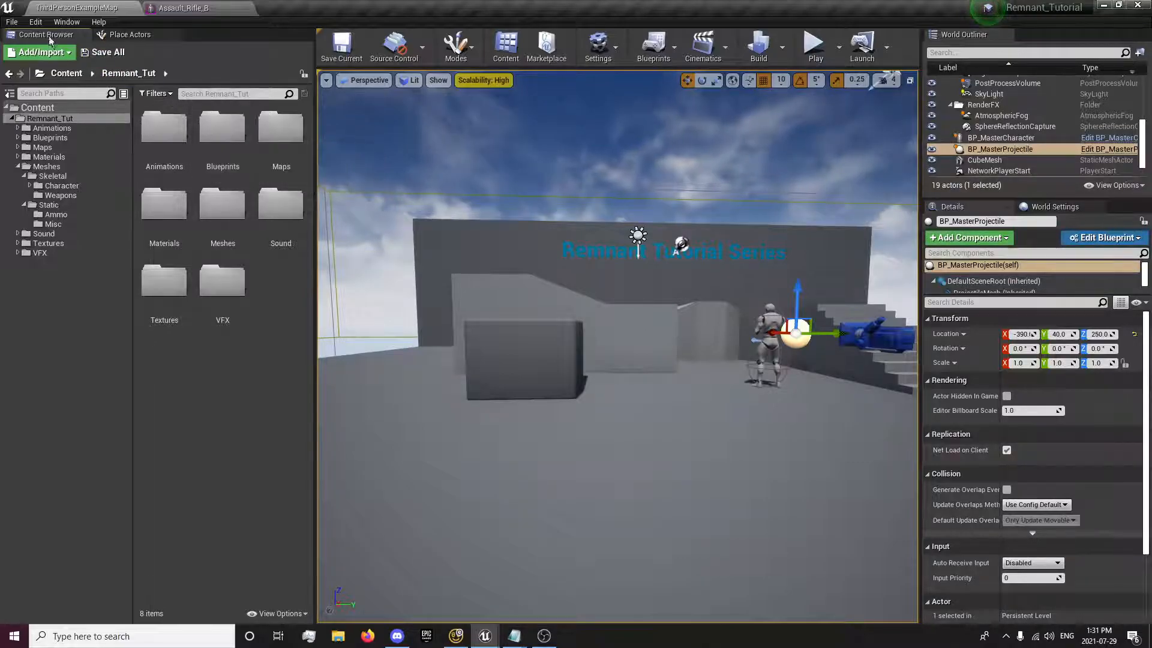
mouse_move(81, 196)
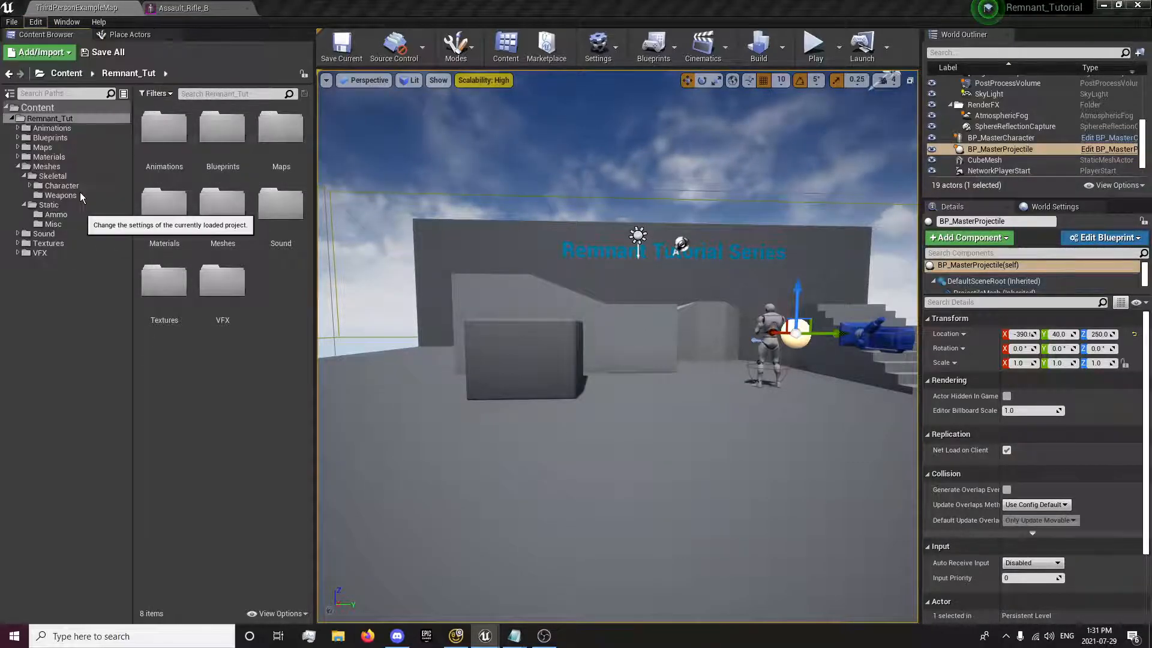
left_click(598, 43)
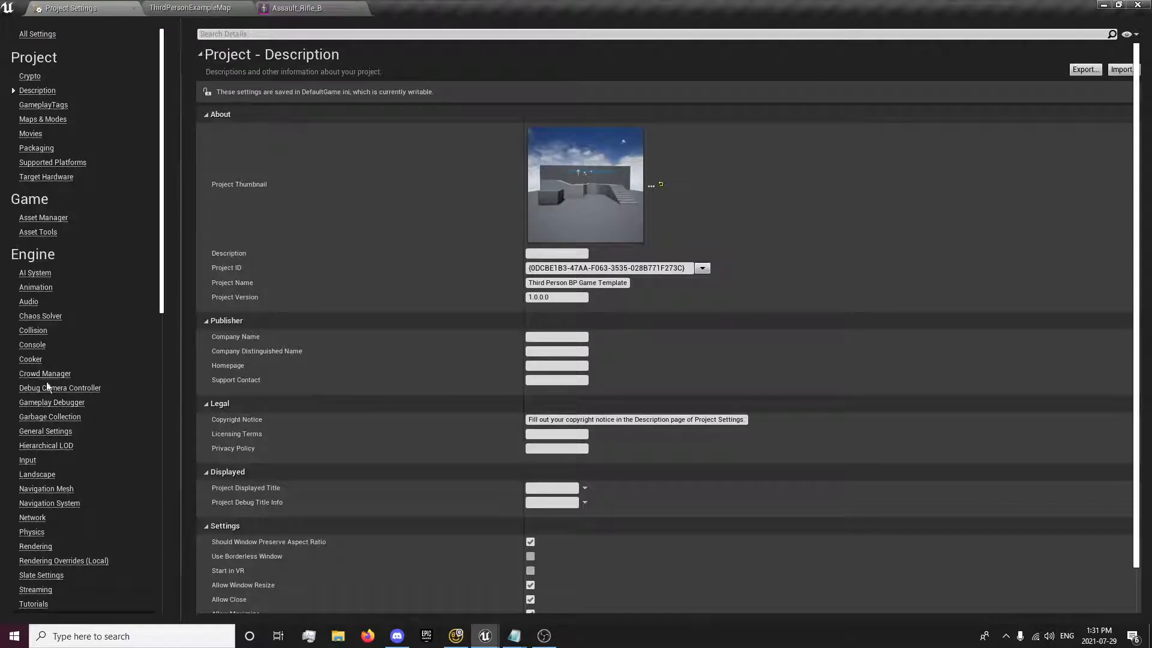
left_click(26, 460)
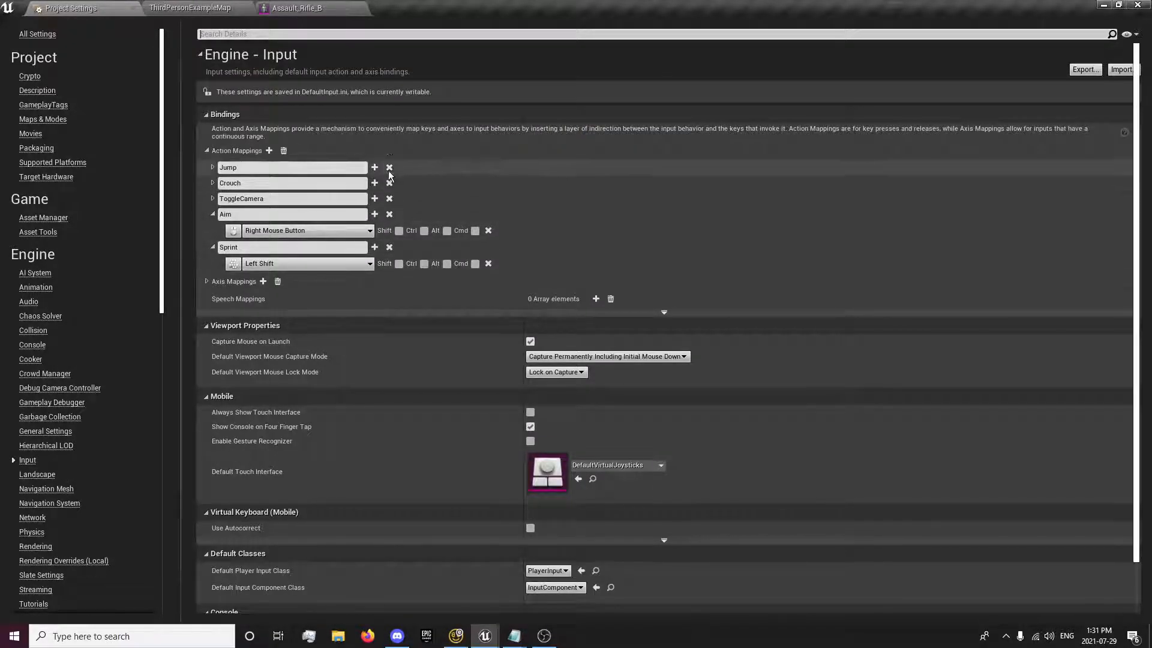
left_click(388, 167)
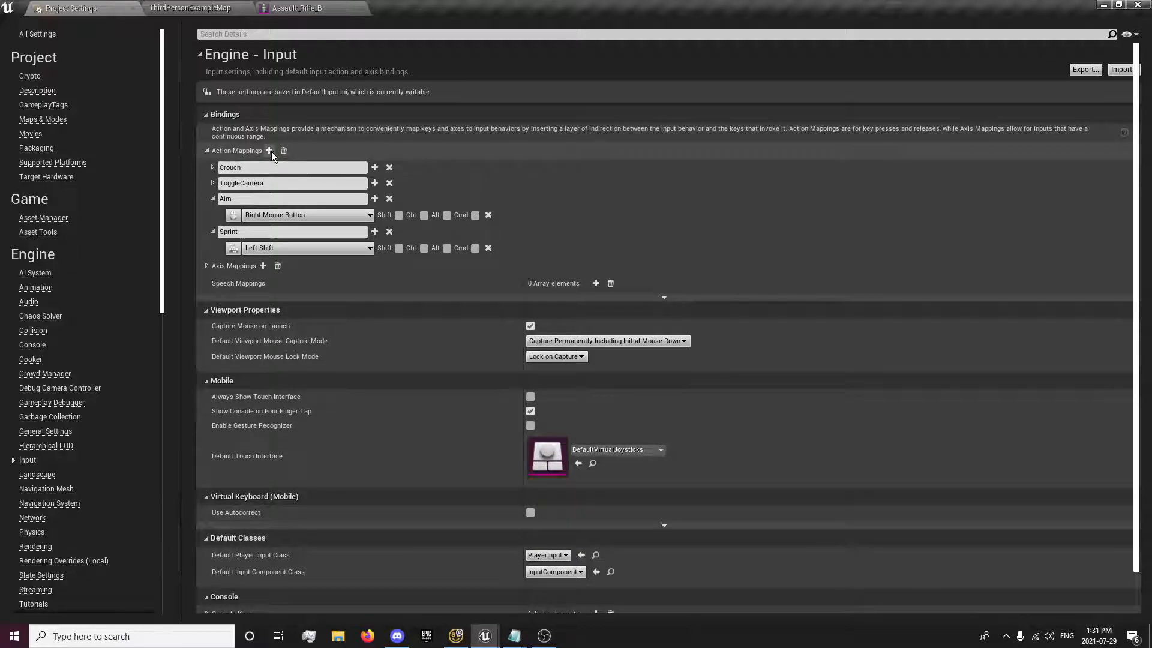
Step: Add a Fire action mapping bound to the Left Mouse Button
left_click(268, 151)
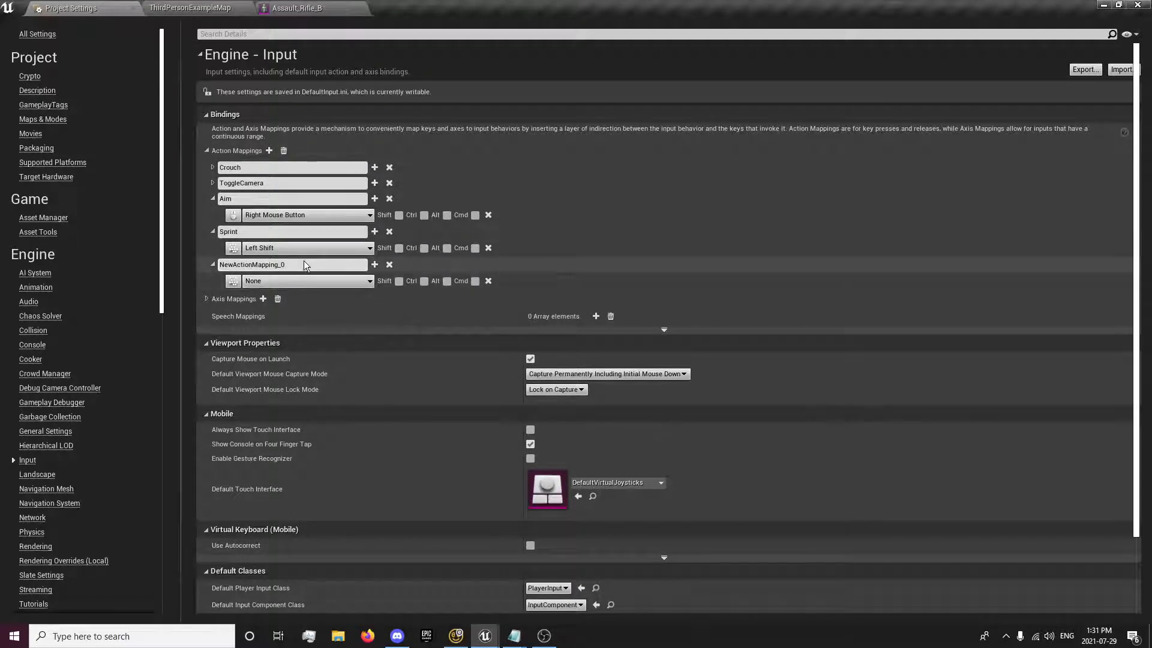
double_click(268, 264)
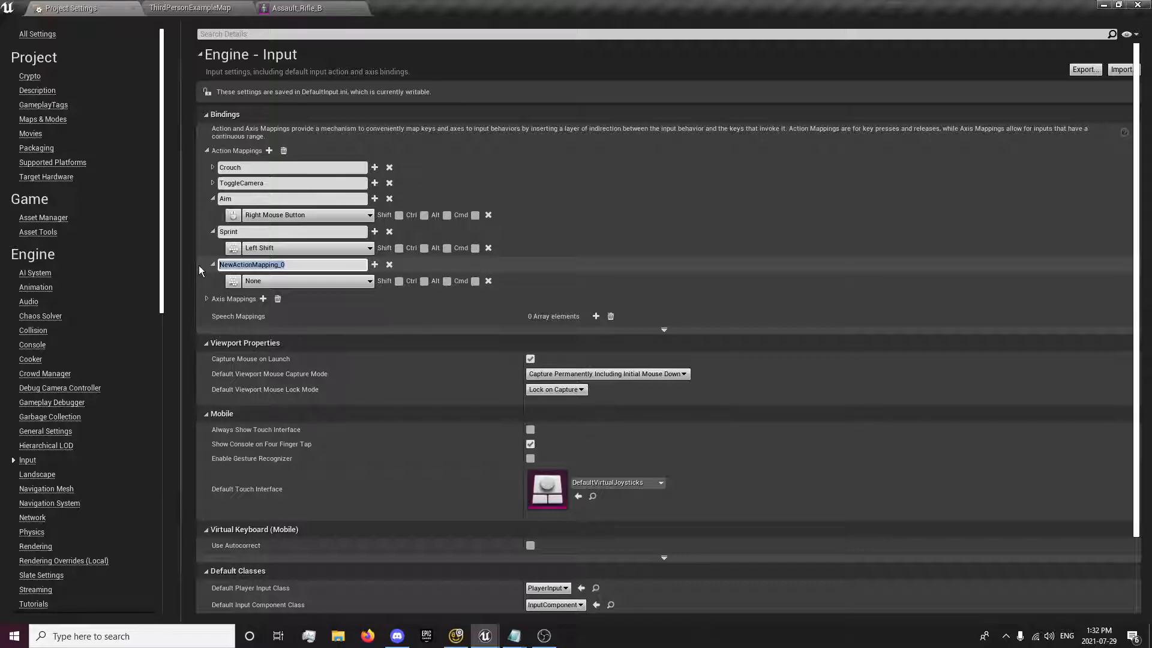
type("Fire")
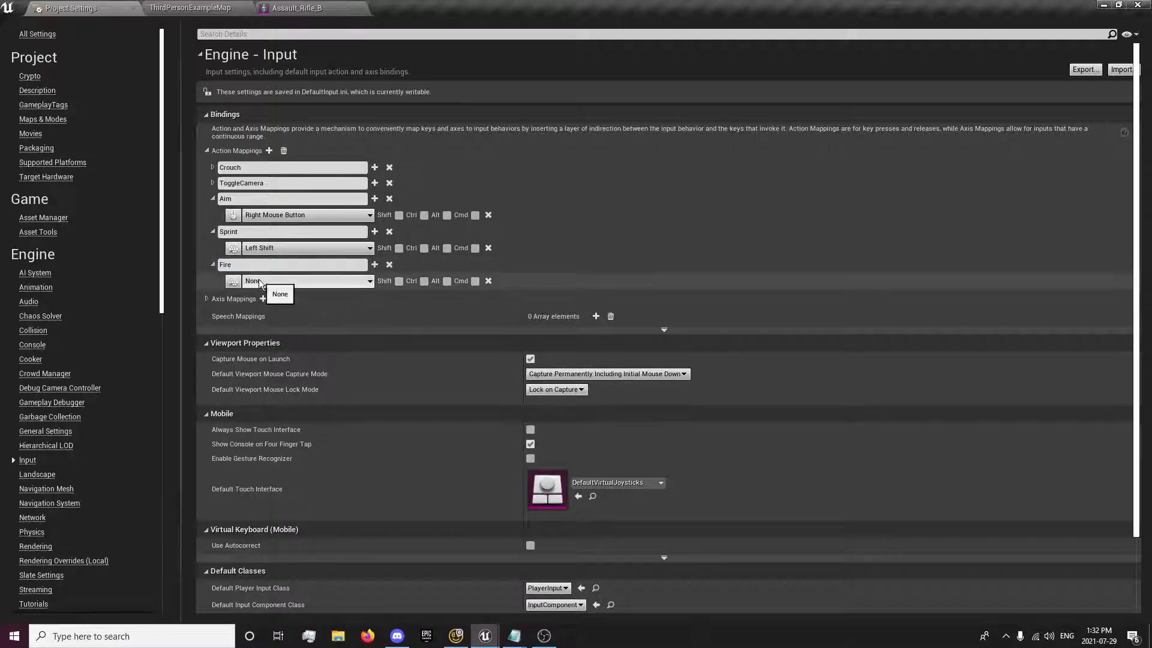
type("leftmous")
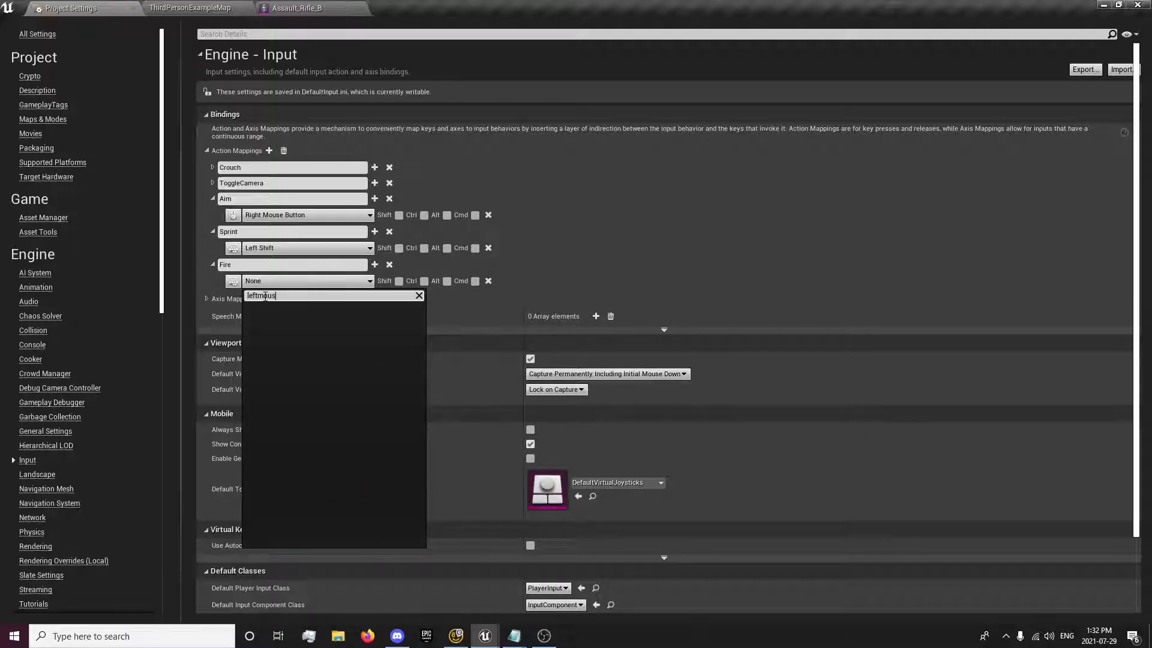
type("left m")
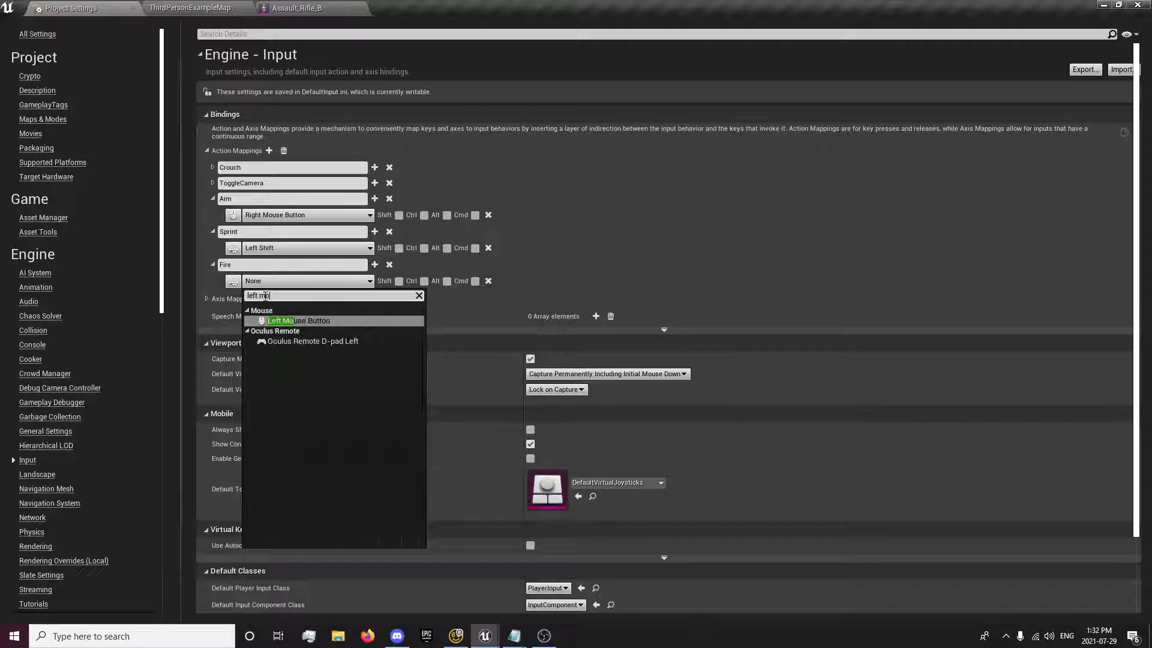
left_click(297, 320)
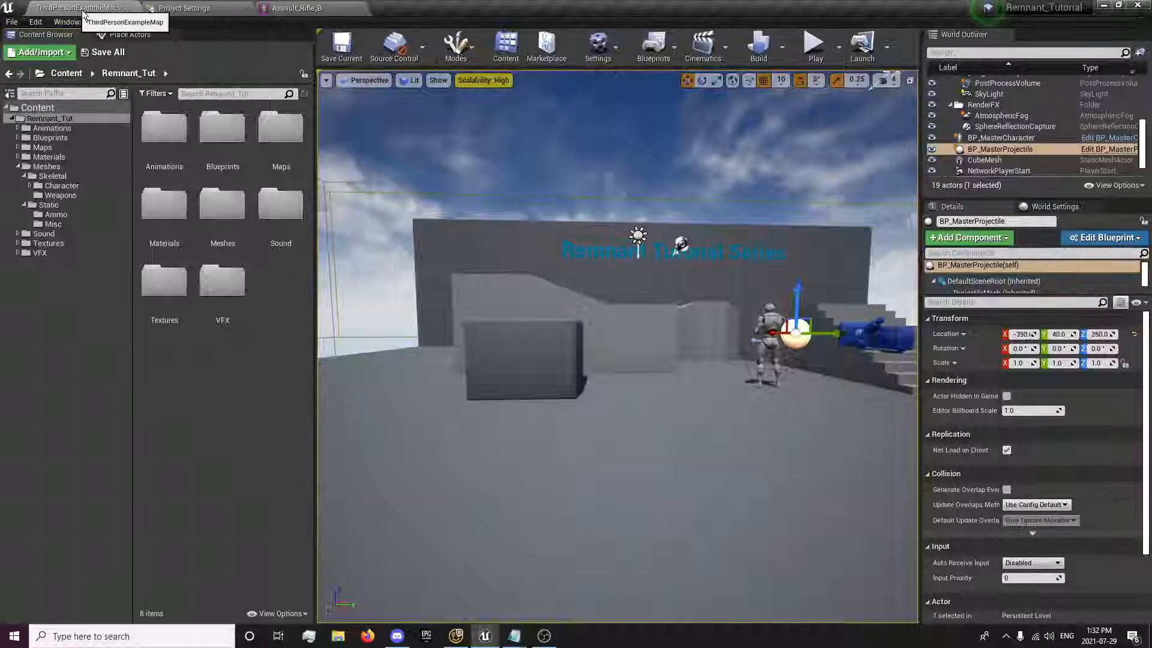
Step: In BP_MasterCharacter's Input Graph, search the action menu for the Fire input event
double_click(38, 137)
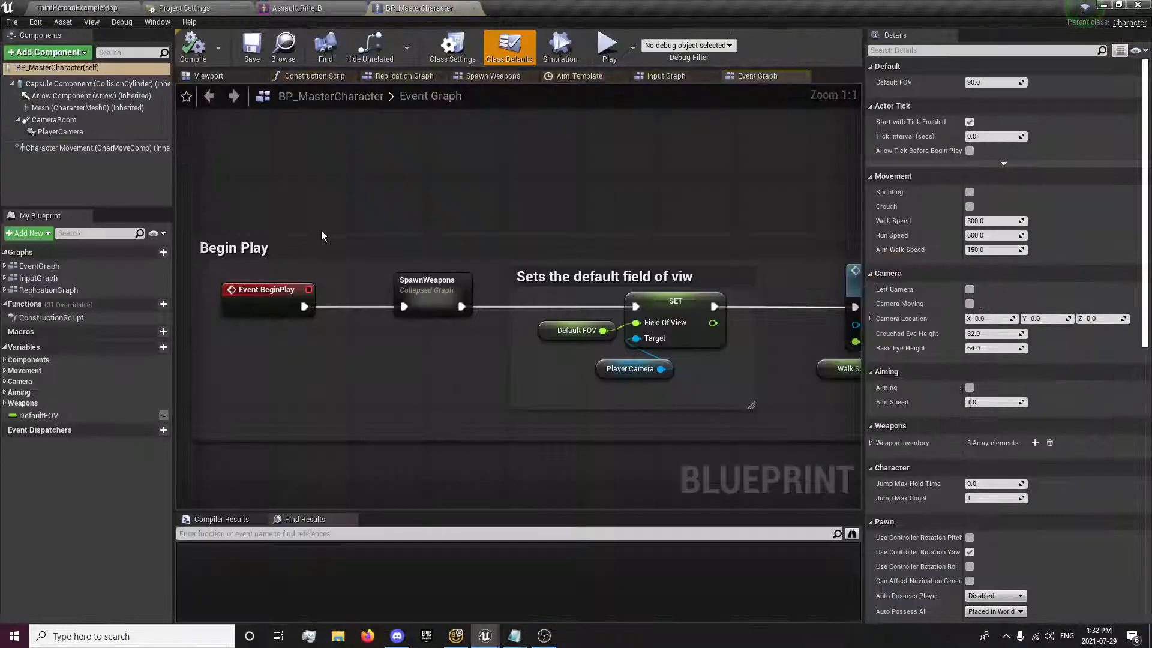
left_click(664, 75)
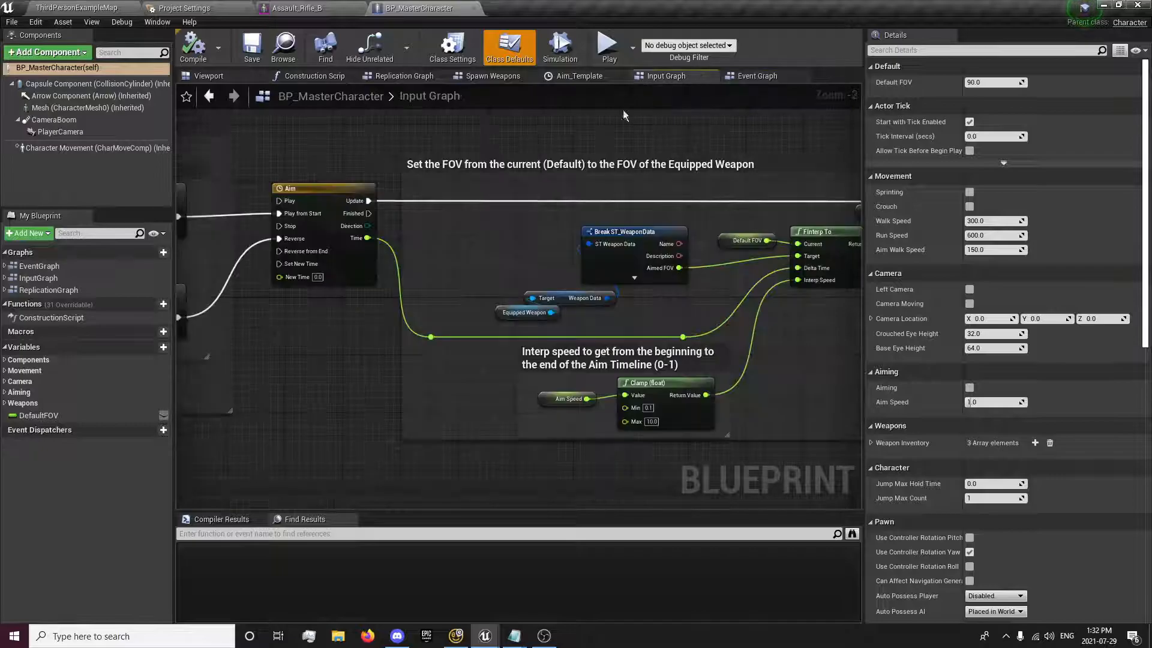
scroll("down", 3)
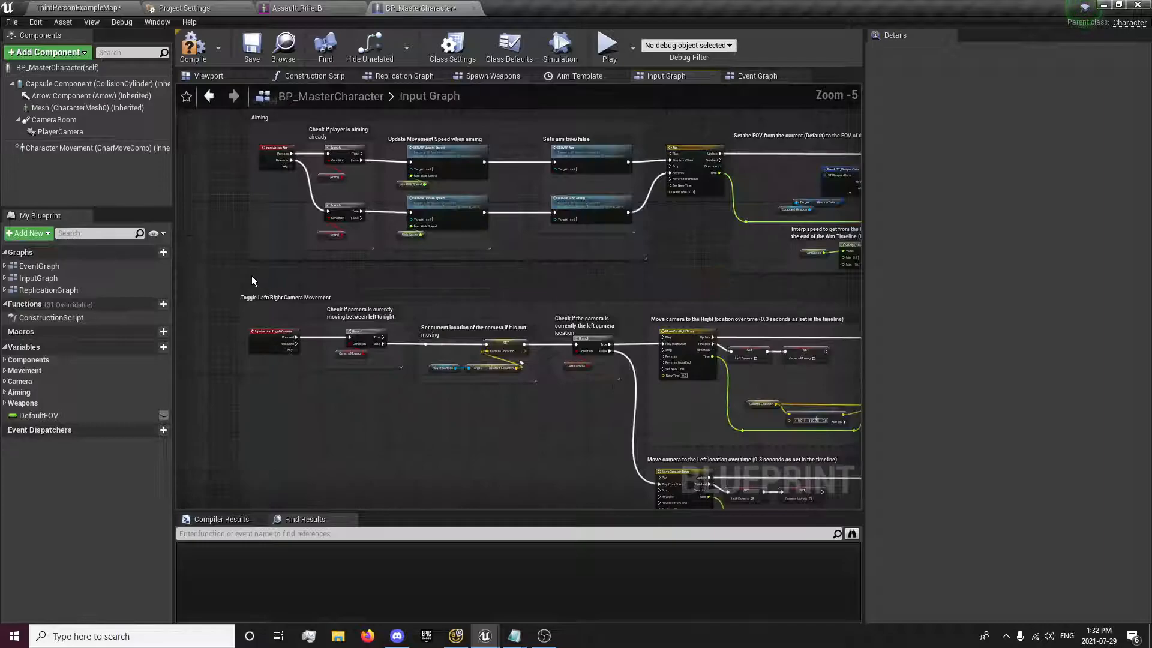
scroll("down", 3)
type("fire")
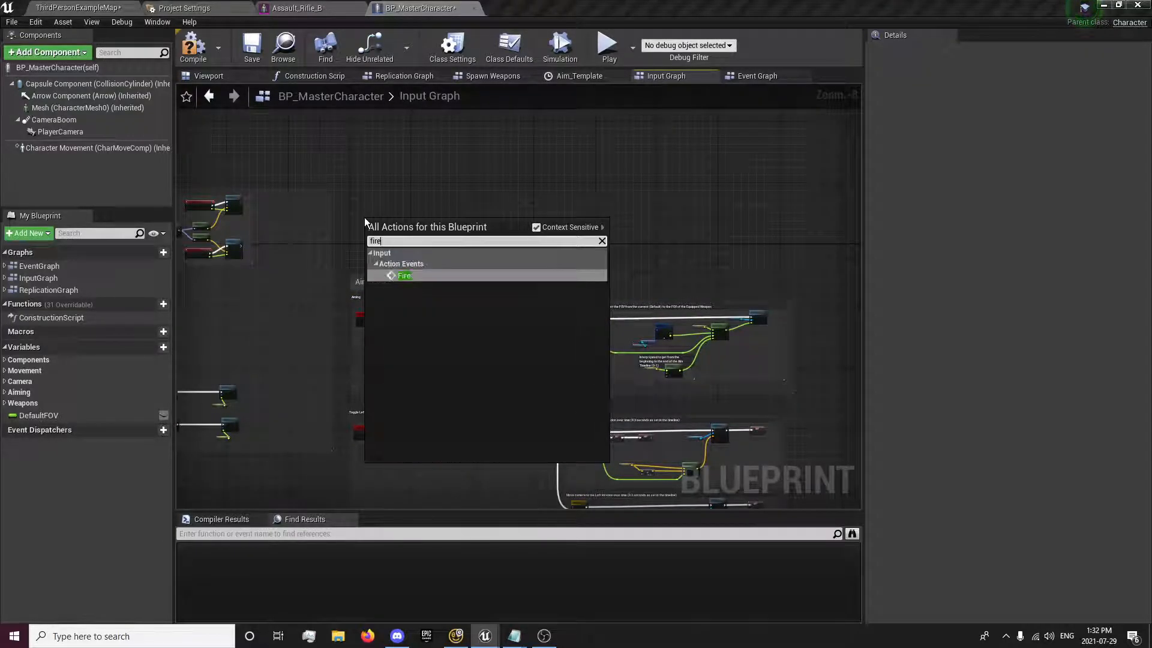
Step: Wire InputAction Fire into a Branch on Aiming, printing 'Should Melee from here' on False
left_click(403, 276)
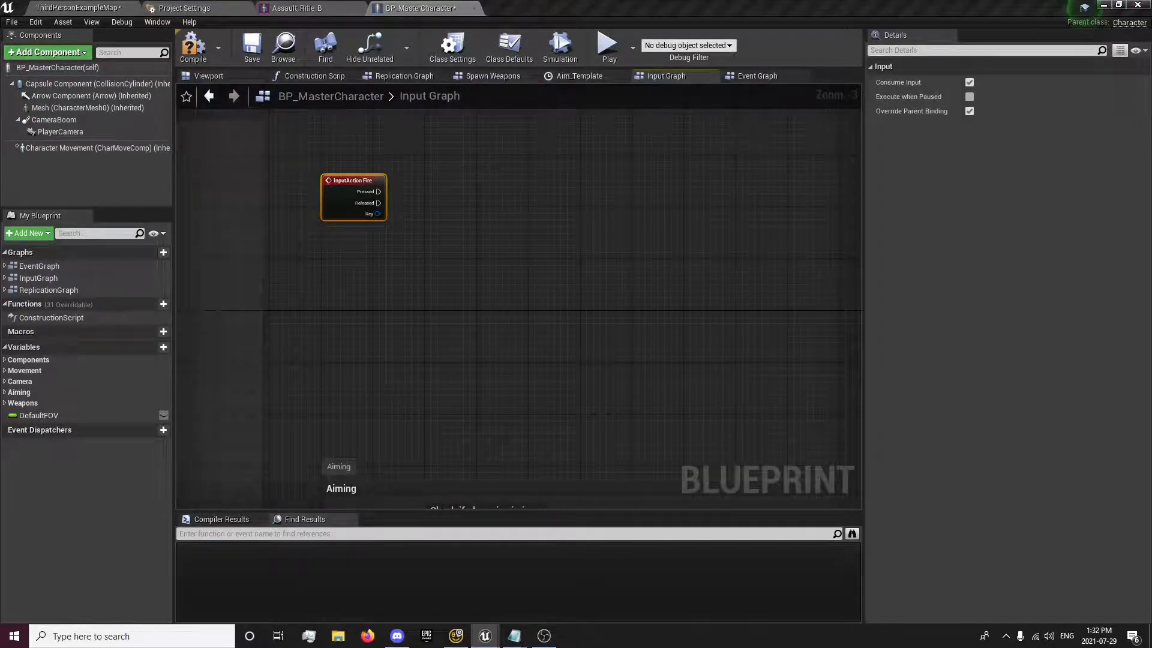
left_click(485, 208)
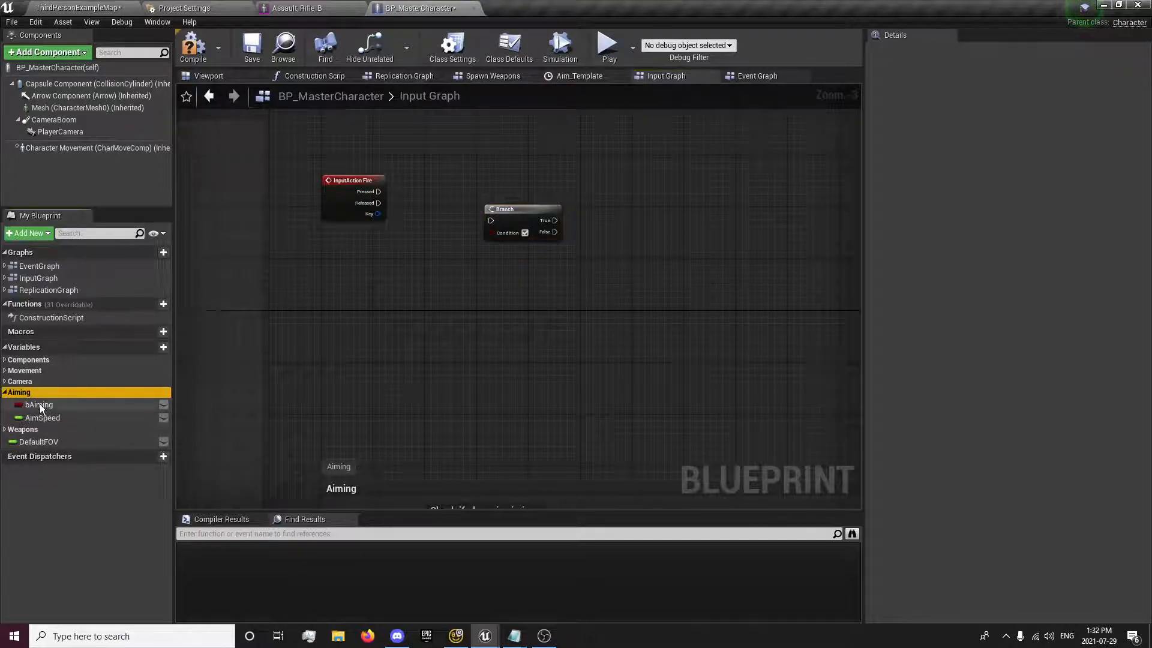
left_click_drag(39, 404, 437, 233)
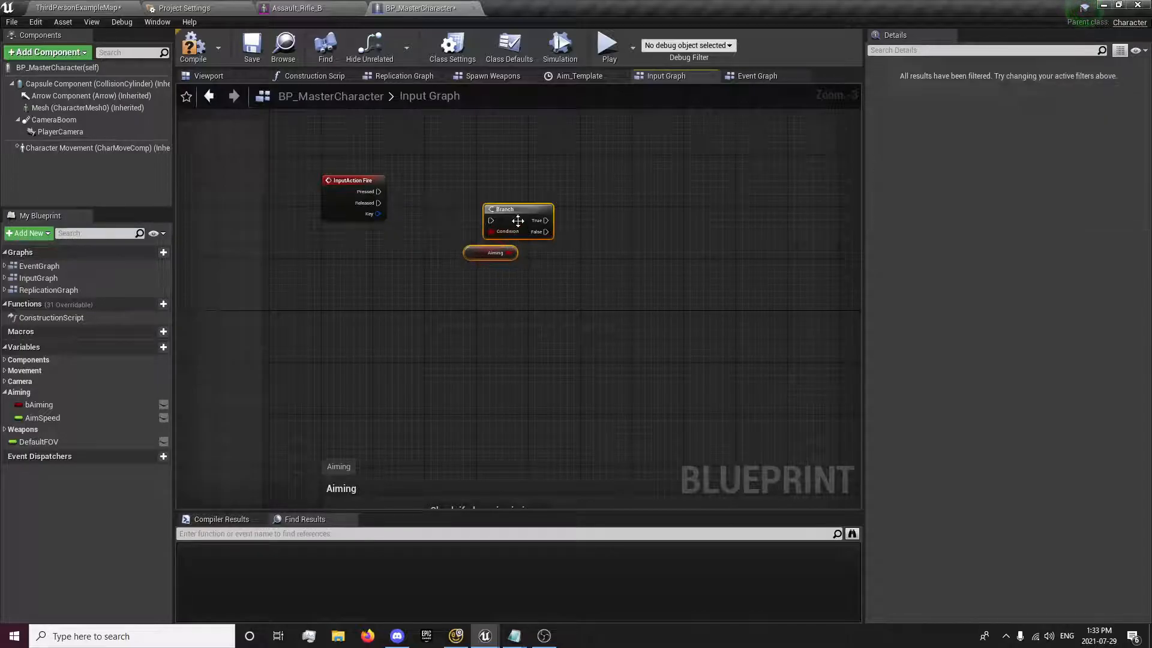
left_click_drag(518, 221, 473, 180)
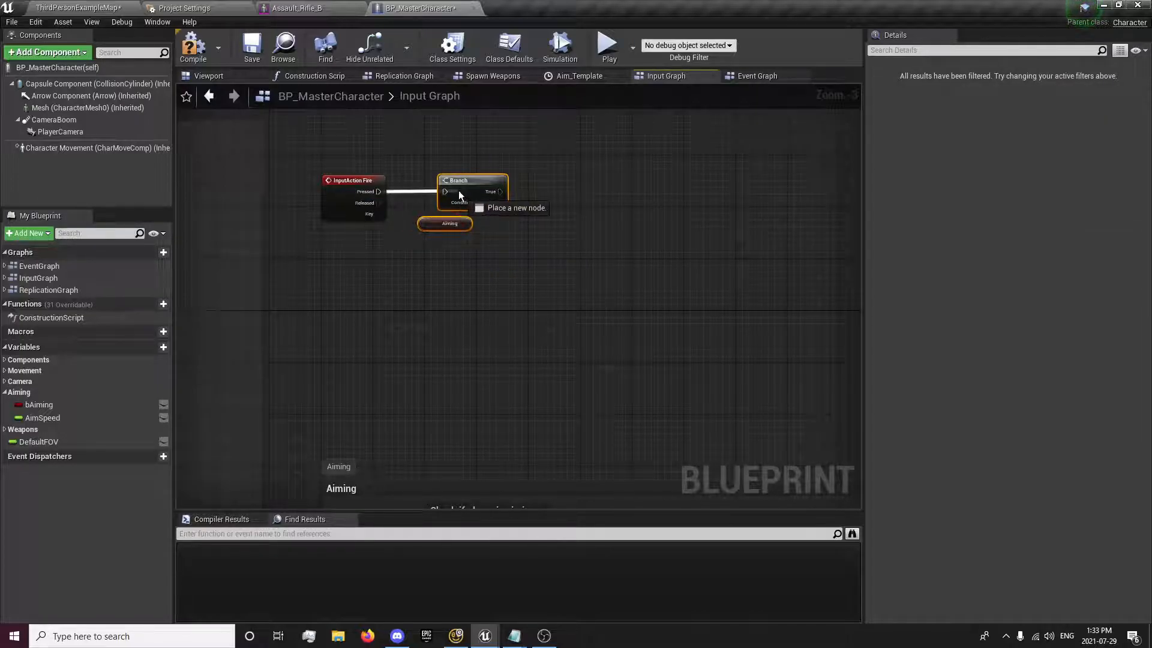
mouse_move(444, 244)
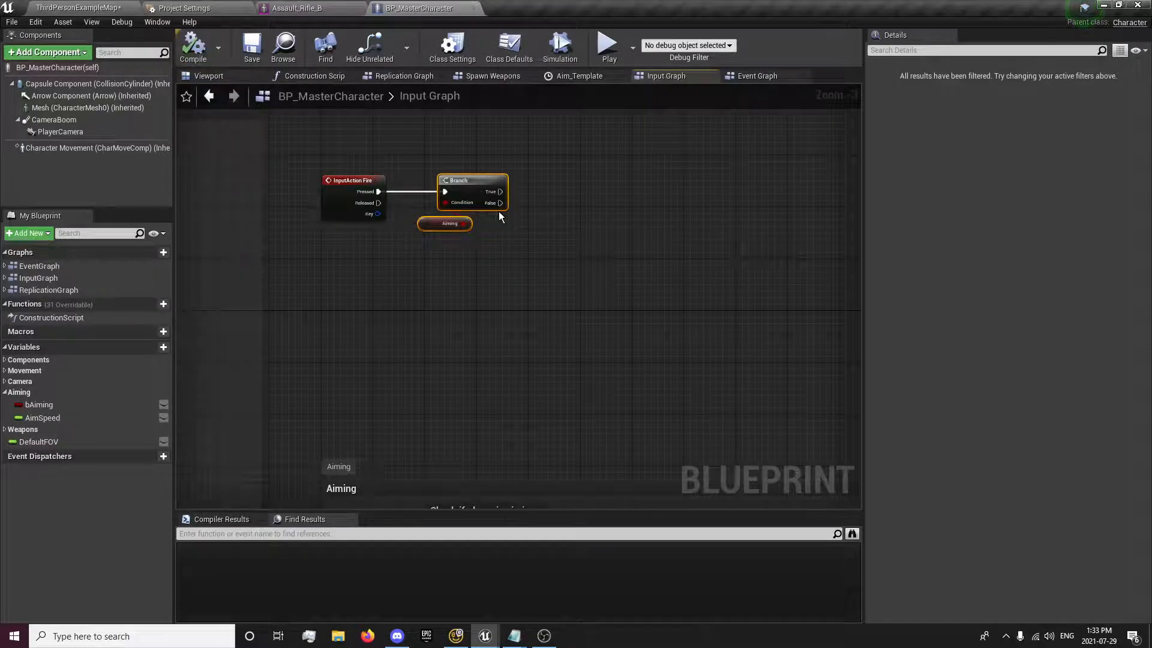
left_click_drag(502, 192, 532, 250)
type("Should Melee from here")
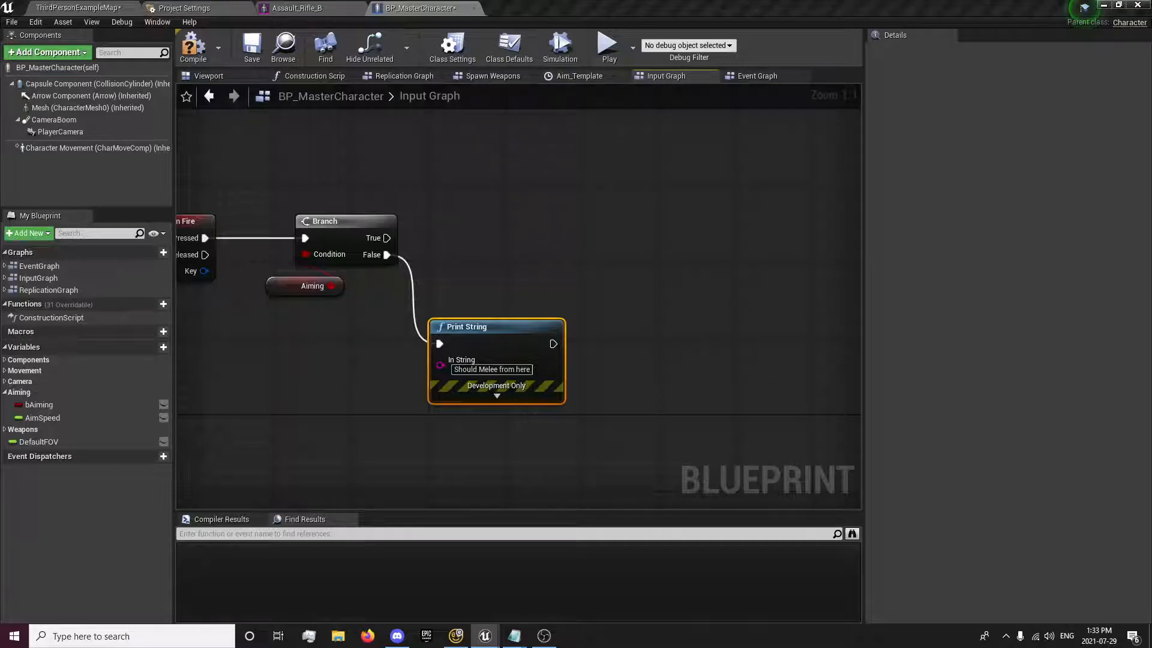
mouse_move(530, 80)
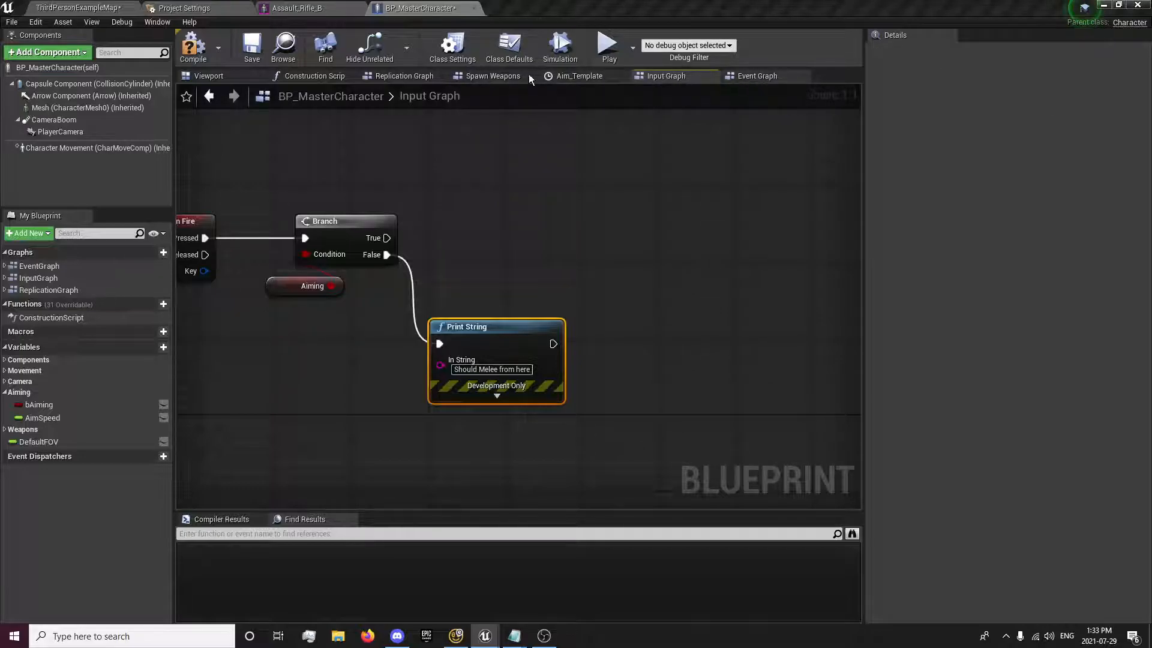
Step: In the Replication Graph, add a SERVER_Fire custom event set to Run on Server
left_click(403, 76)
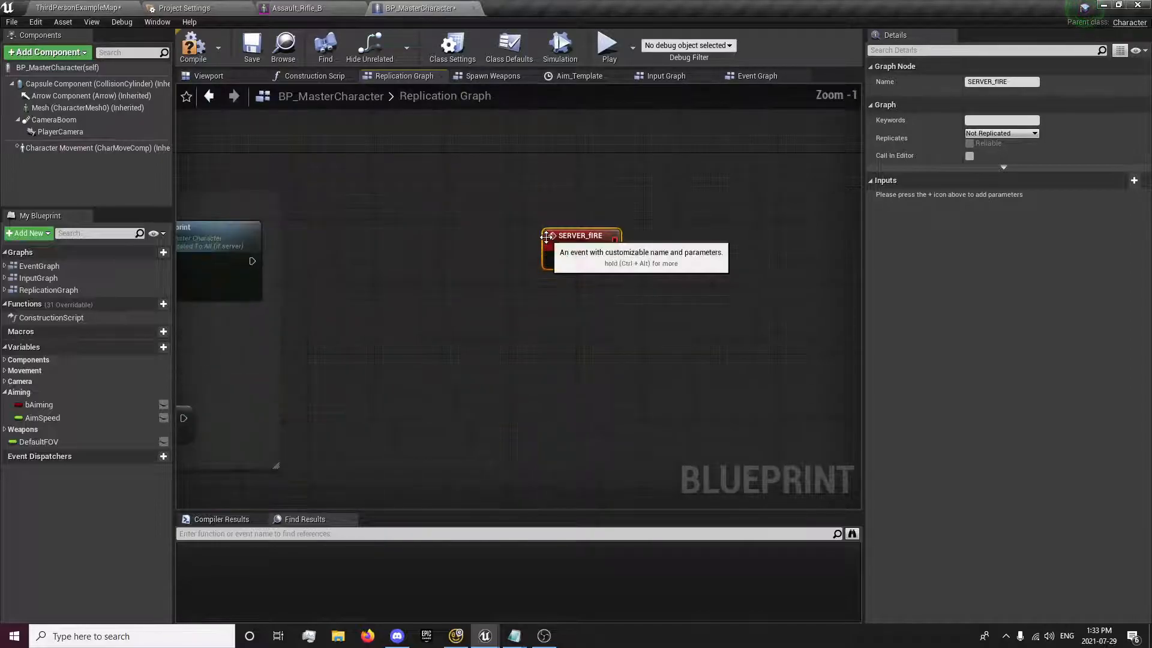
double_click(581, 235)
type("ire")
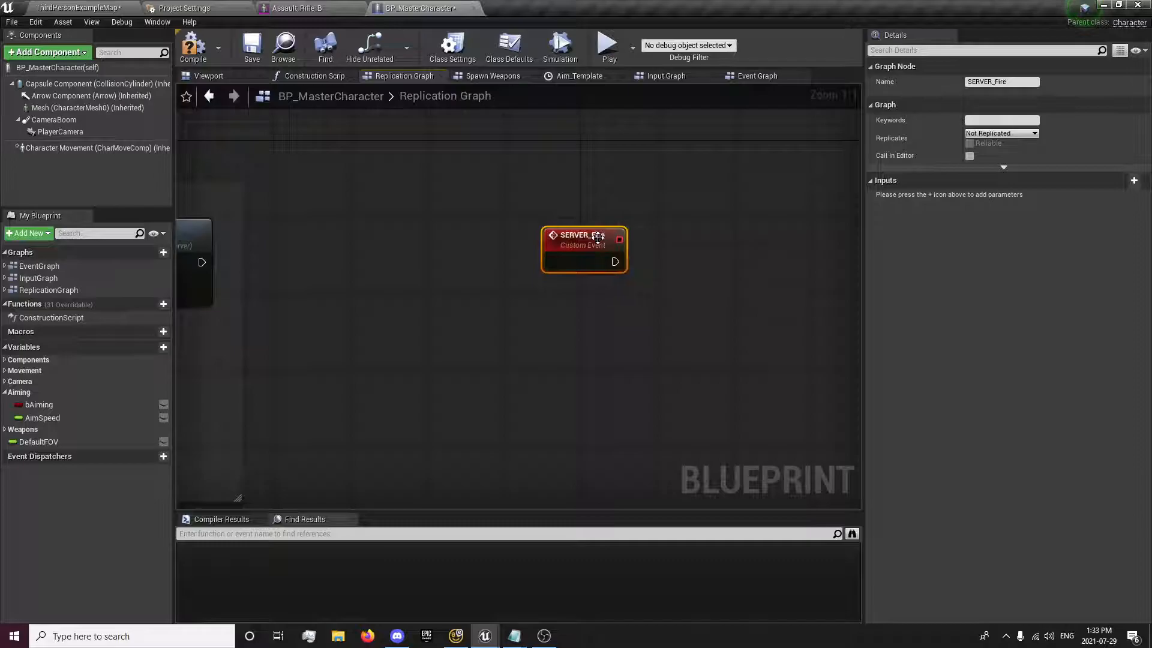
left_click(1001, 132)
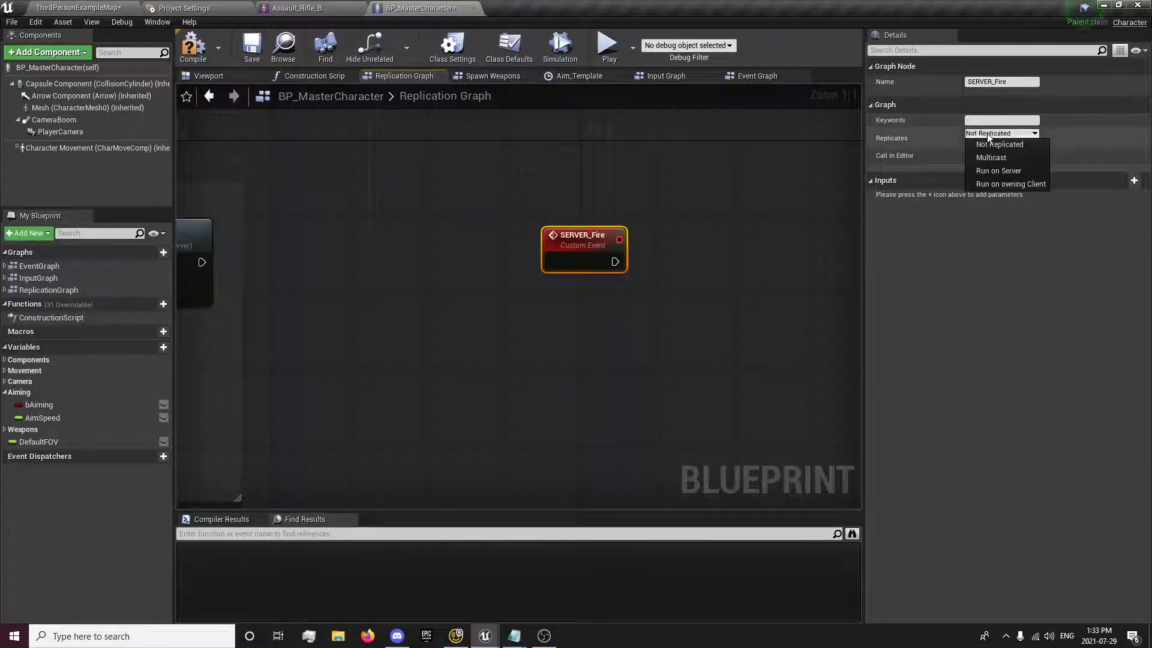
left_click(998, 170)
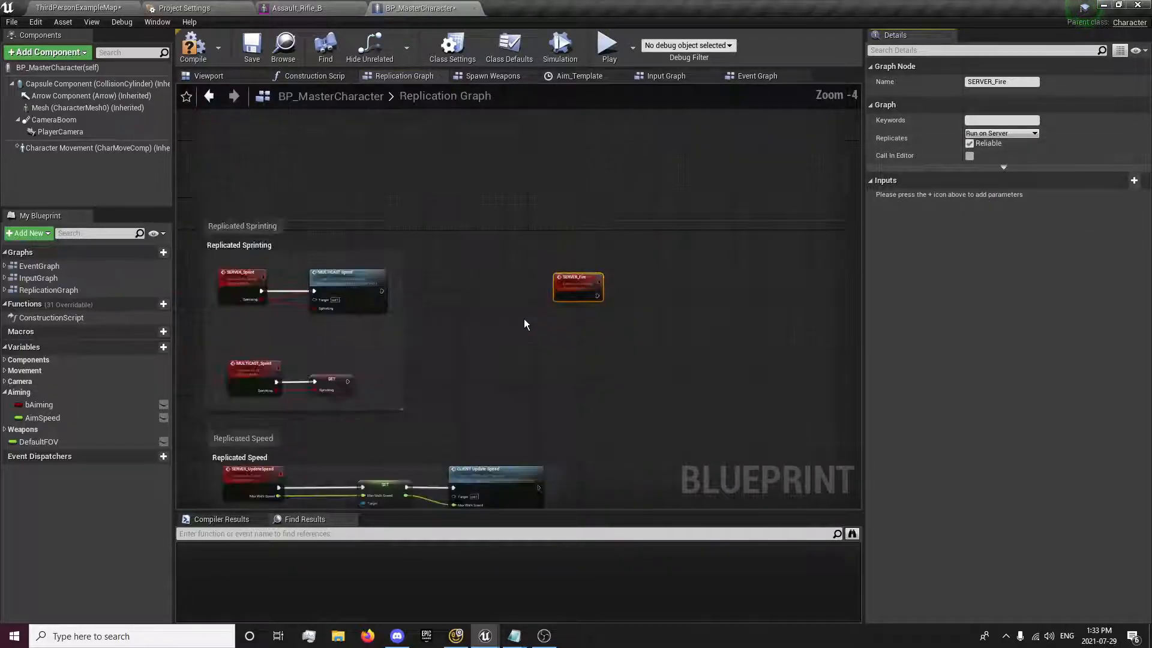
Step: Compare against the Sprint events, make the server event Reliable, and reselect SERVER_Fire
left_click(241, 283)
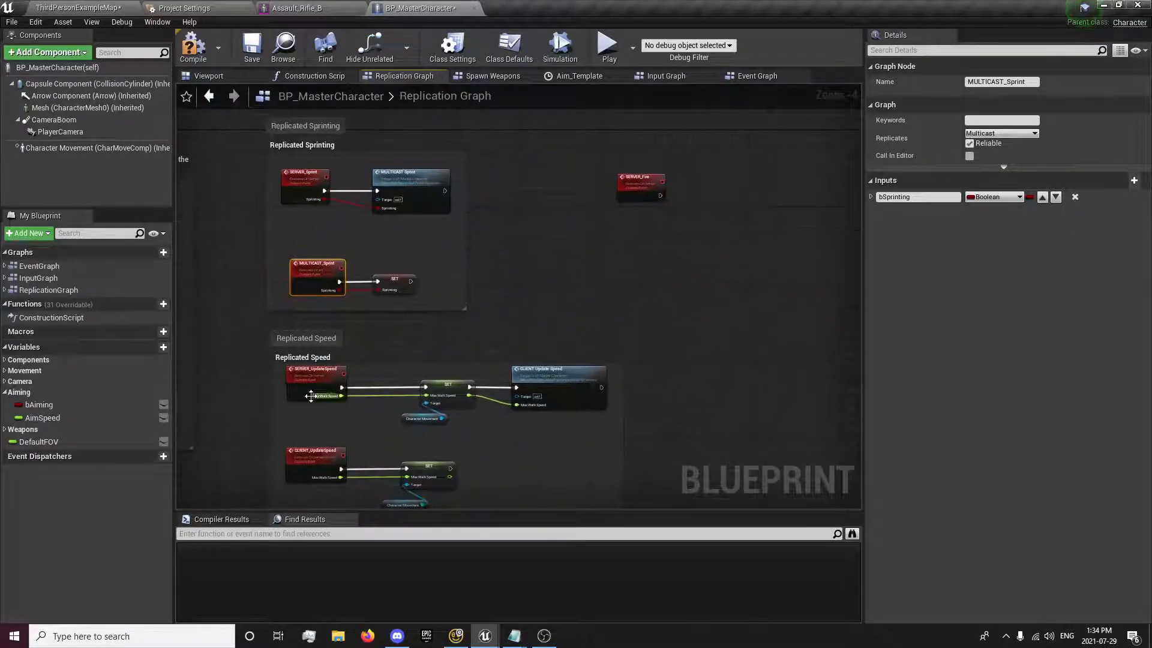
left_click(315, 451)
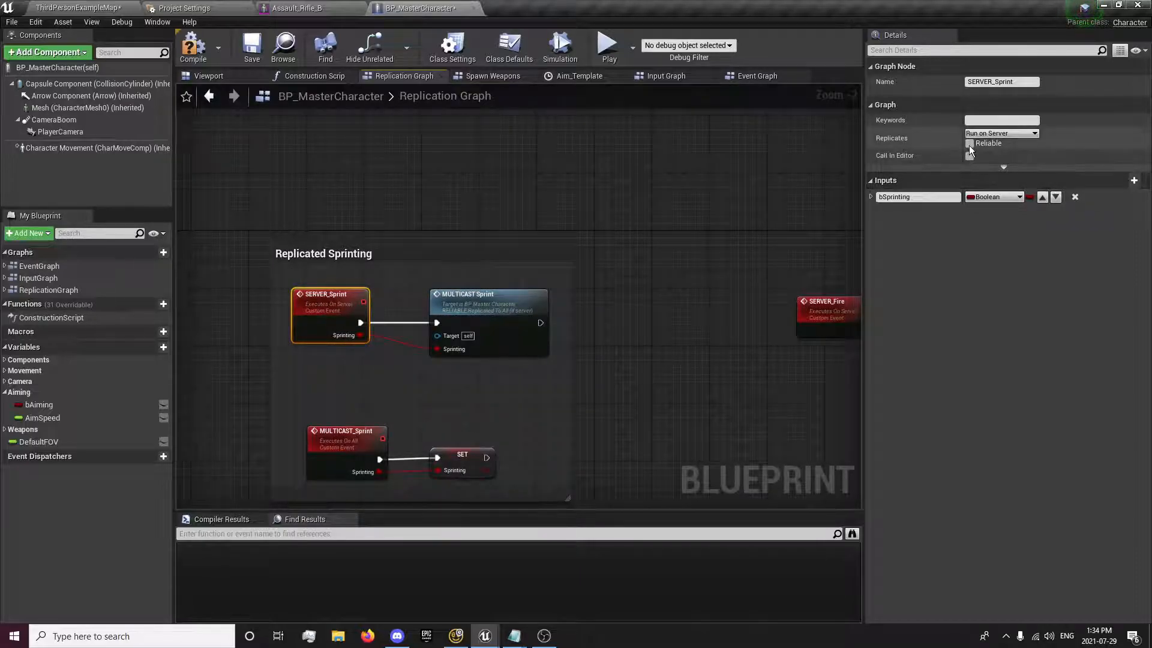
left_click(970, 143)
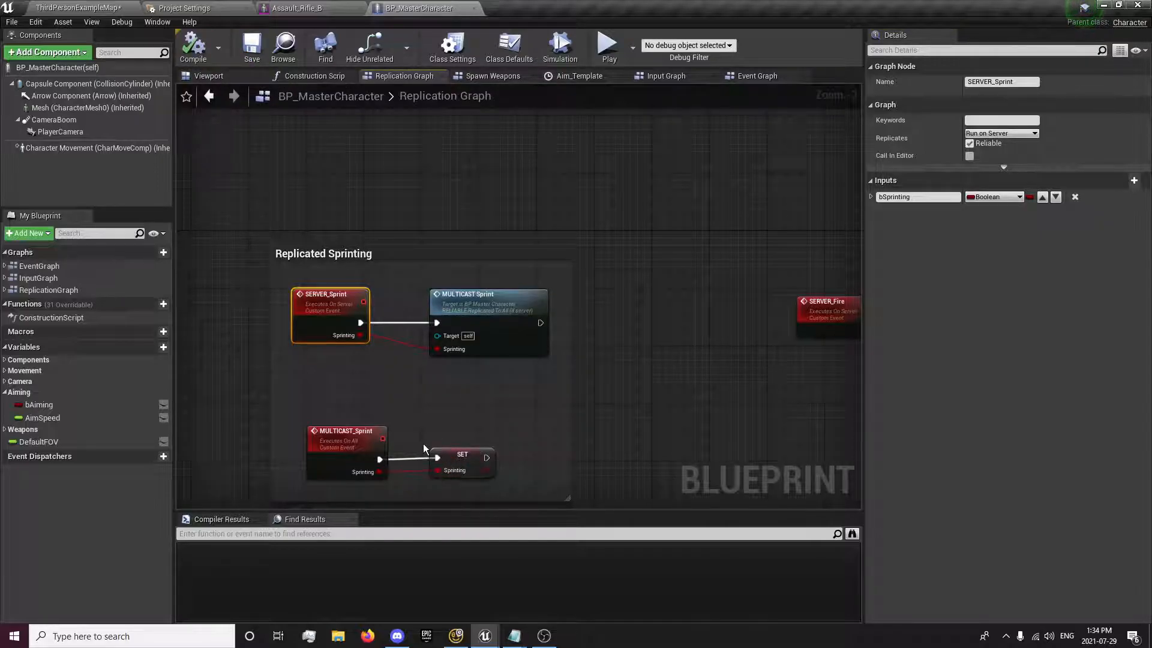
mouse_move(439, 431)
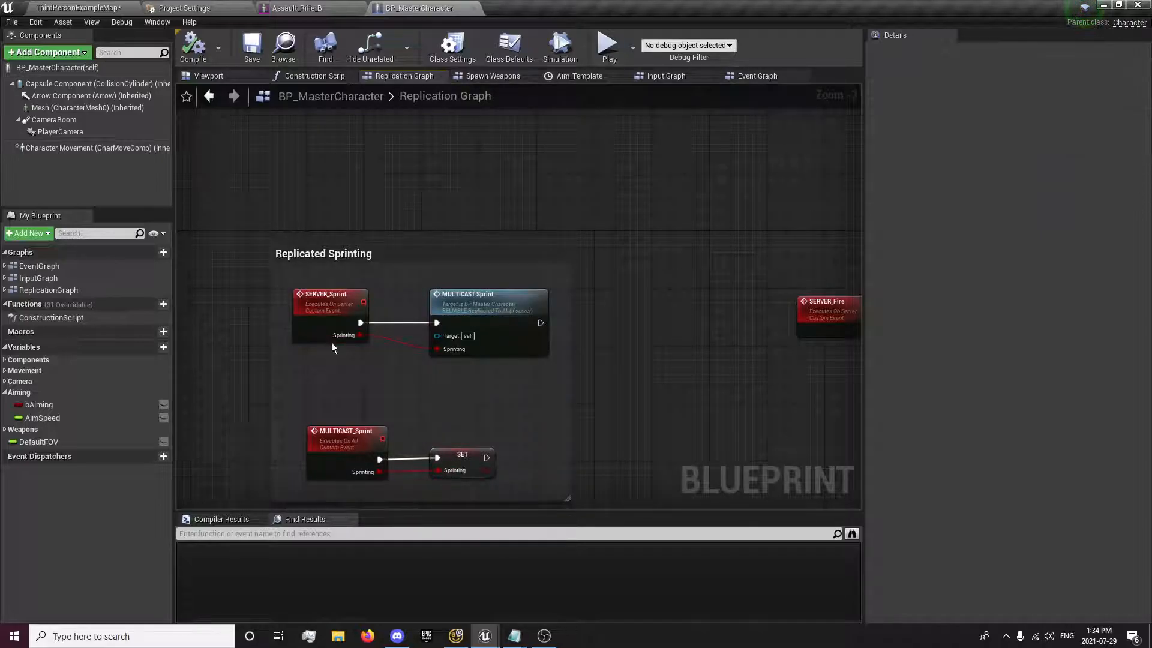
left_click(325, 303)
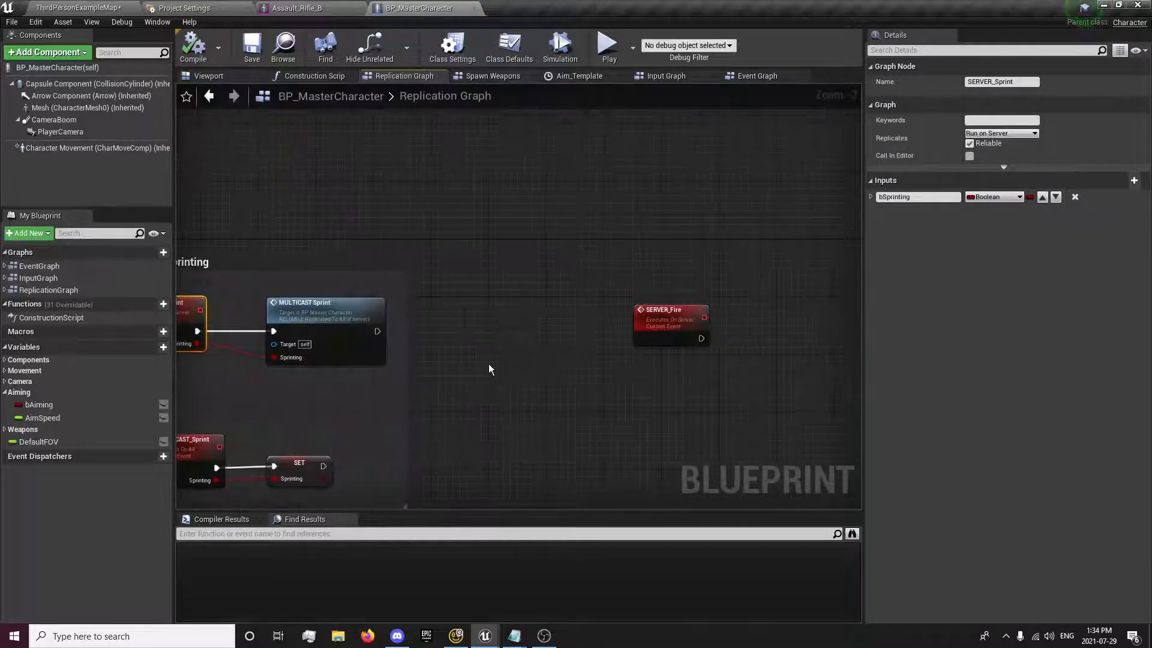
left_click(299, 426)
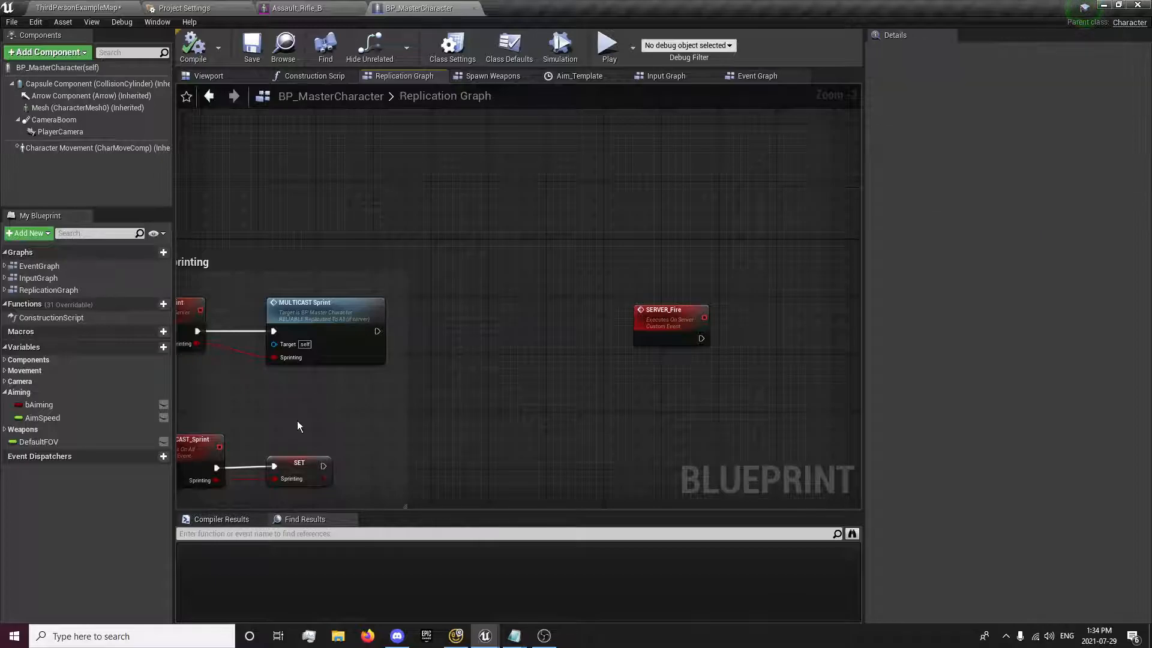
left_click(667, 310)
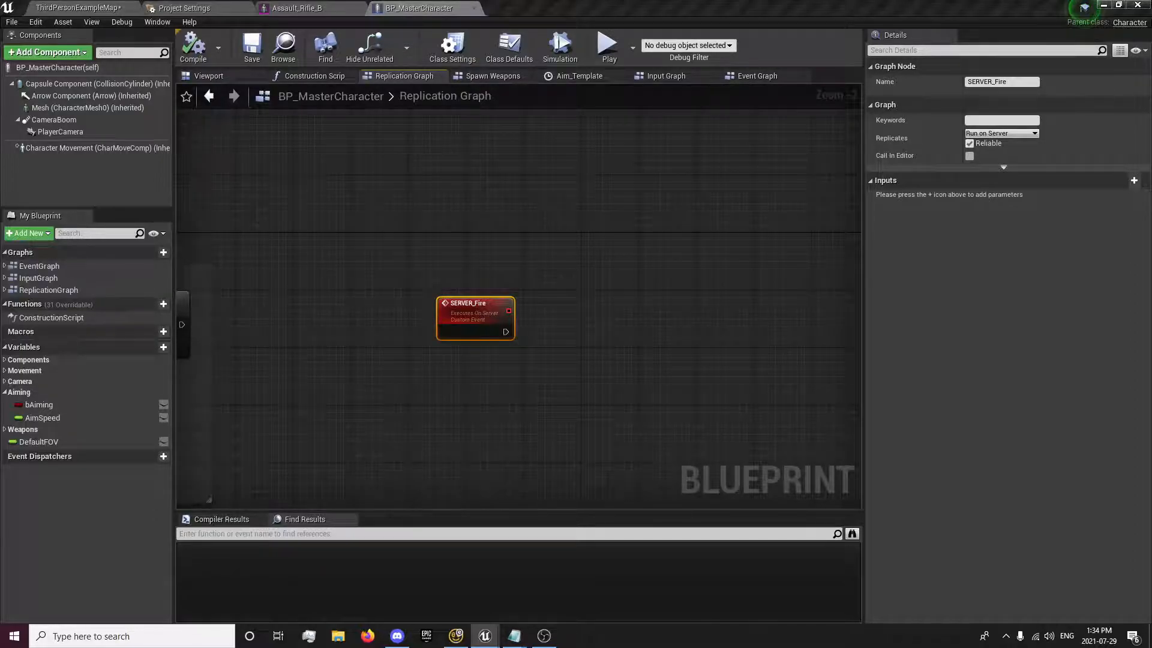
mouse_move(506, 328)
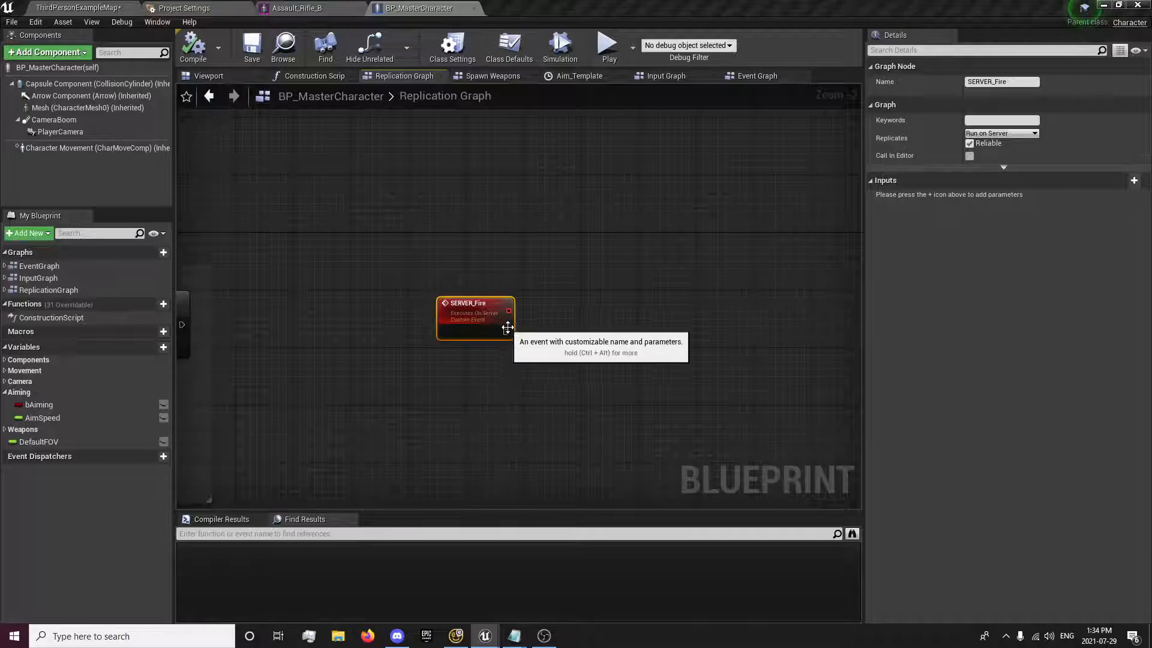
Step: Add a Spawn Actor from Class node off SERVER_Fire and compile
left_click_drag(508, 312, 757, 332)
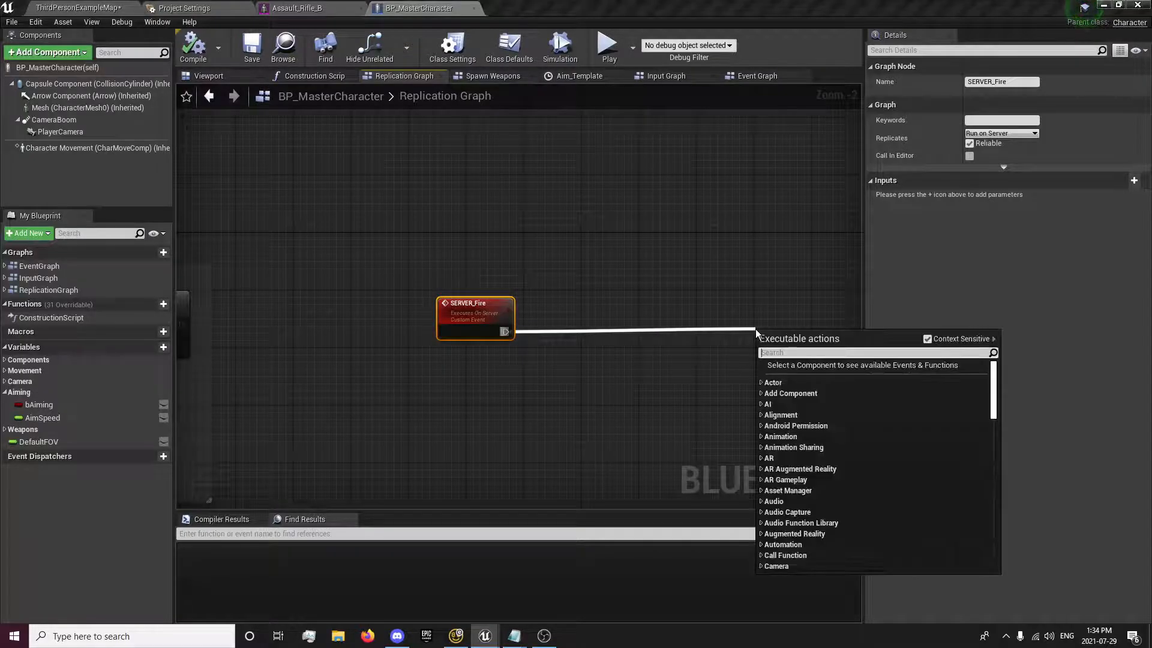
type("spawn acto")
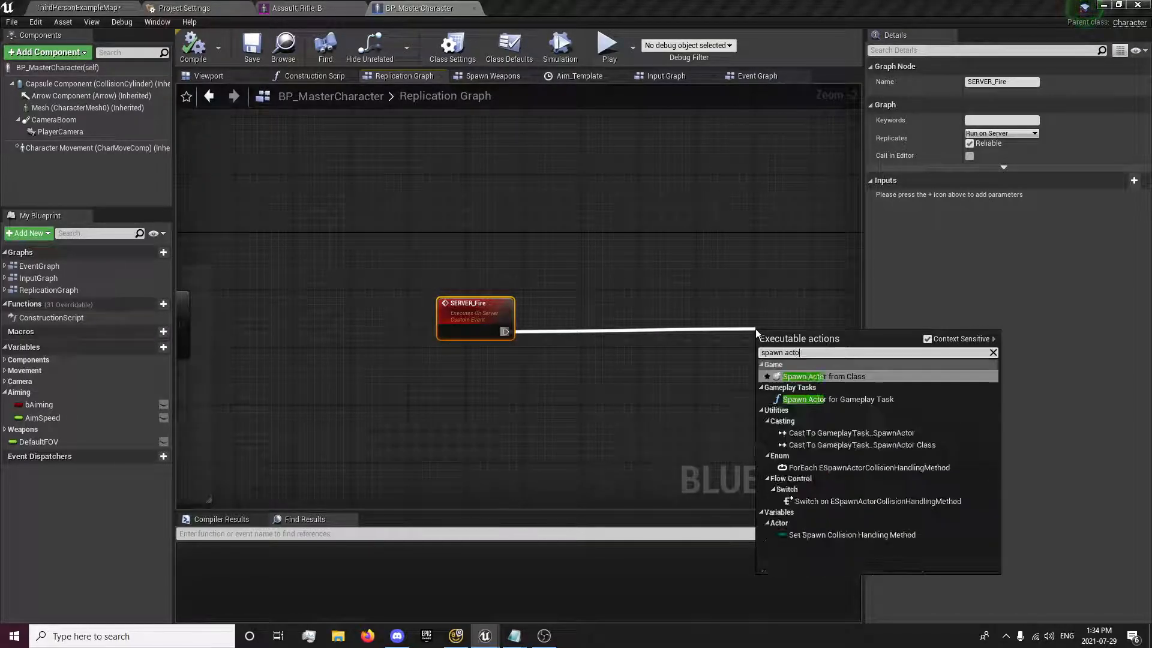
left_click(804, 376)
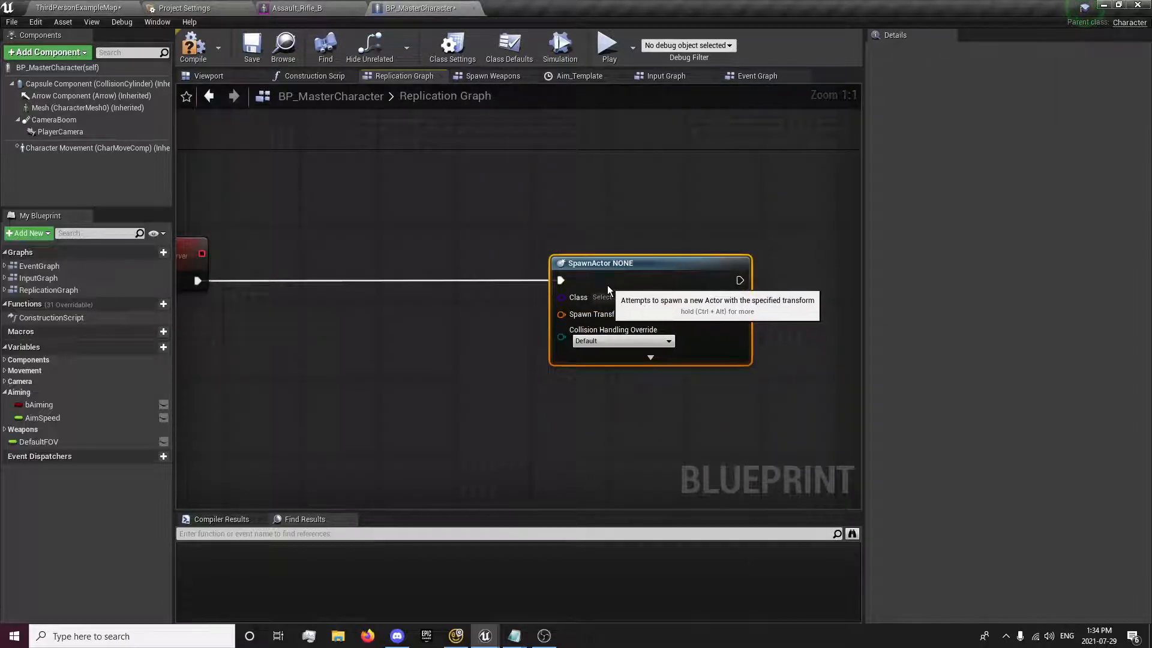
left_click(193, 46)
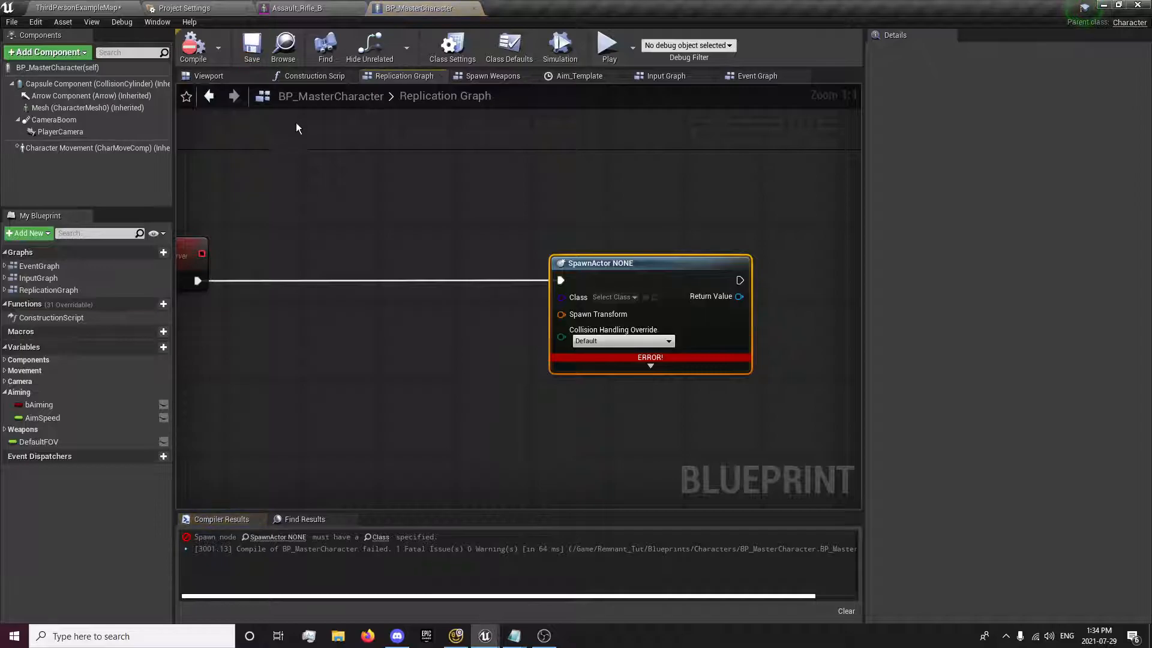
Step: Set the spawn class to BP_MasterProjectile and recompile to check remaining errors
left_click(613, 298)
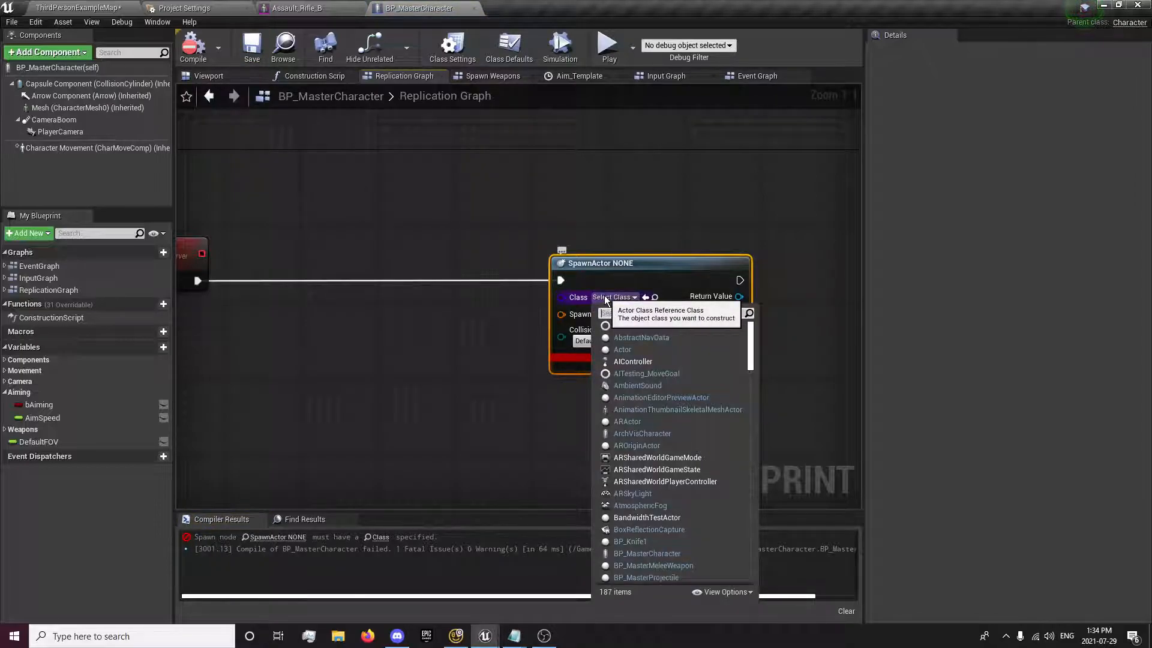
type("mast")
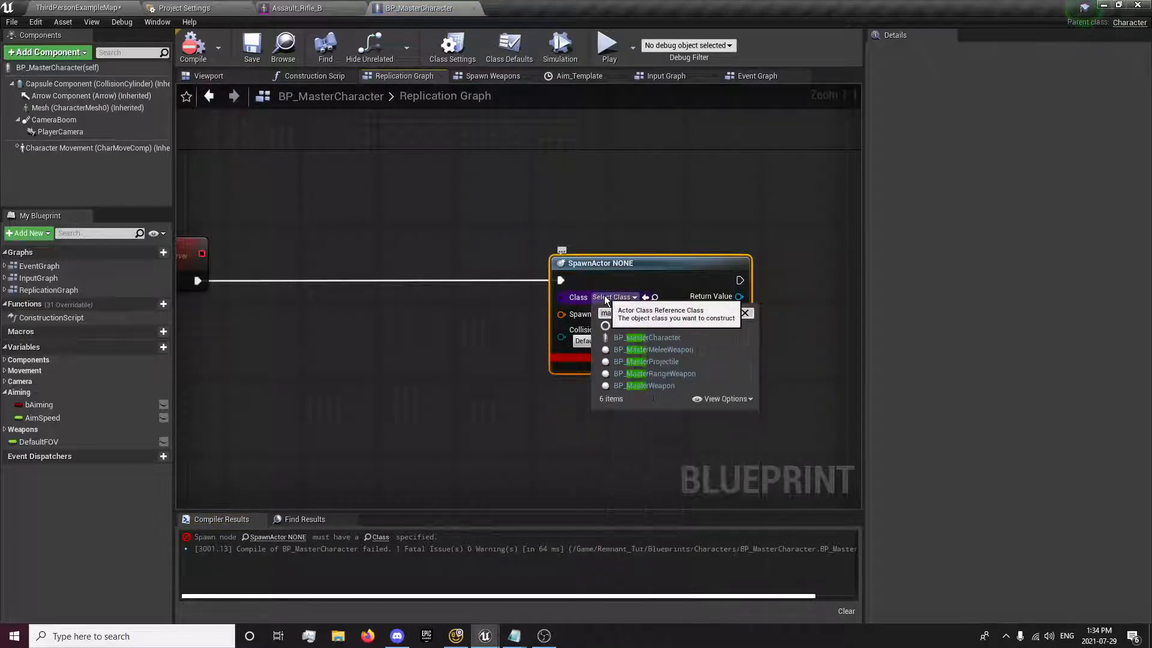
type("master proj")
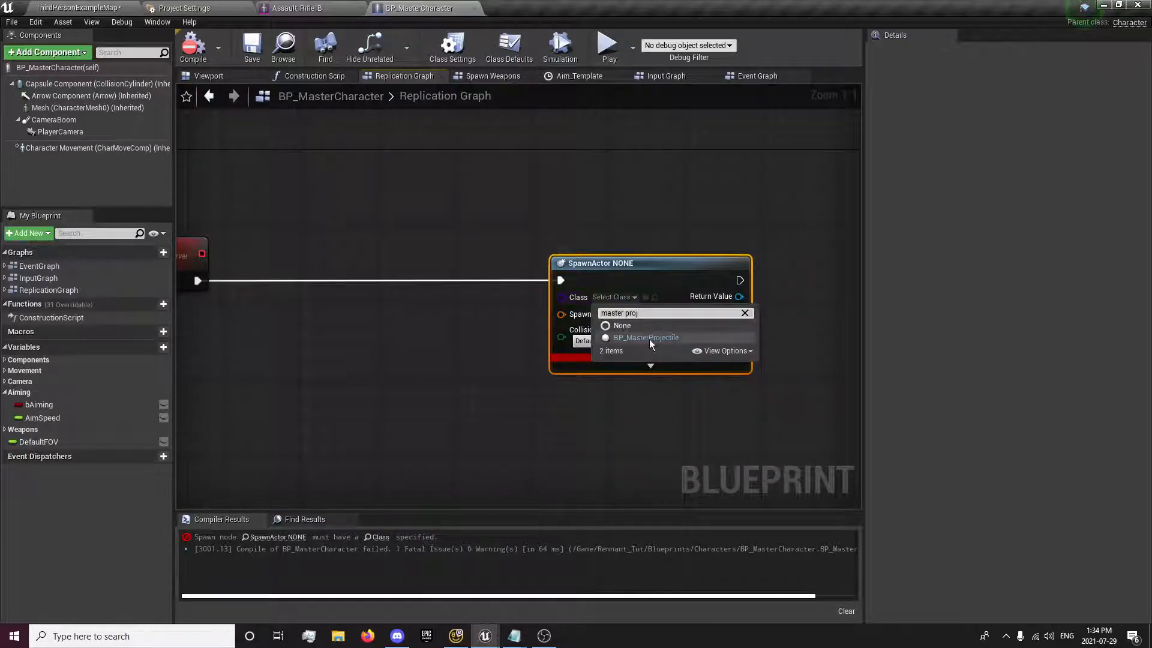
left_click(646, 337)
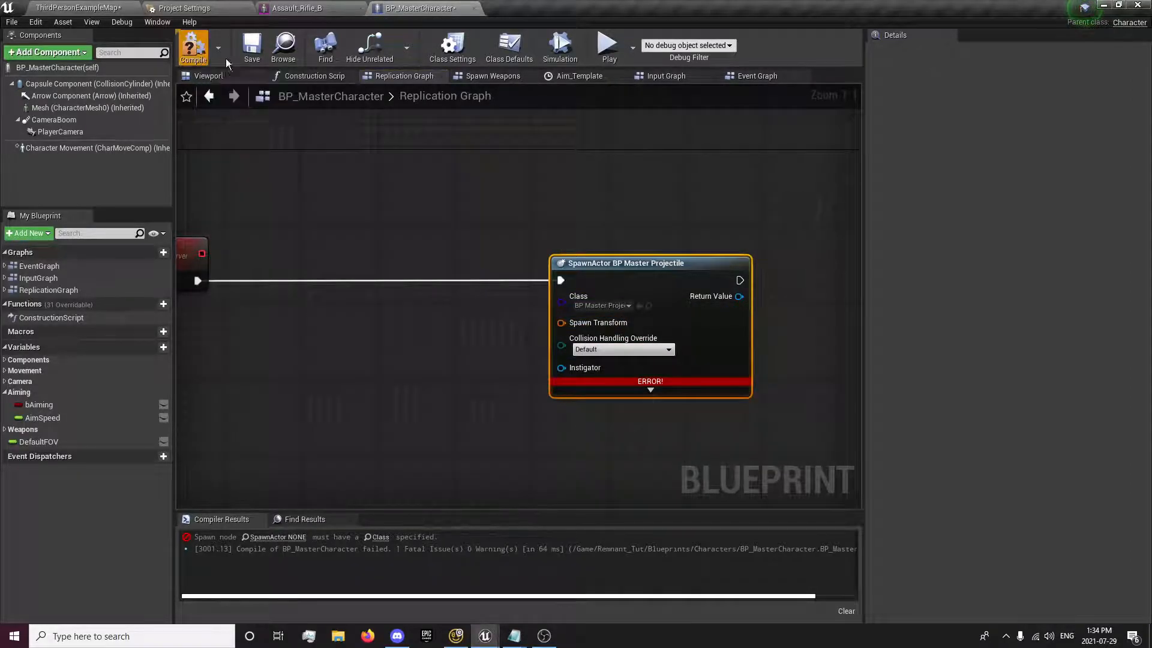
left_click(192, 47)
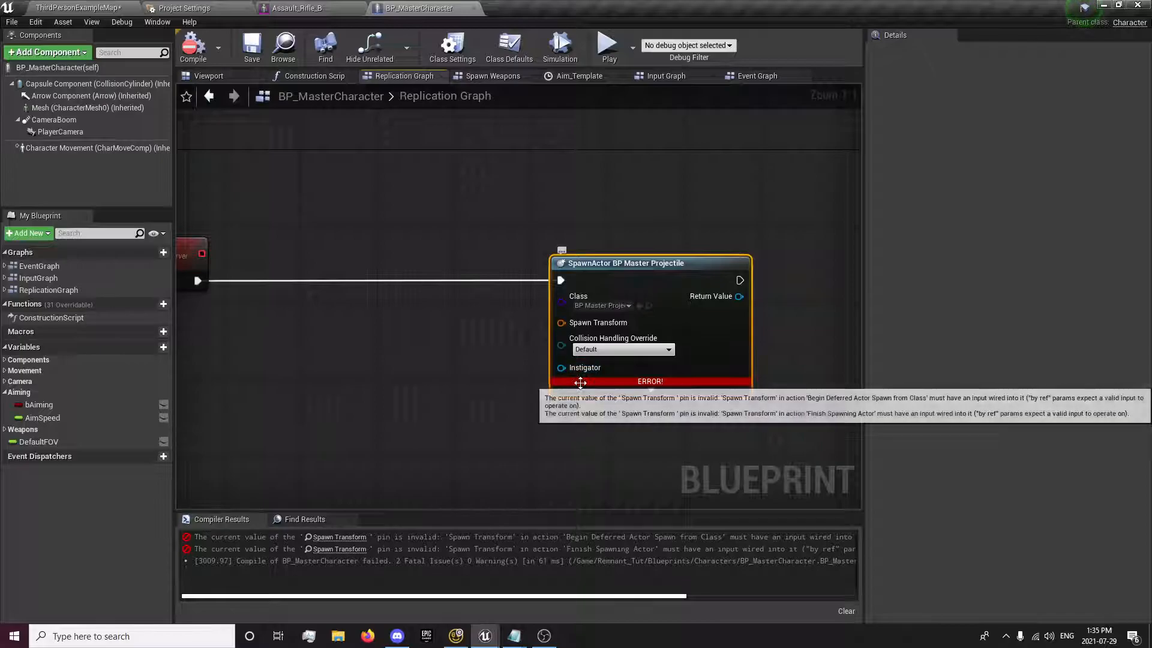
mouse_move(561, 330)
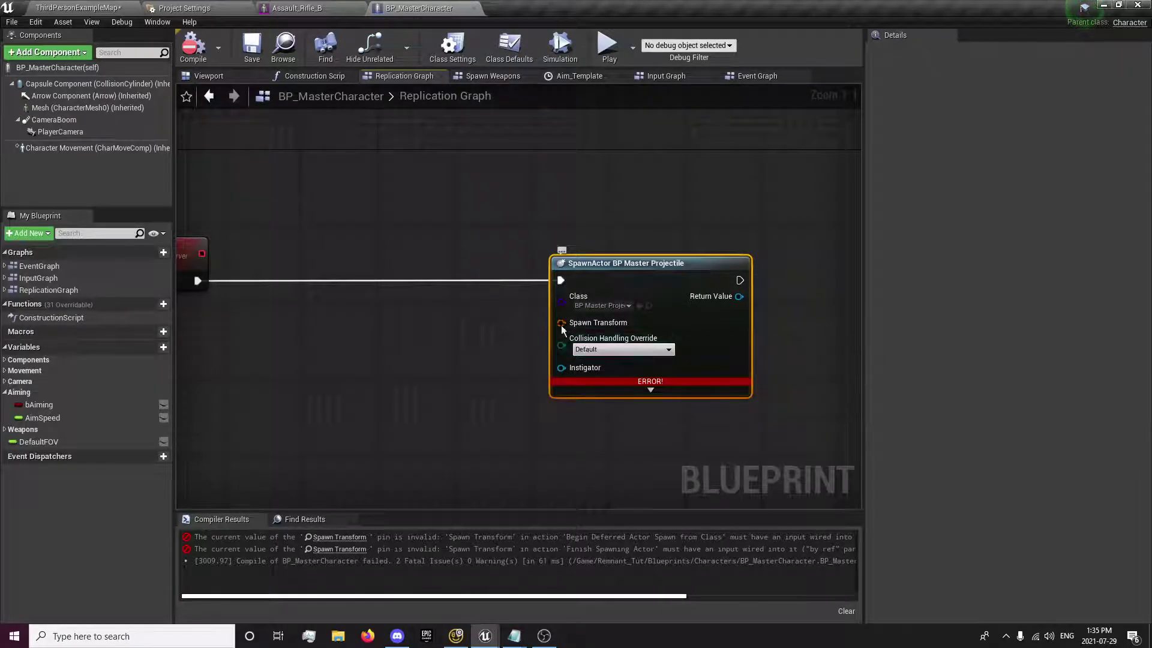
Step: Feed Spawn Transform from a Make Transform and get a socket location from the Equipped Weapon getter
left_click_drag(561, 323, 481, 368)
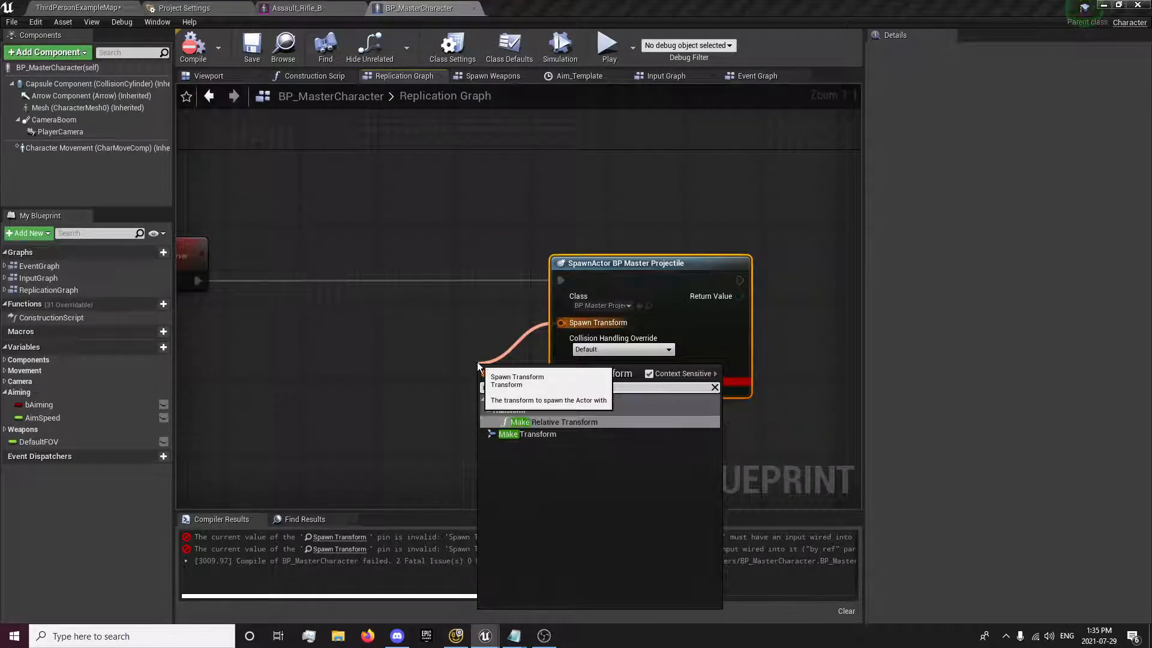
left_click(526, 434)
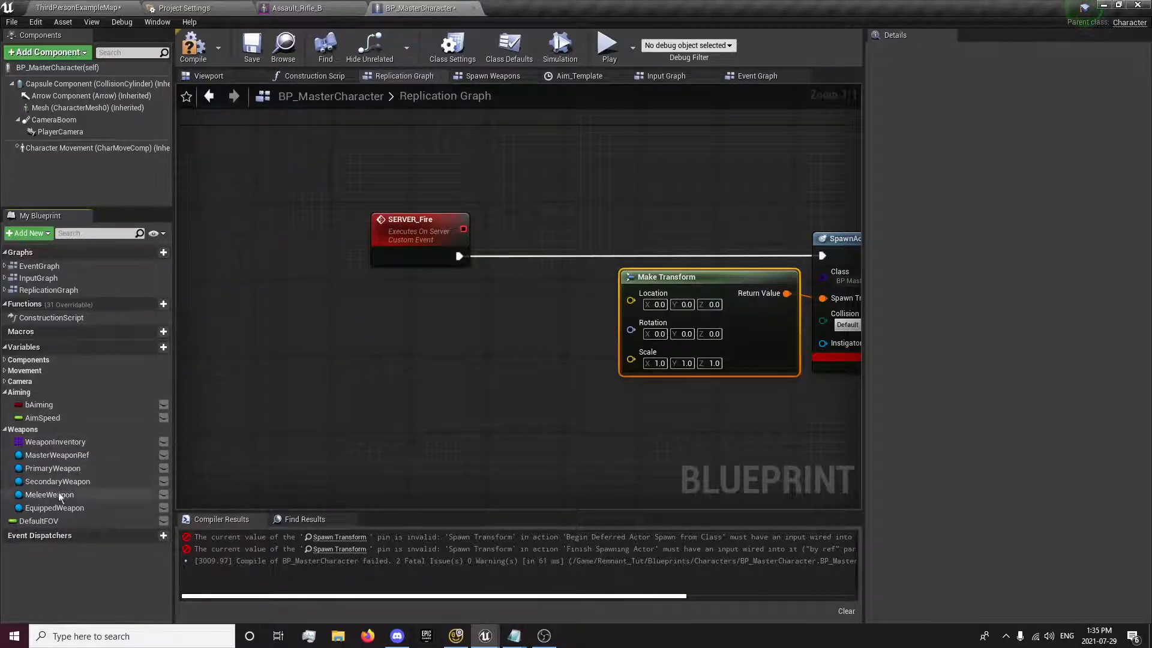
left_click_drag(54, 508, 308, 356)
type("socket location")
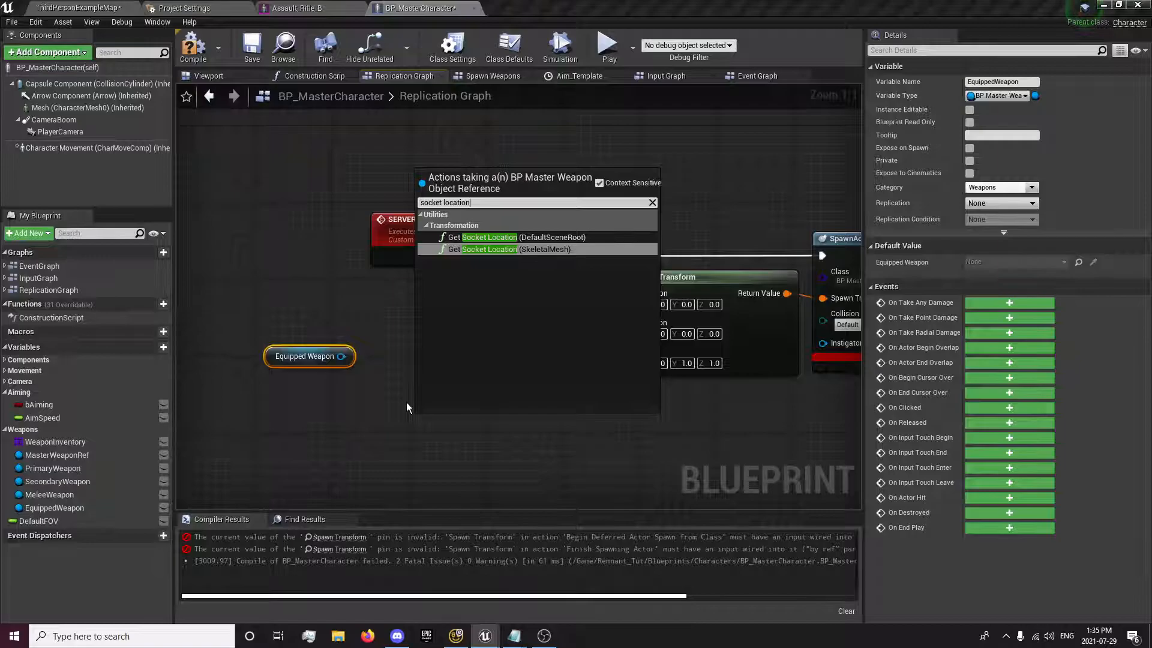
left_click(490, 249)
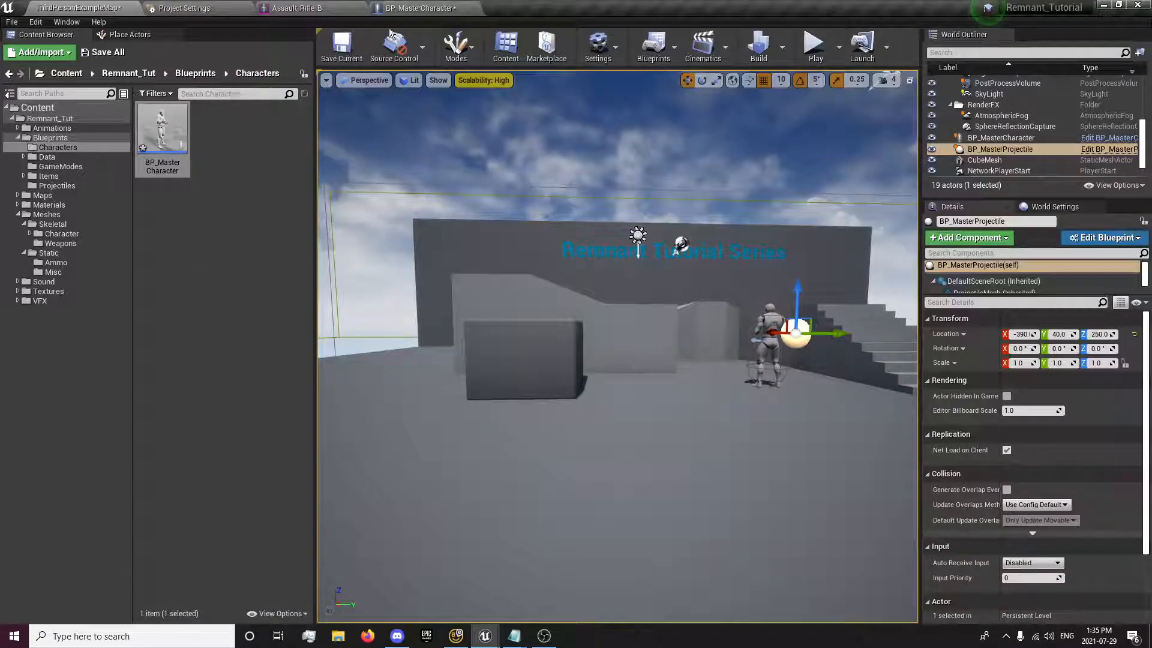
Step: Review BP_MasterWeapon's rifle mesh in Blueprints/Items/Weapons, then return to BP_MasterCharacter
left_click(420, 10)
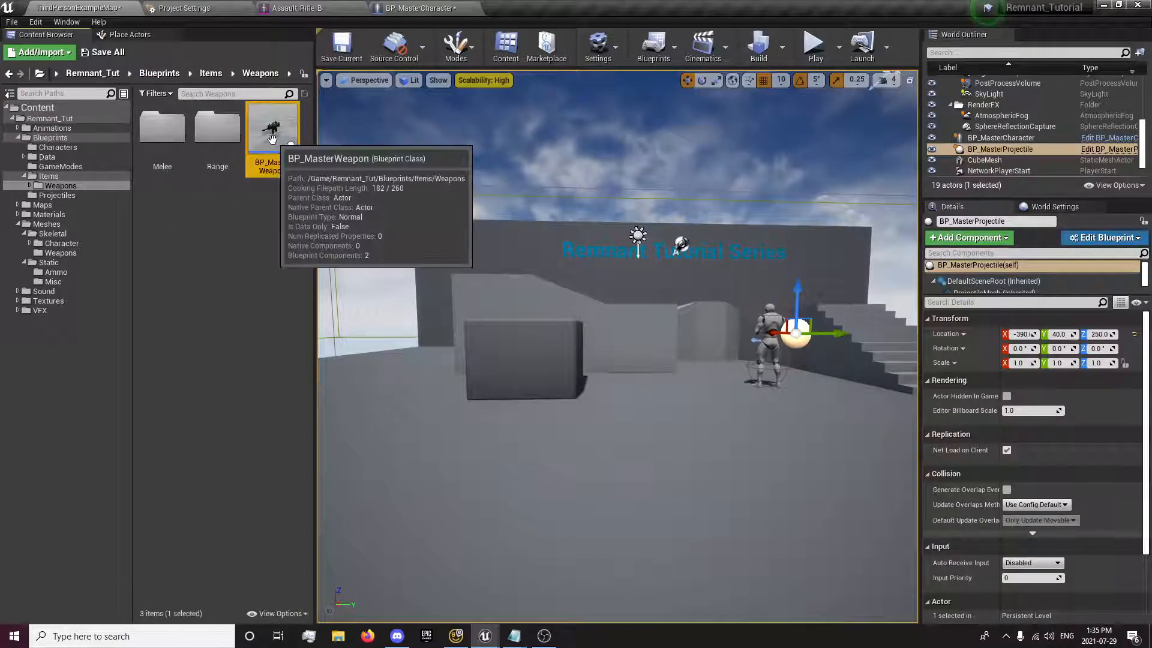
double_click(272, 126)
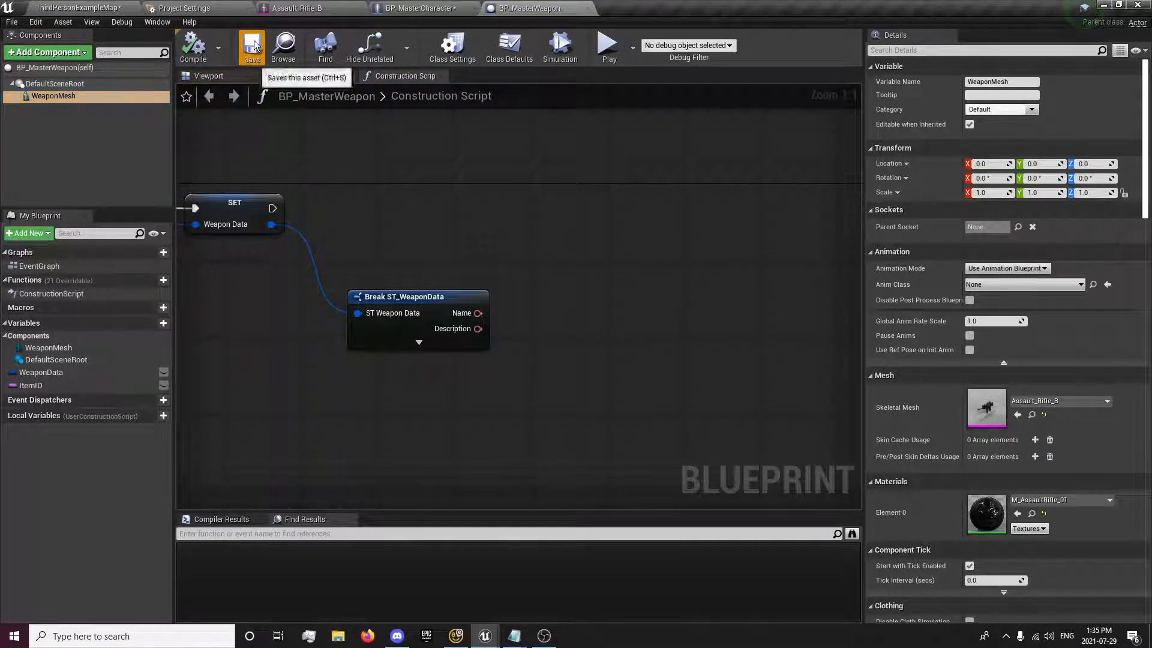
left_click(417, 7)
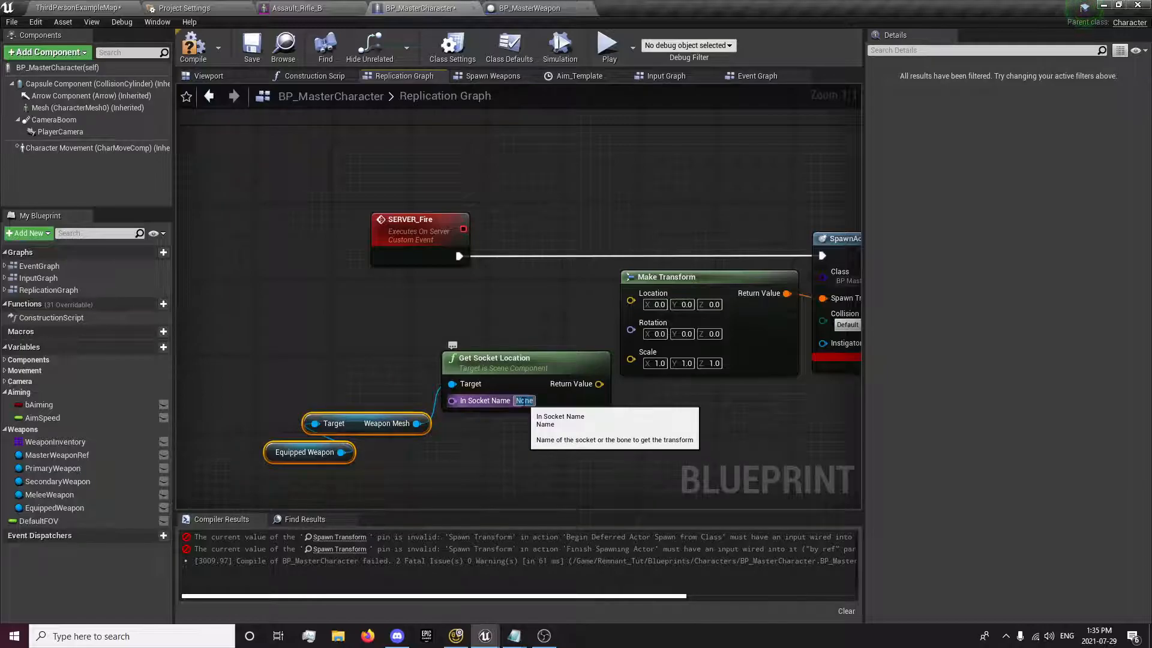
Step: Set Get Socket Location's socket name to Muzzle, checked against the Assault_Rifle_B skeleton
type("Muzzle")
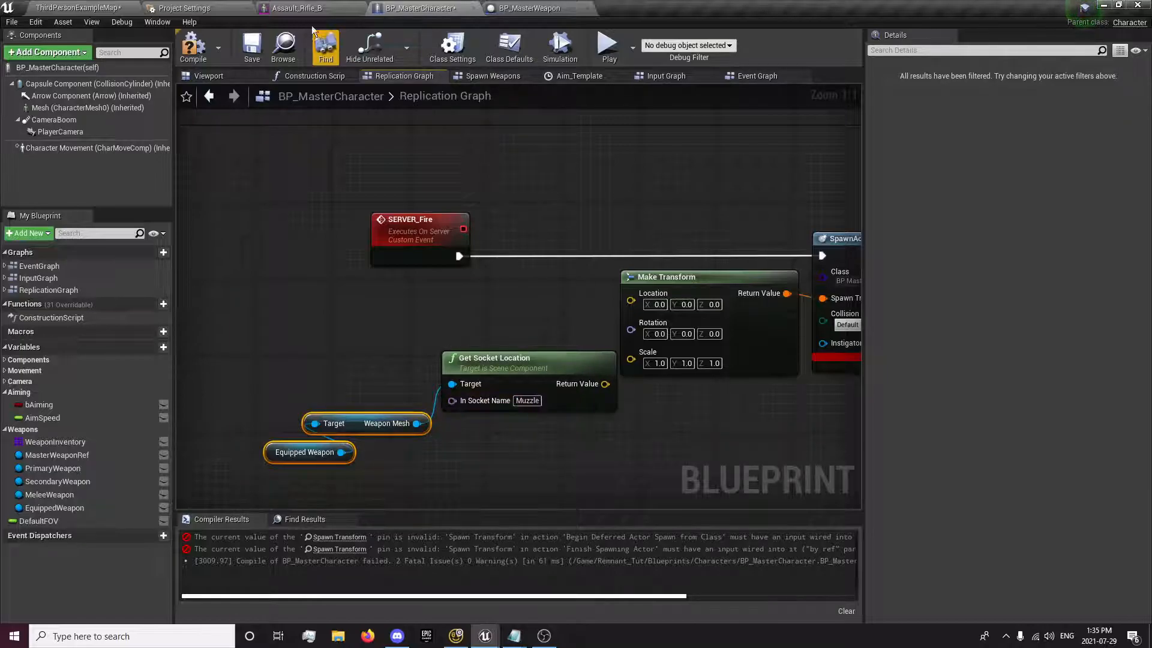
left_click(295, 8)
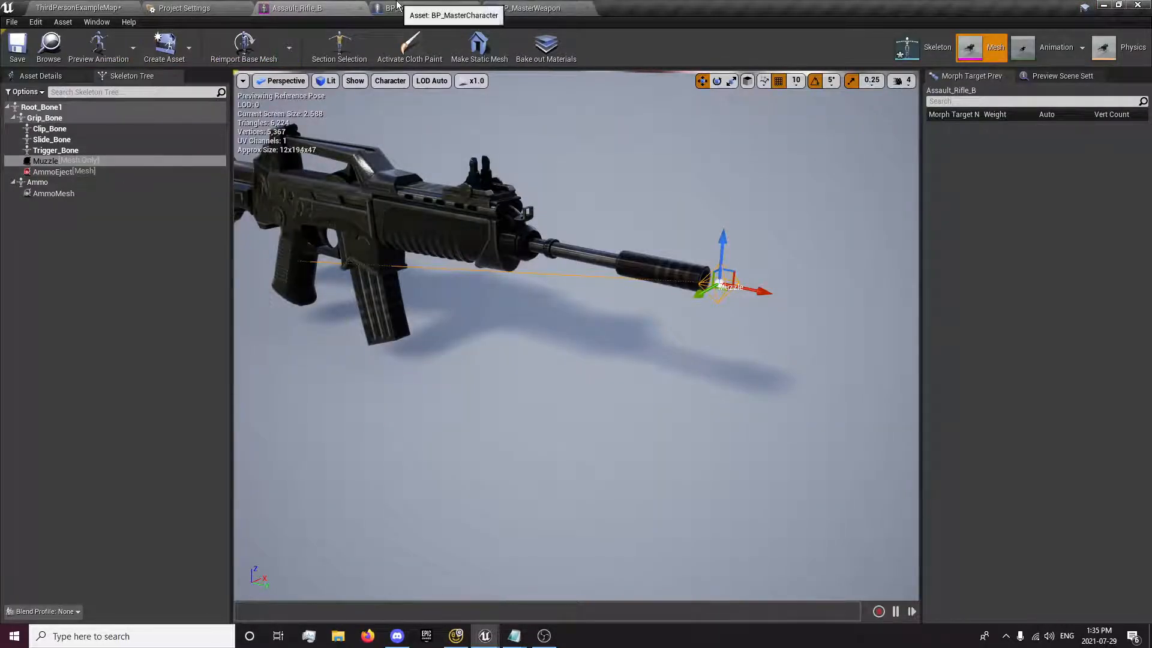
left_click(391, 6)
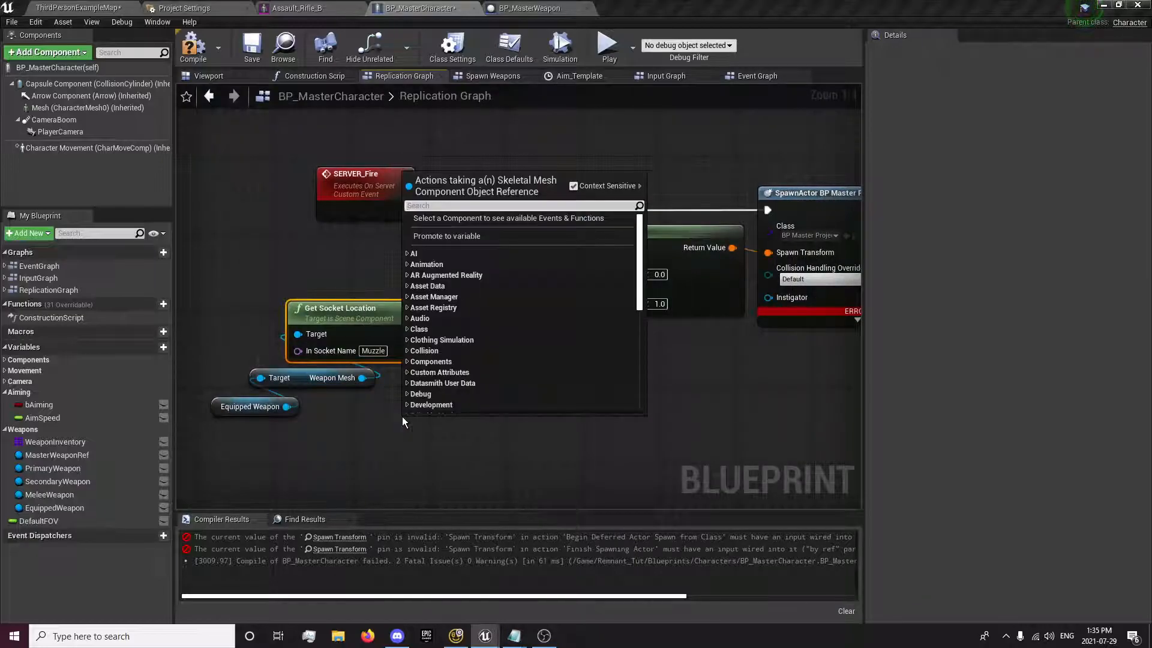
Step: Add a Get Socket Rotation node on the Weapon Mesh for socket 'Muzzle' feeding Make Transform's rotation
type("muzzle")
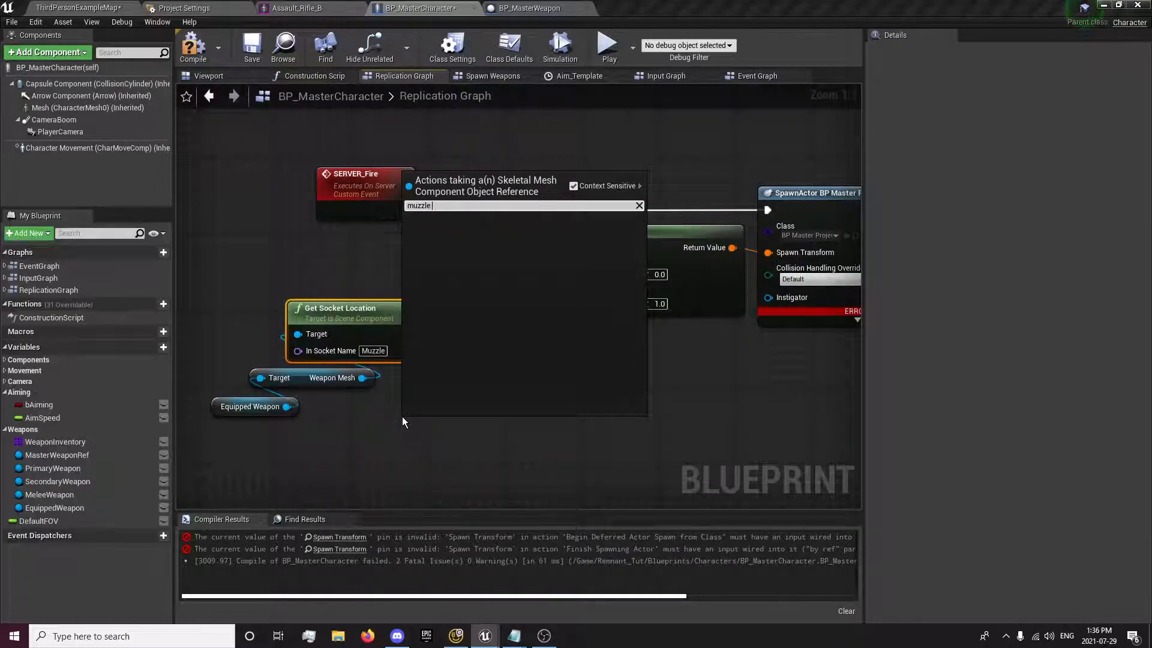
type("socket")
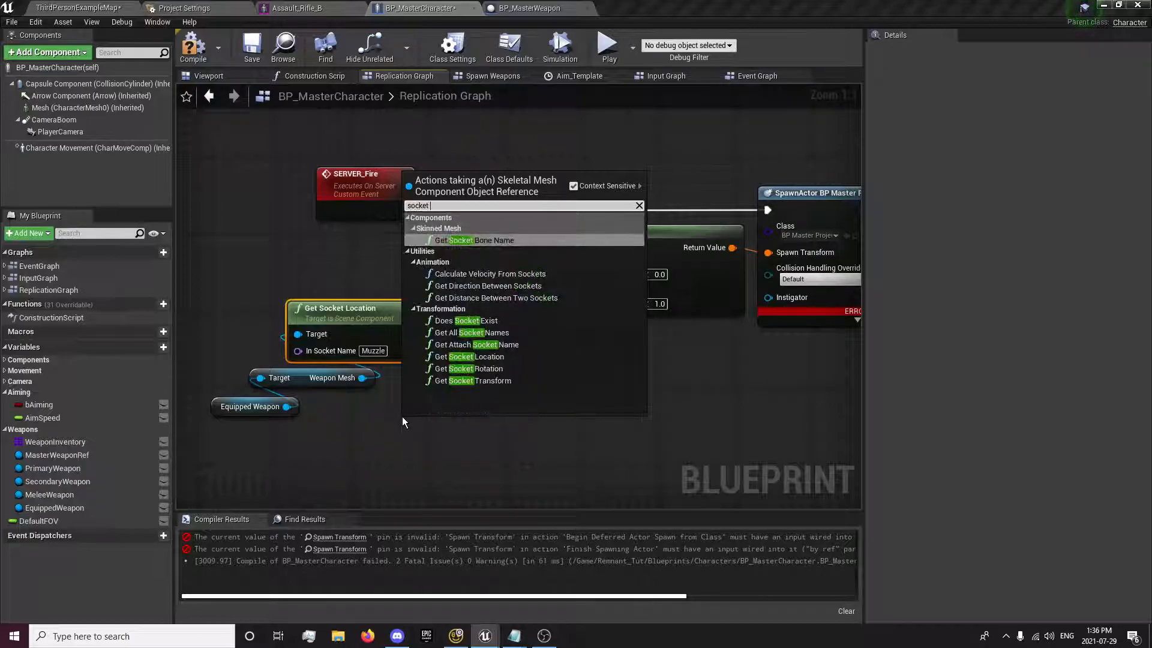
left_click(466, 368)
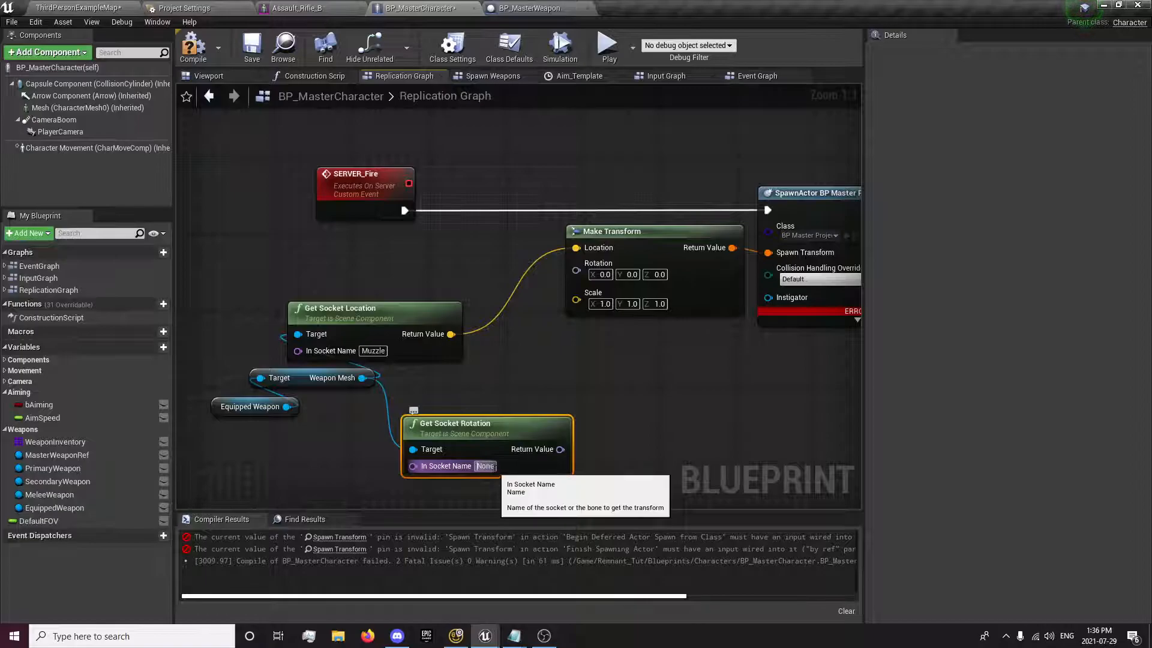
type("Muzzle")
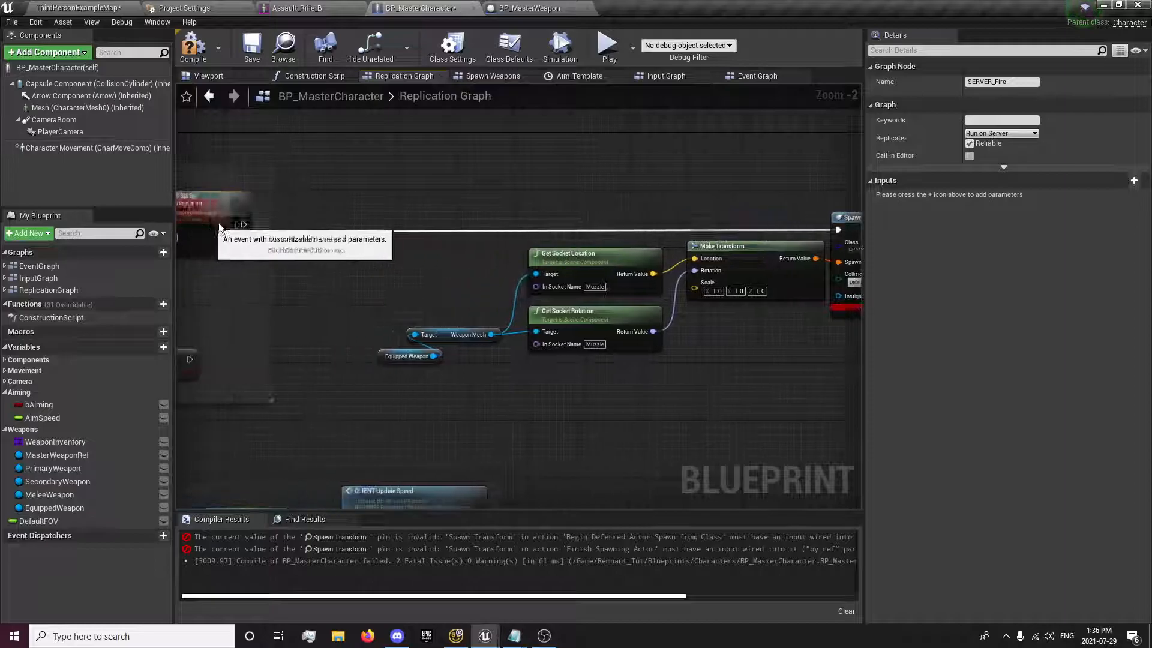
scroll("down", 3)
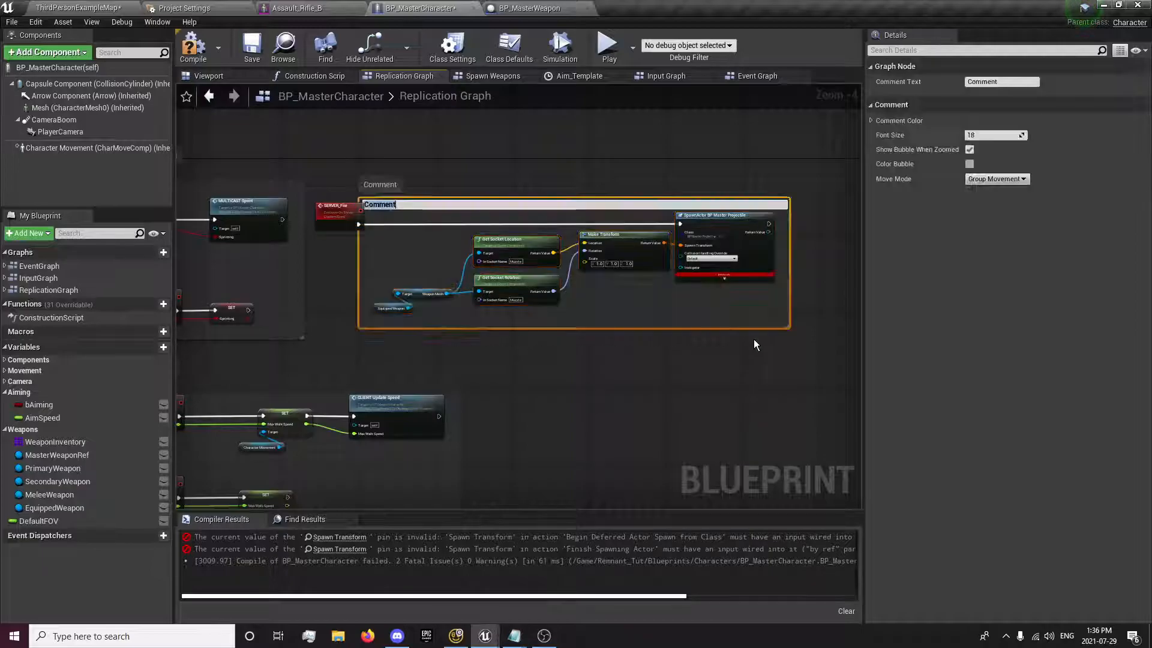
Step: Comment the spawn nodes 'Spawns the Projectile at the Muzzle of the Equipped Weapon', compile and save
type("Spawns the Projectile")
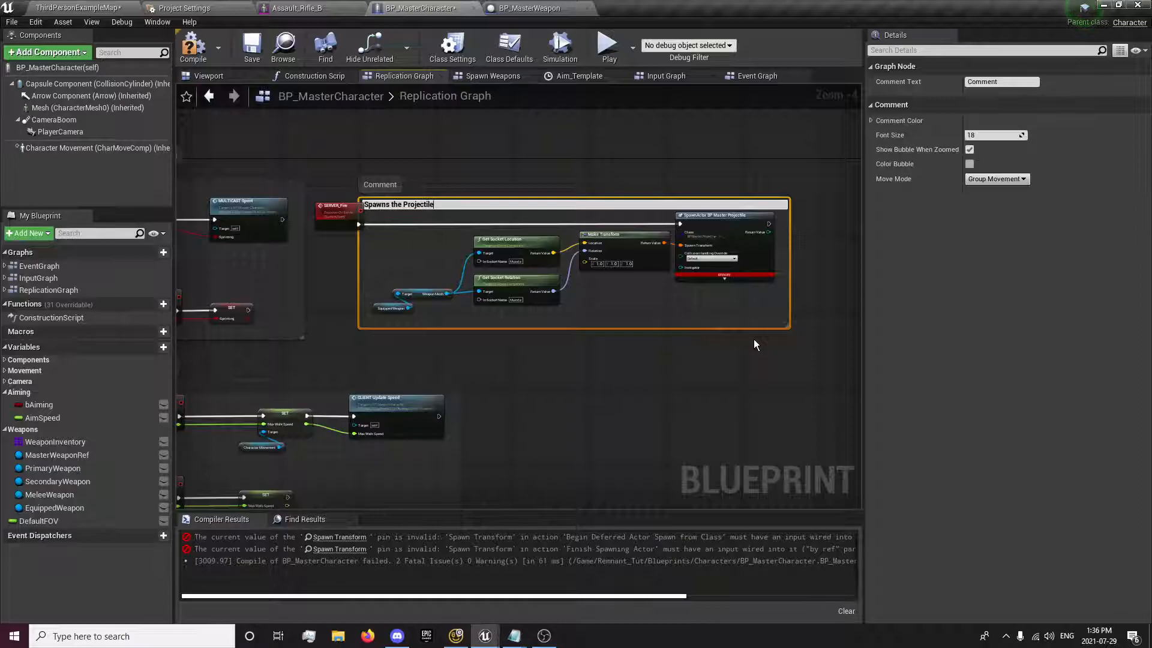
type("at the Muzzle of the Equipped Weapon")
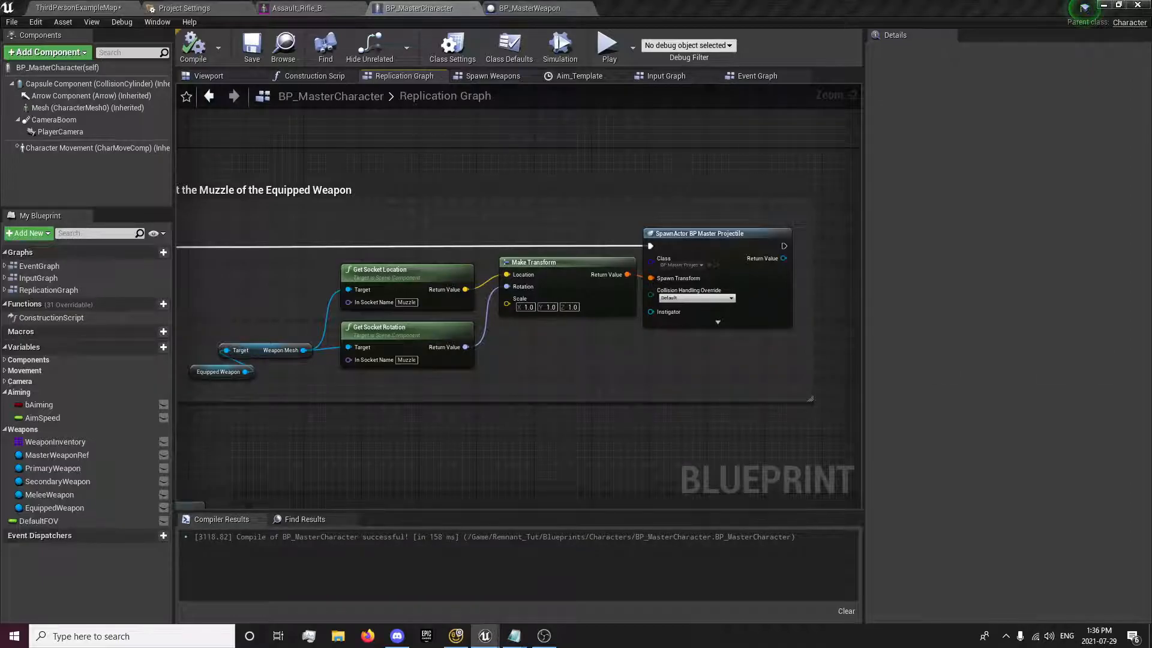
left_click(252, 47)
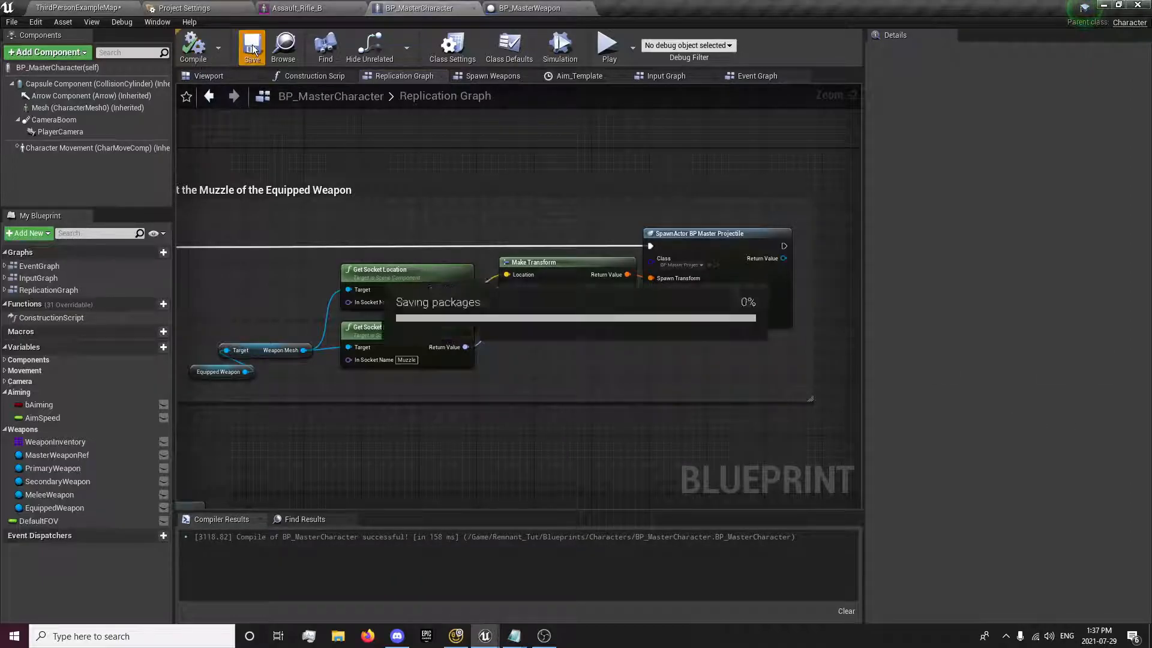
Step: In the Input Graph, call SERVER Fire from the Aiming branch's True output
left_click(665, 77)
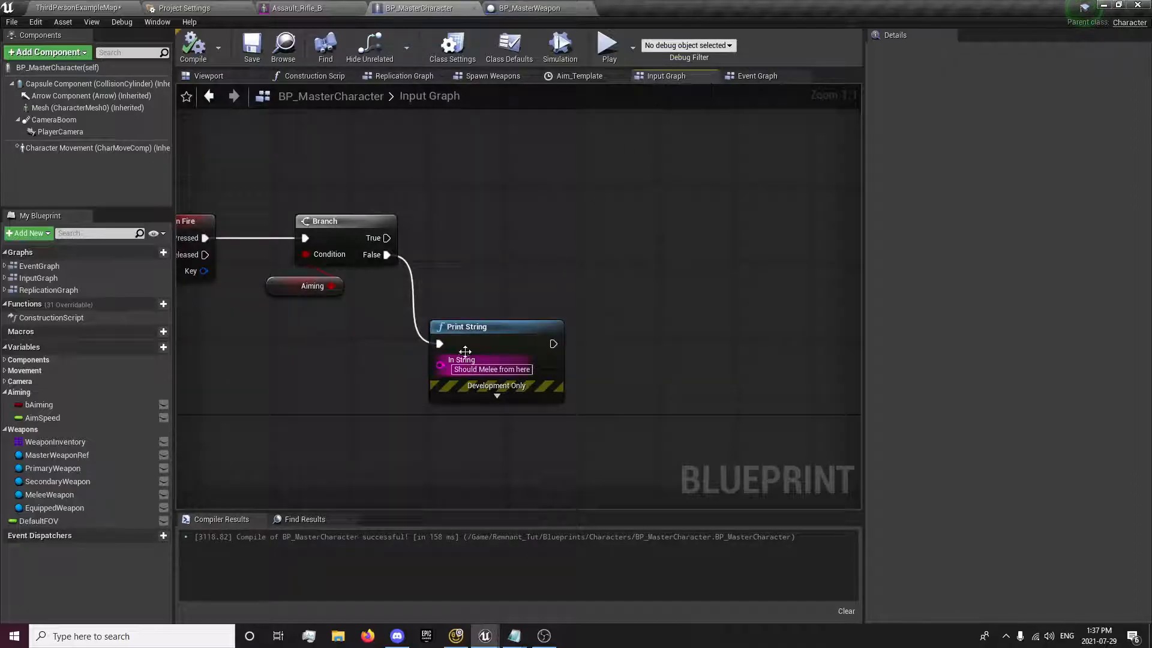
left_click_drag(387, 237, 661, 242)
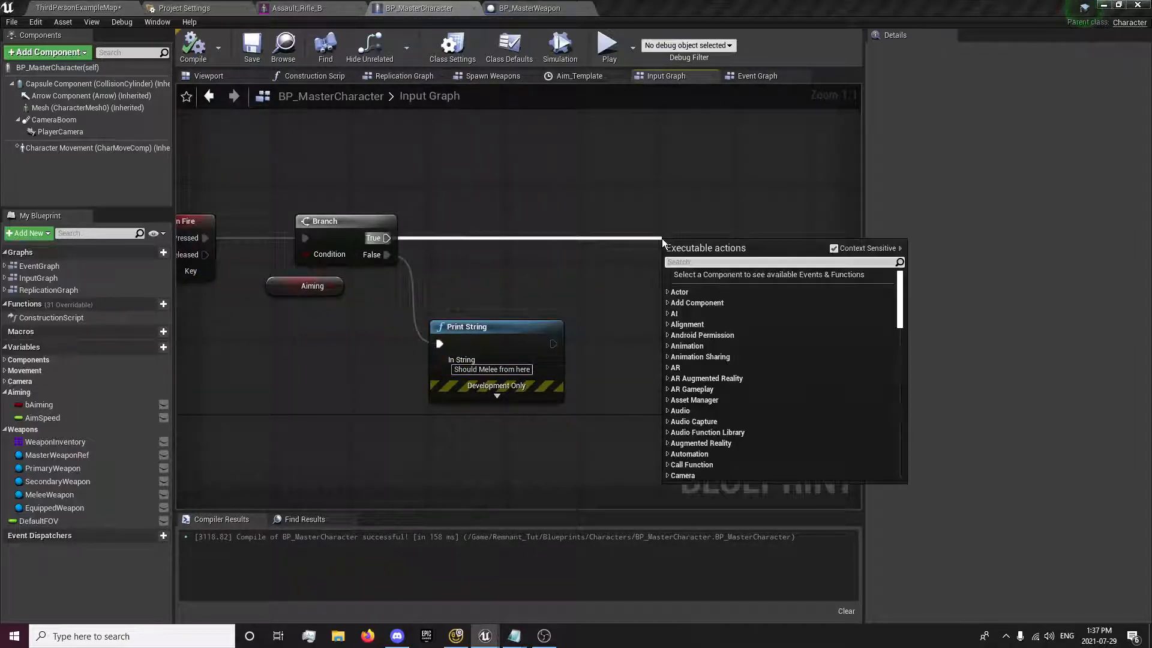
type("fire")
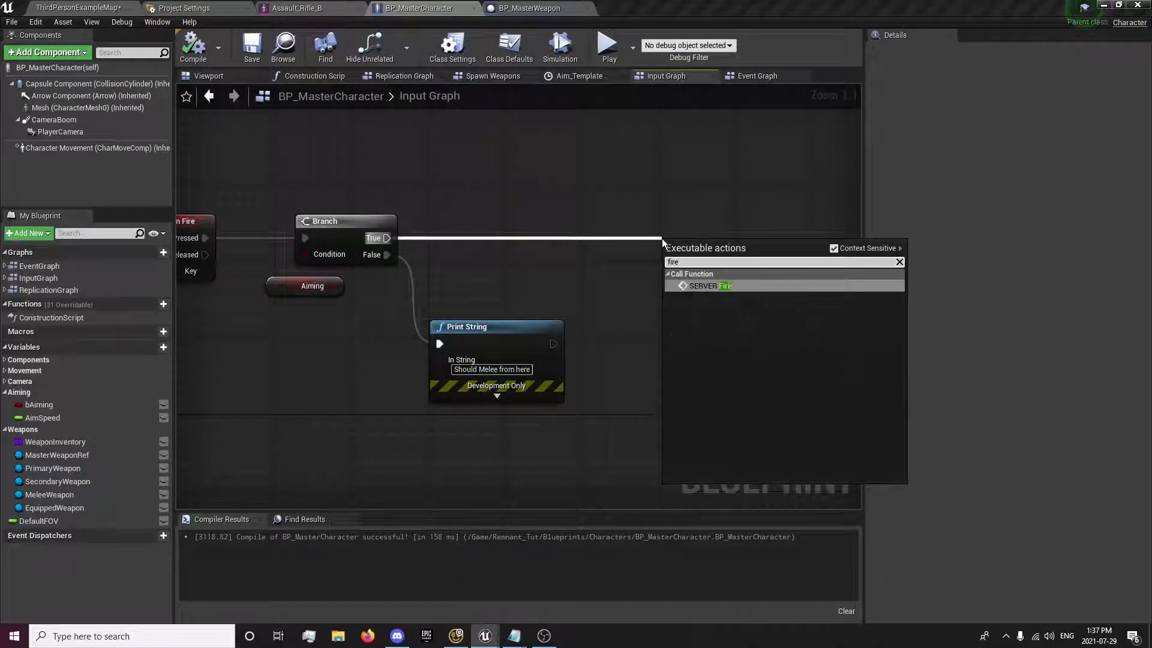
left_click(703, 286)
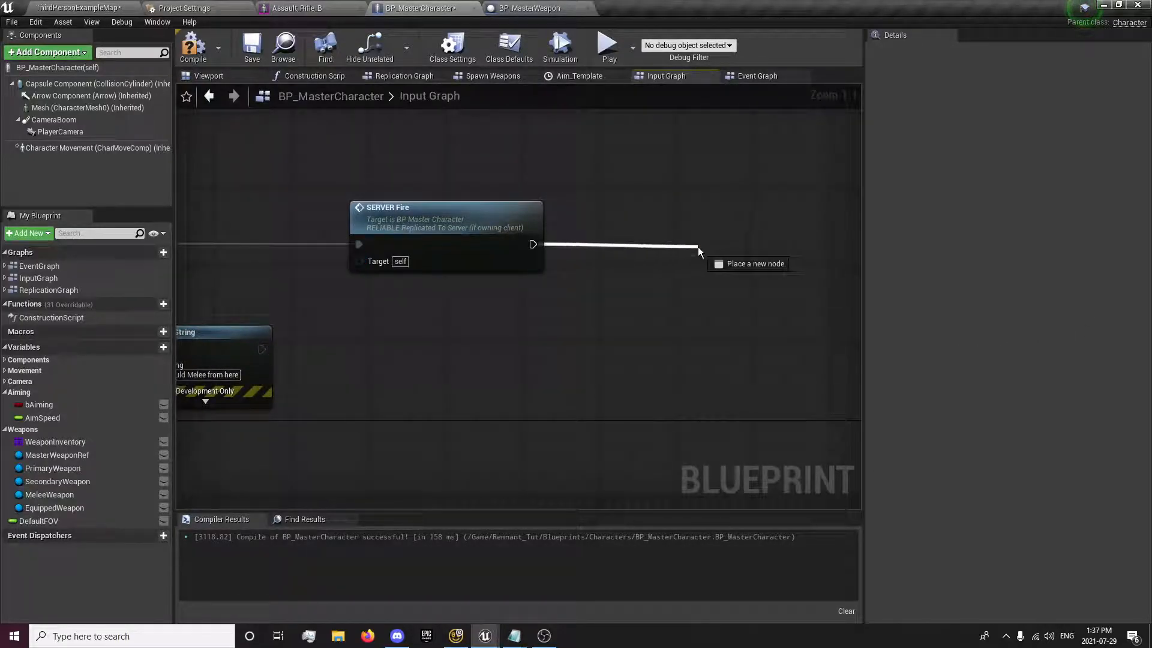
Step: Place an Equipped Weapon getter in the Input Graph for the animation call
type("play ani")
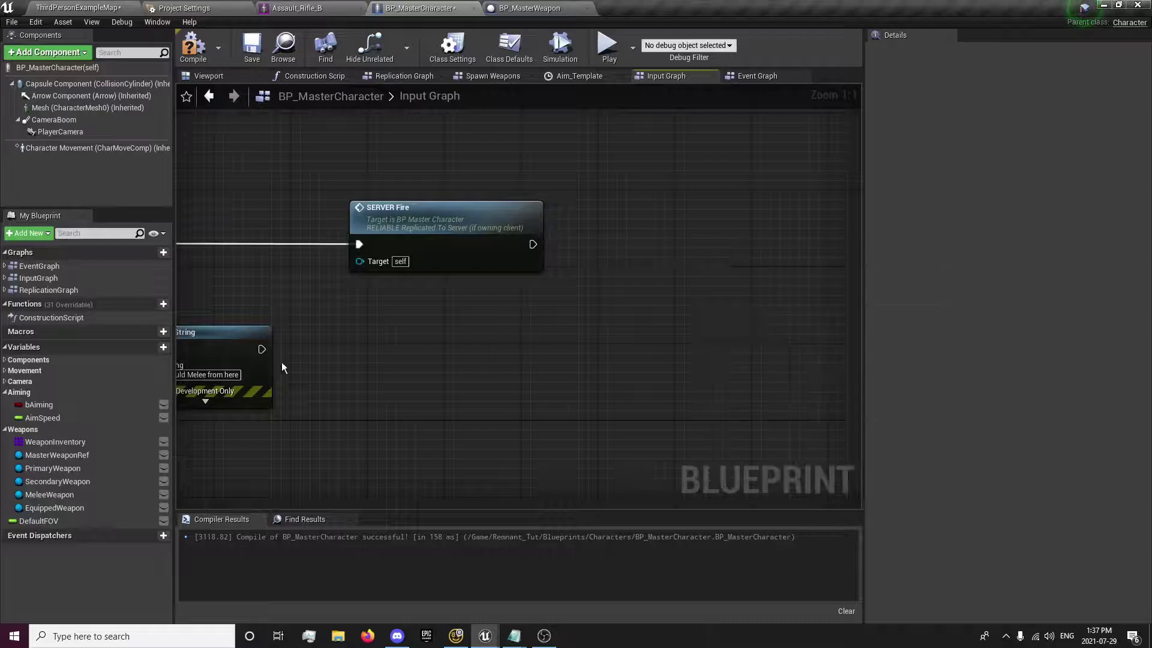
left_click(54, 507)
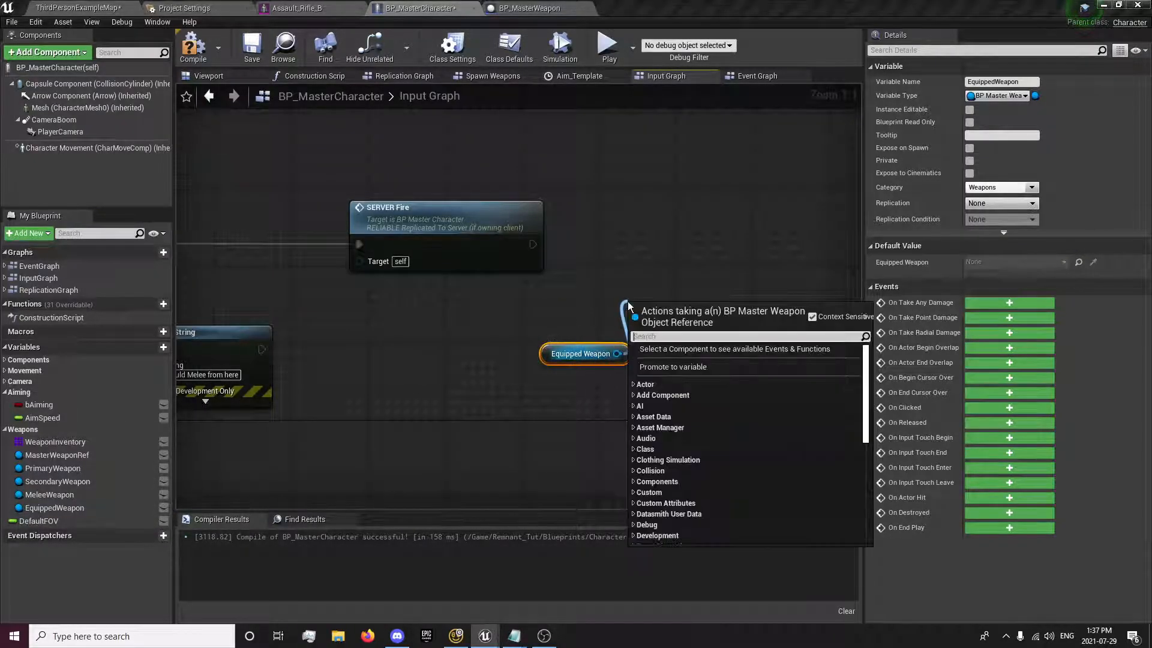
Step: Get the Equipped Weapon's Weapon Mesh and add a Play Animation node after SERVER Fire
type("weapon")
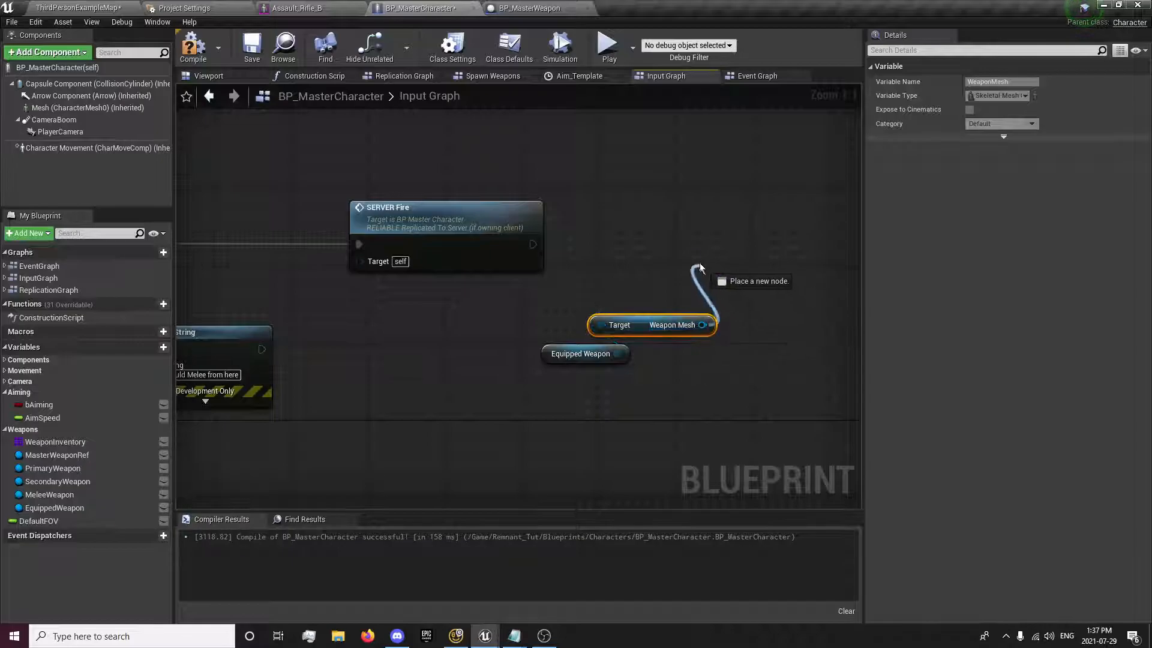
type("play animation")
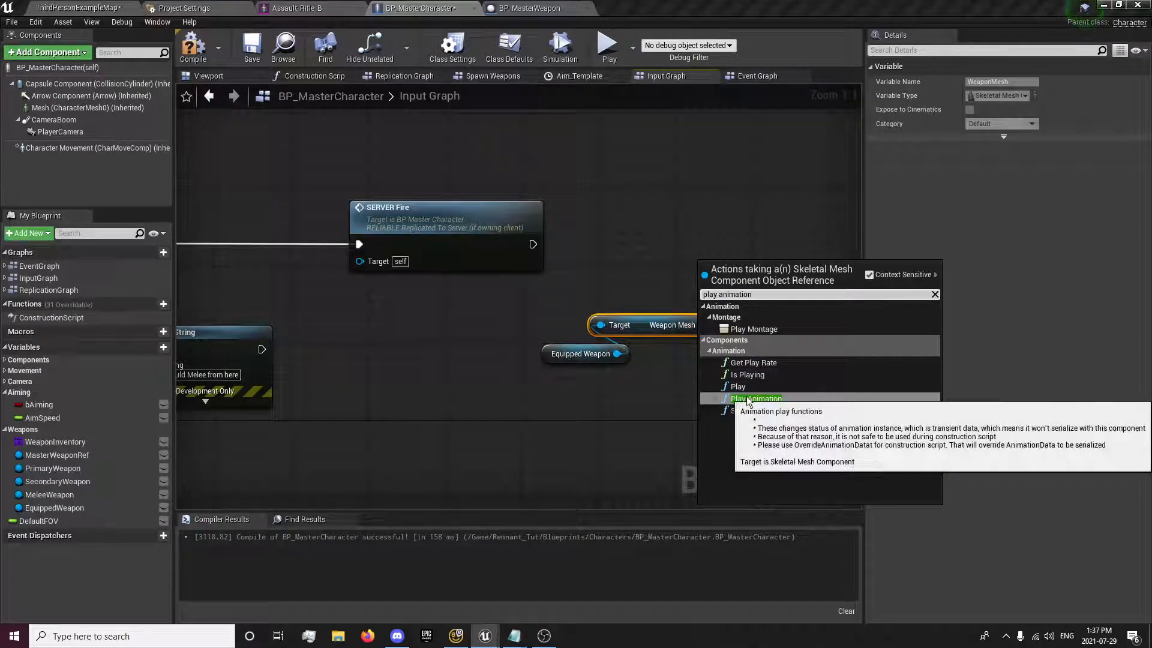
left_click(756, 398)
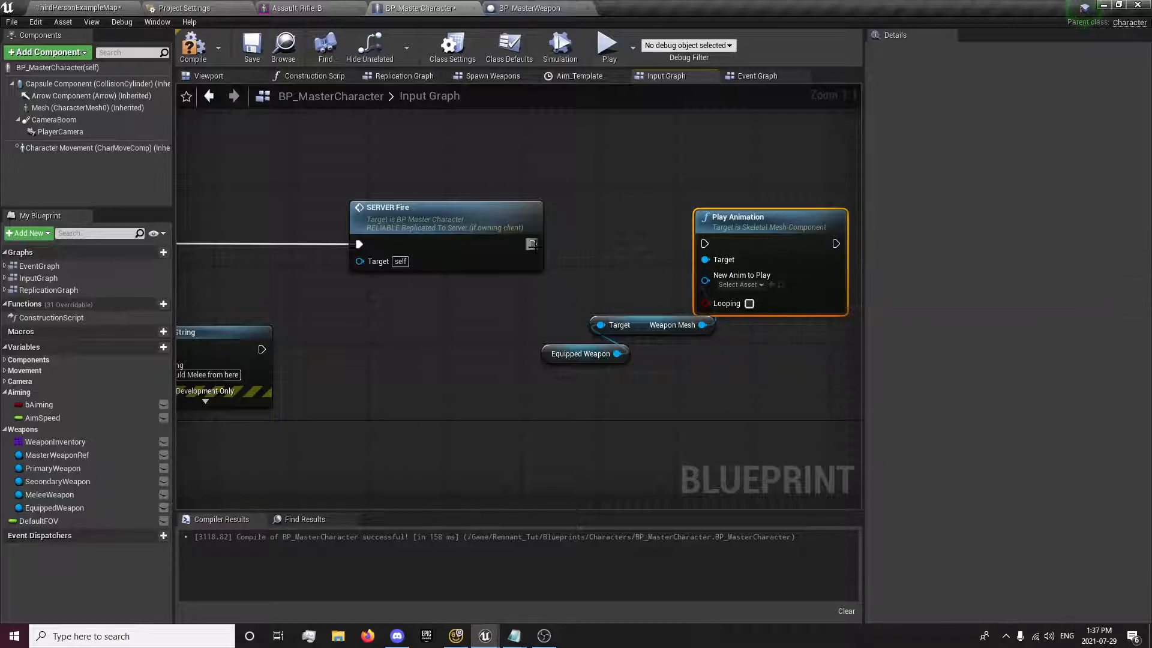
Step: Set Play Animation's New Anim to Play to Fire_Rifle_W
left_click(739, 284)
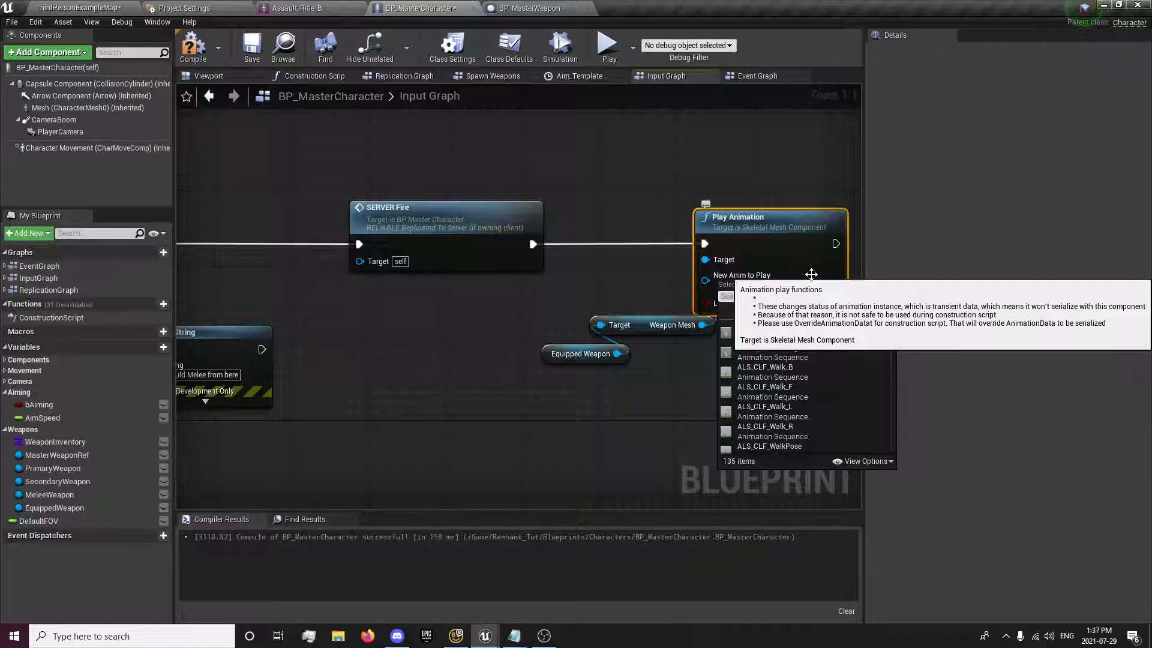
type("fire_")
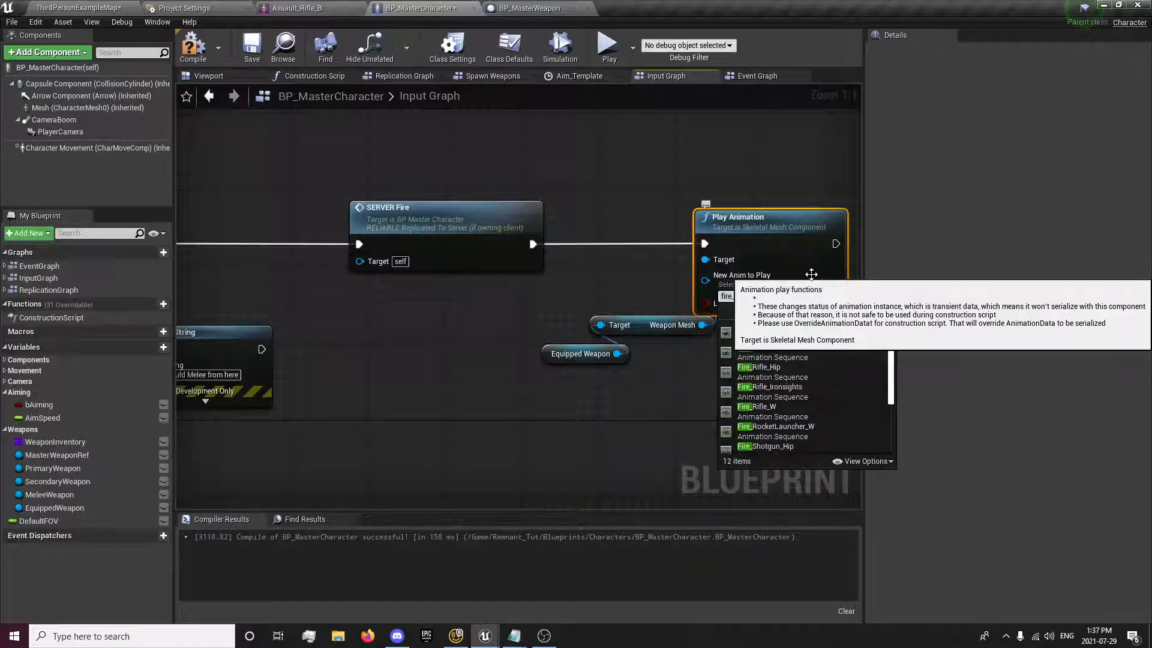
type("fire_rifl")
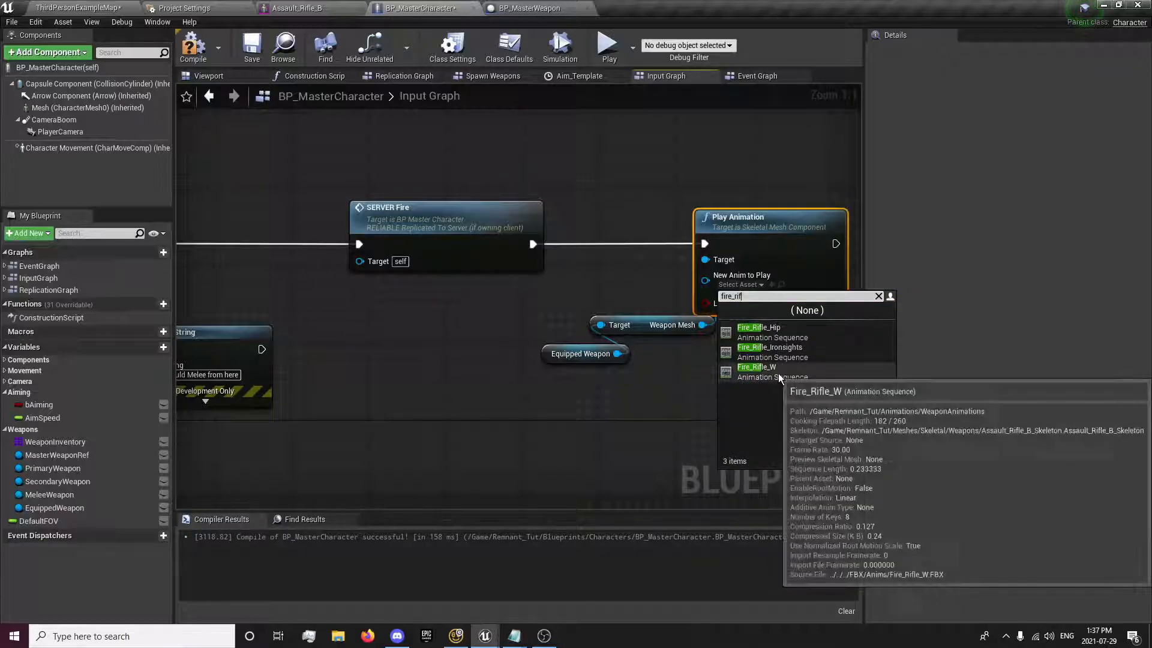
left_click(756, 367)
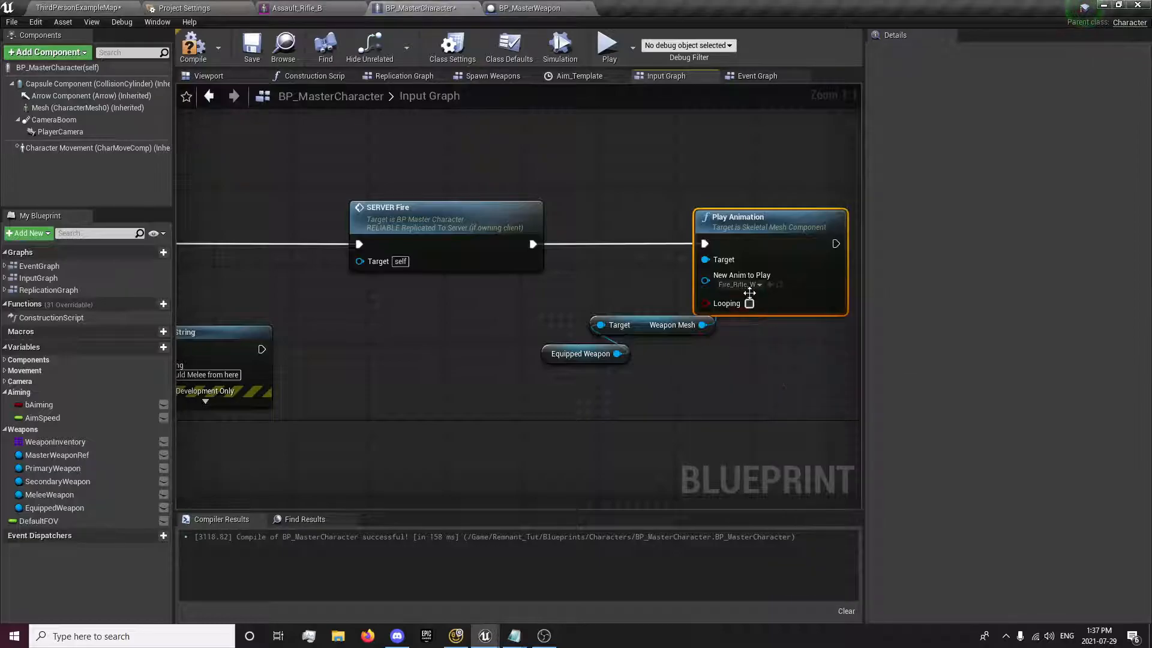
mouse_move(641, 334)
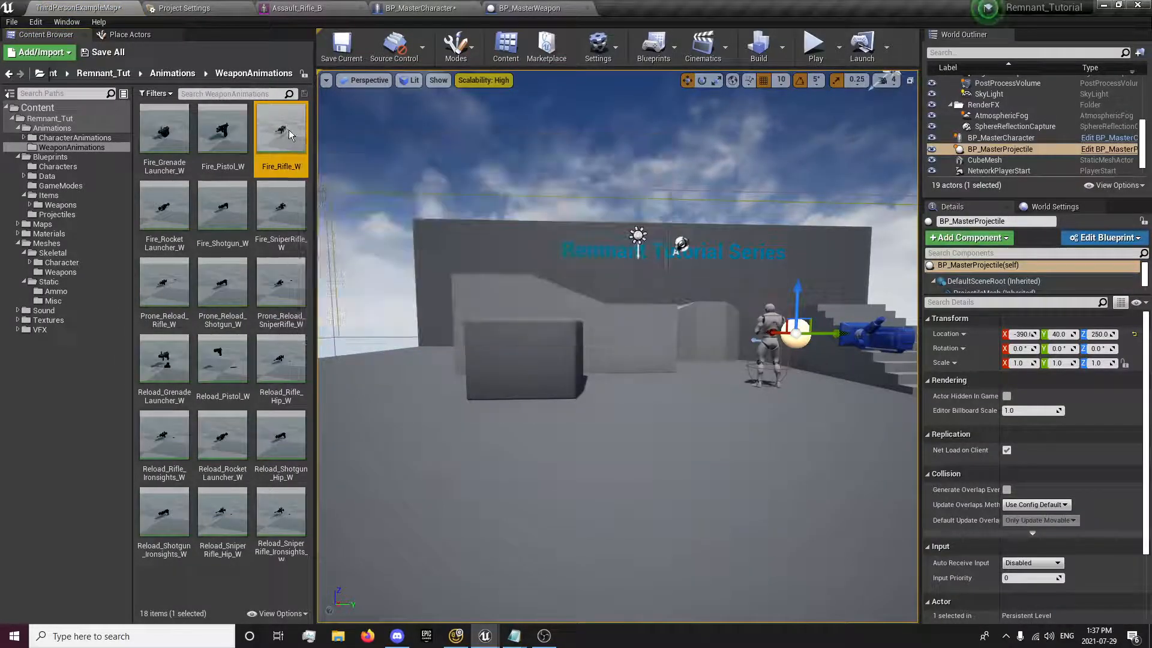
Step: Inspect the Fire_Rifle_W animation, save all assets and recompile BP_MasterCharacter
double_click(281, 127)
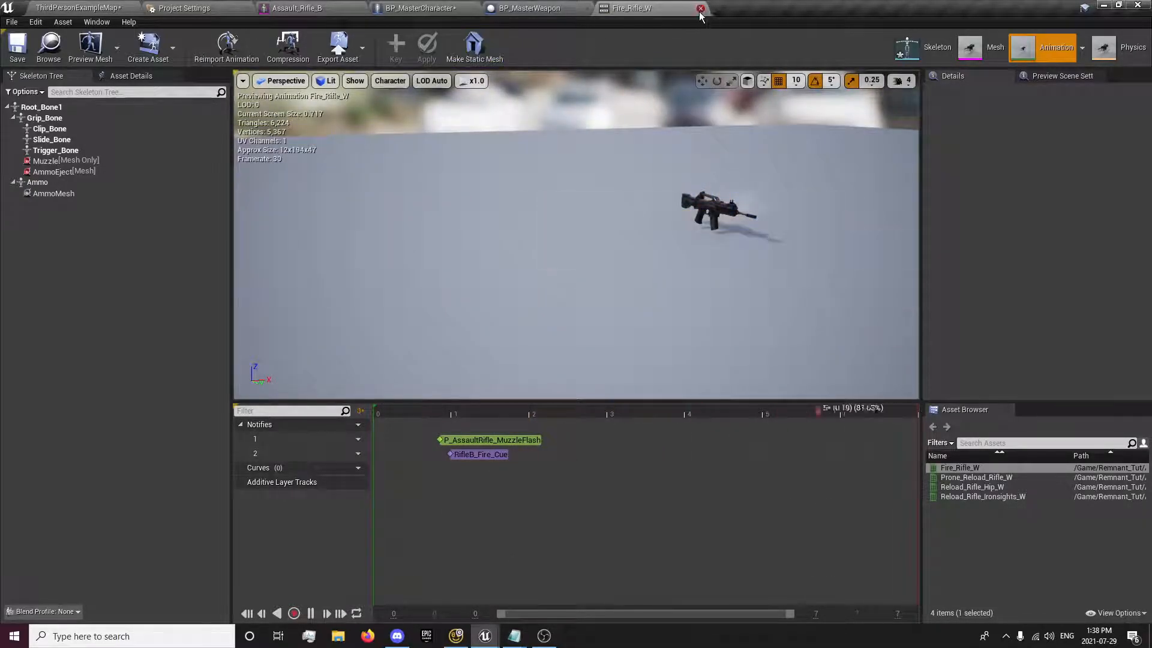
left_click(698, 9)
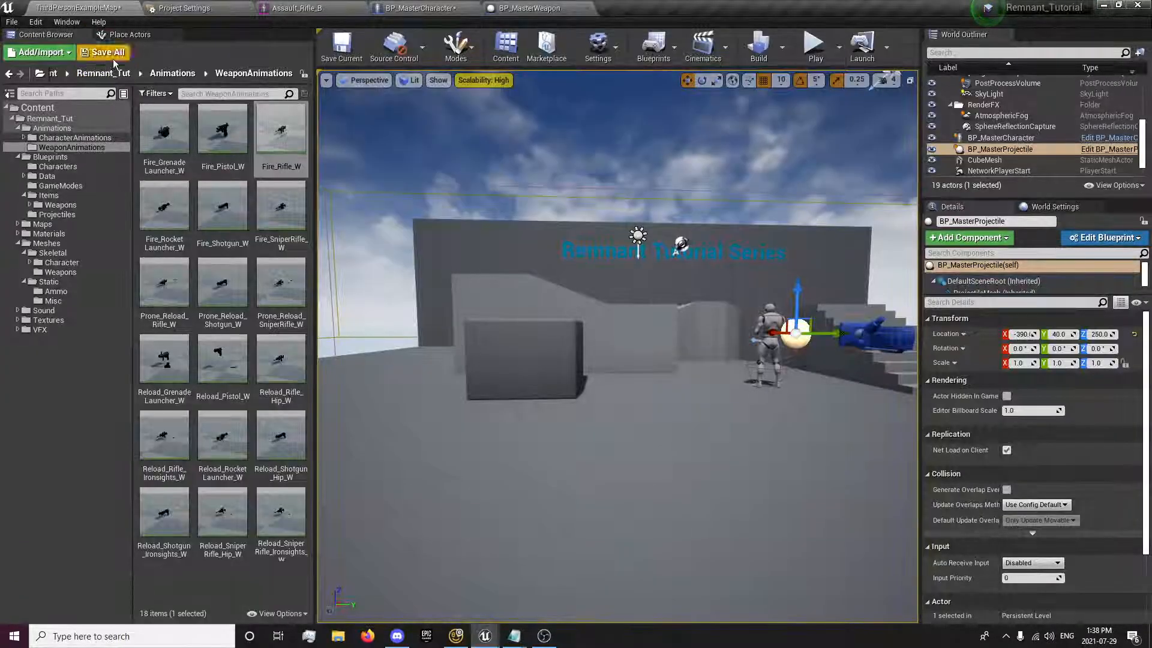
left_click(418, 8)
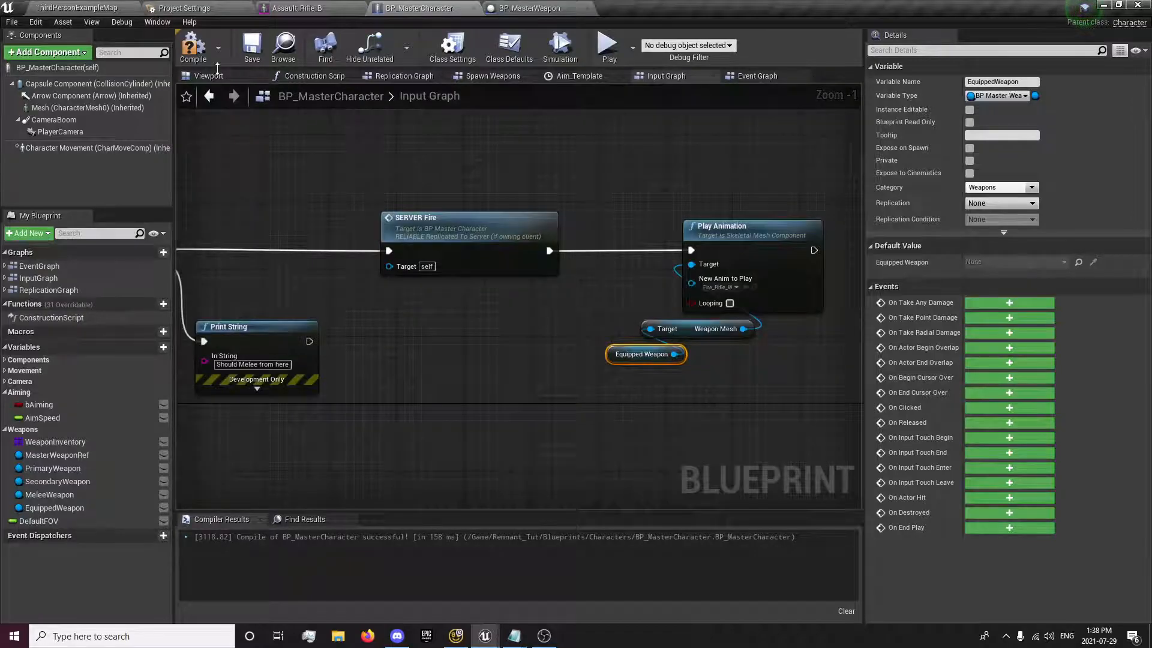
left_click(193, 46)
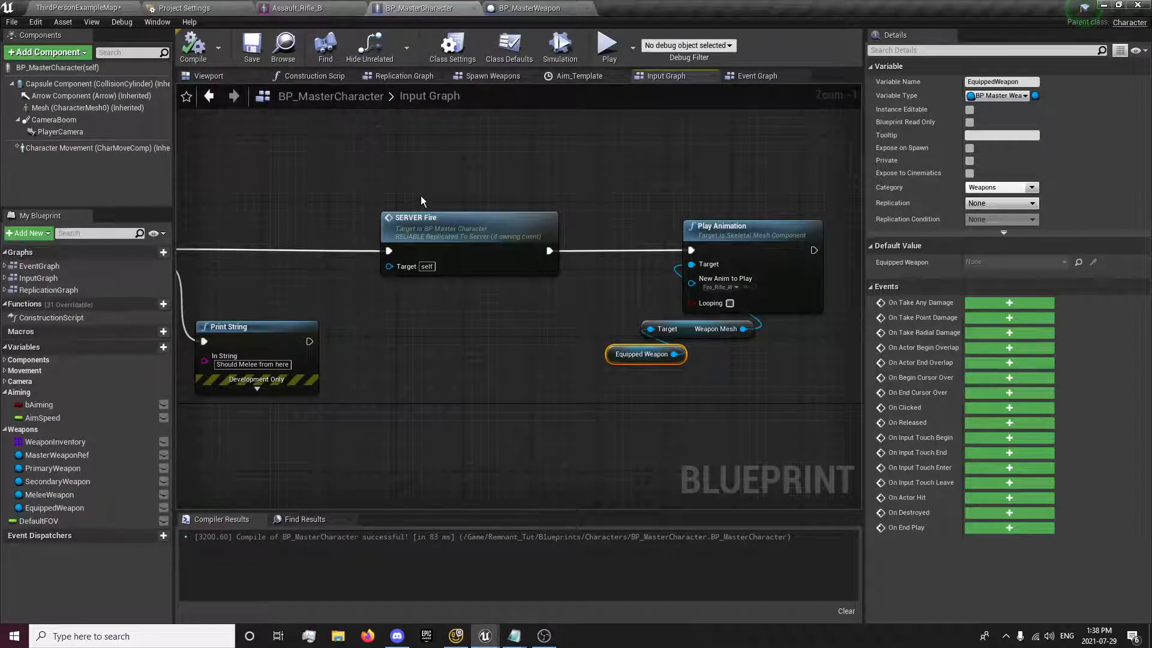
mouse_move(513, 352)
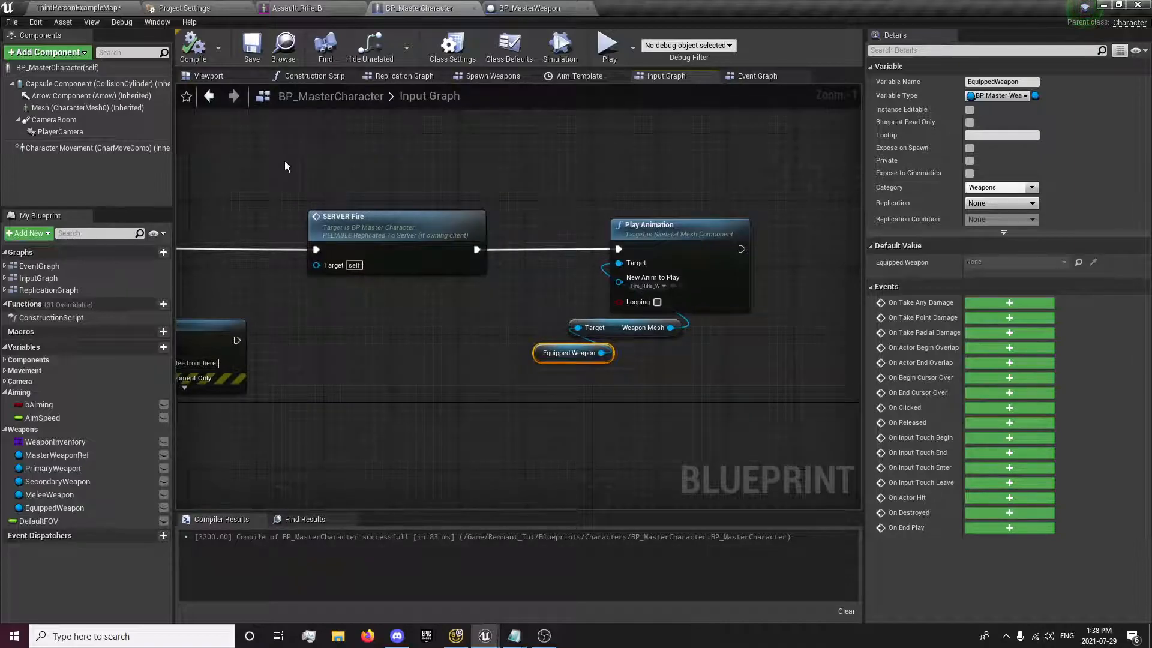
mouse_move(290, 154)
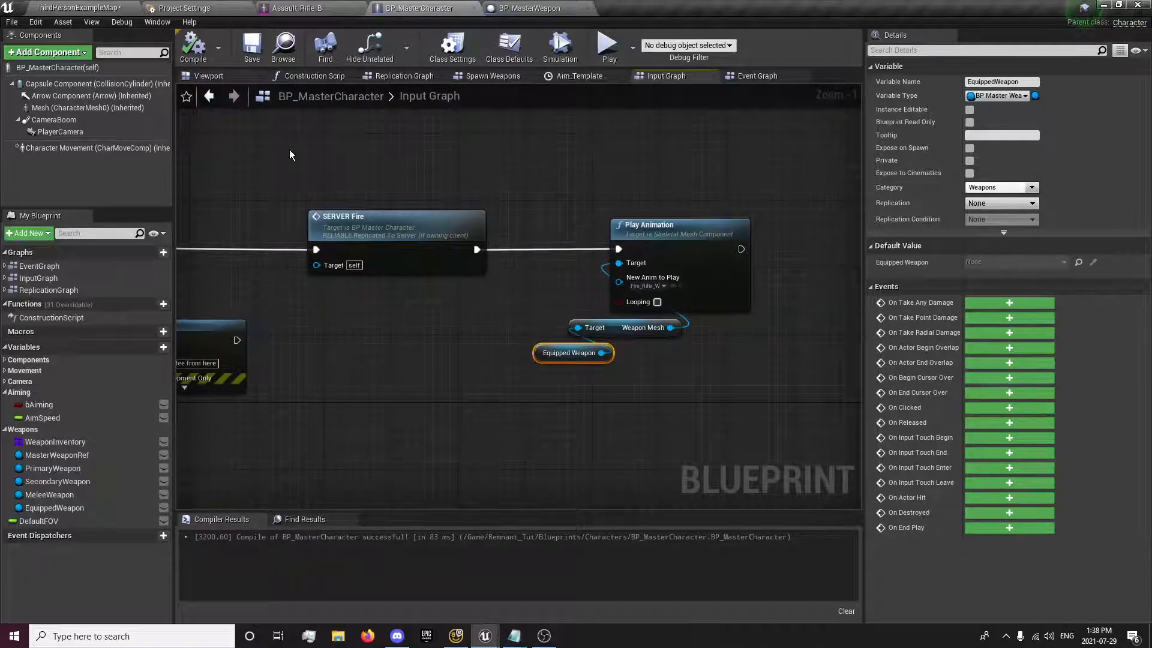
mouse_move(257, 127)
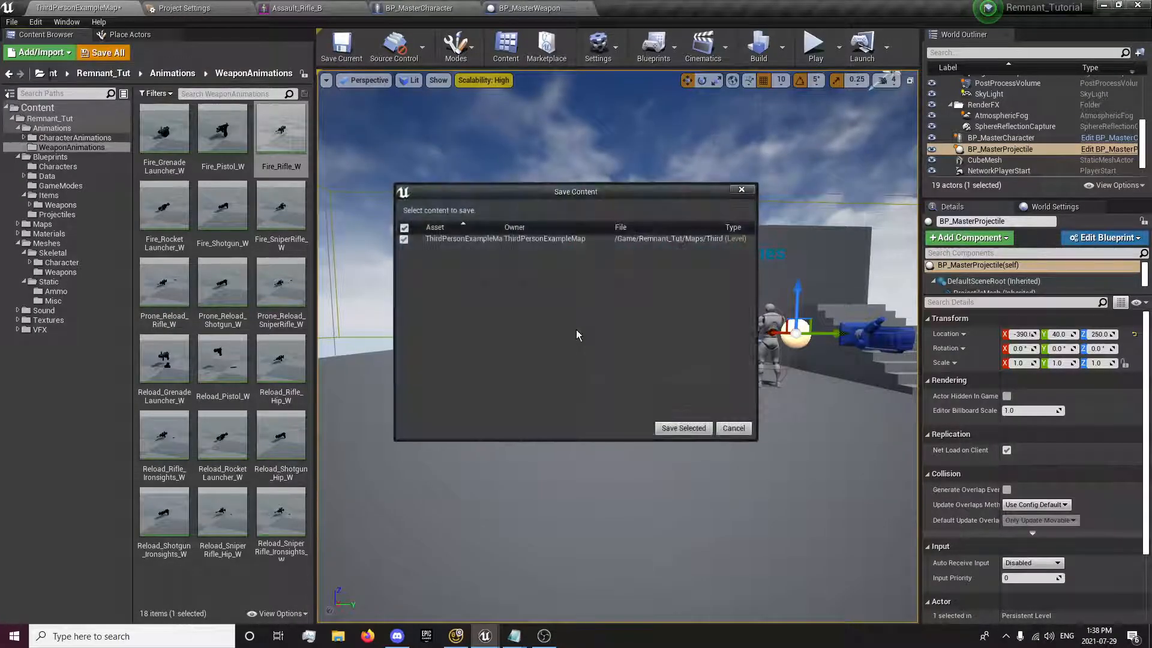
Step: Save the map from the Save Content prompt and play-test firing in the level
left_click(683, 427)
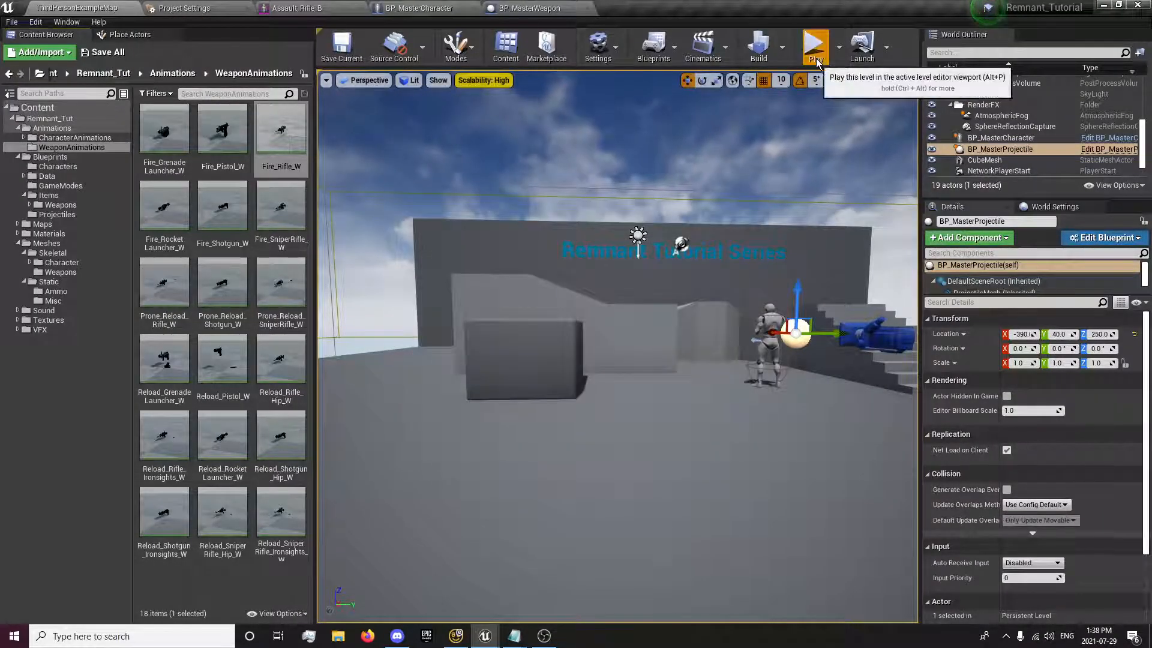
left_click(813, 46)
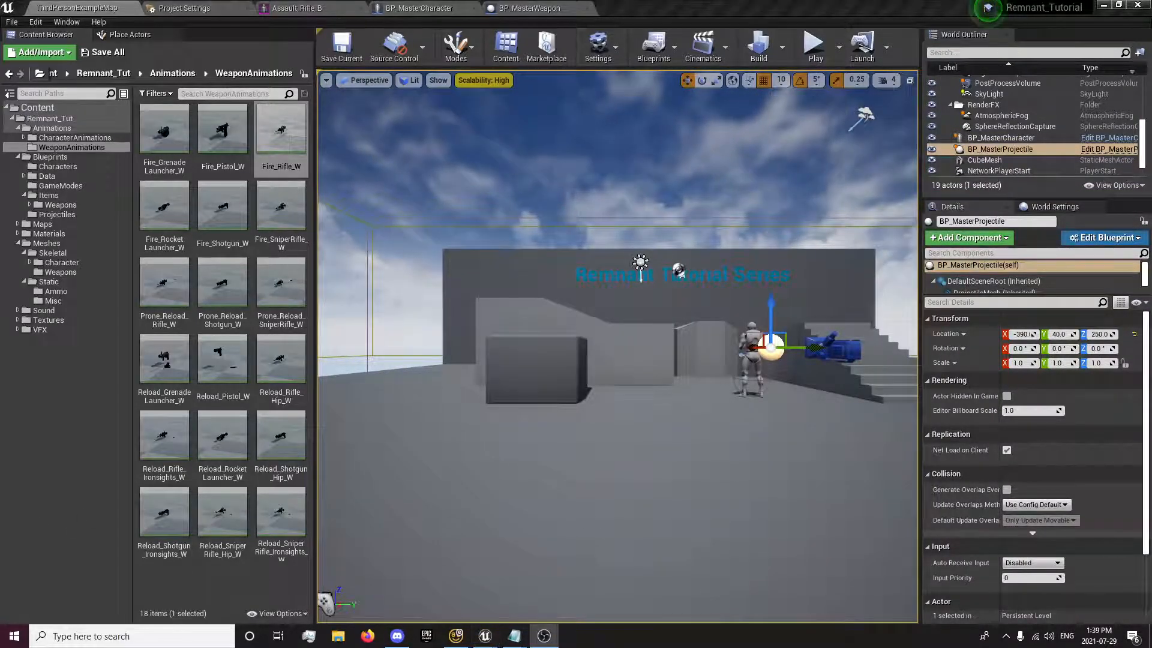
mouse_move(417, 8)
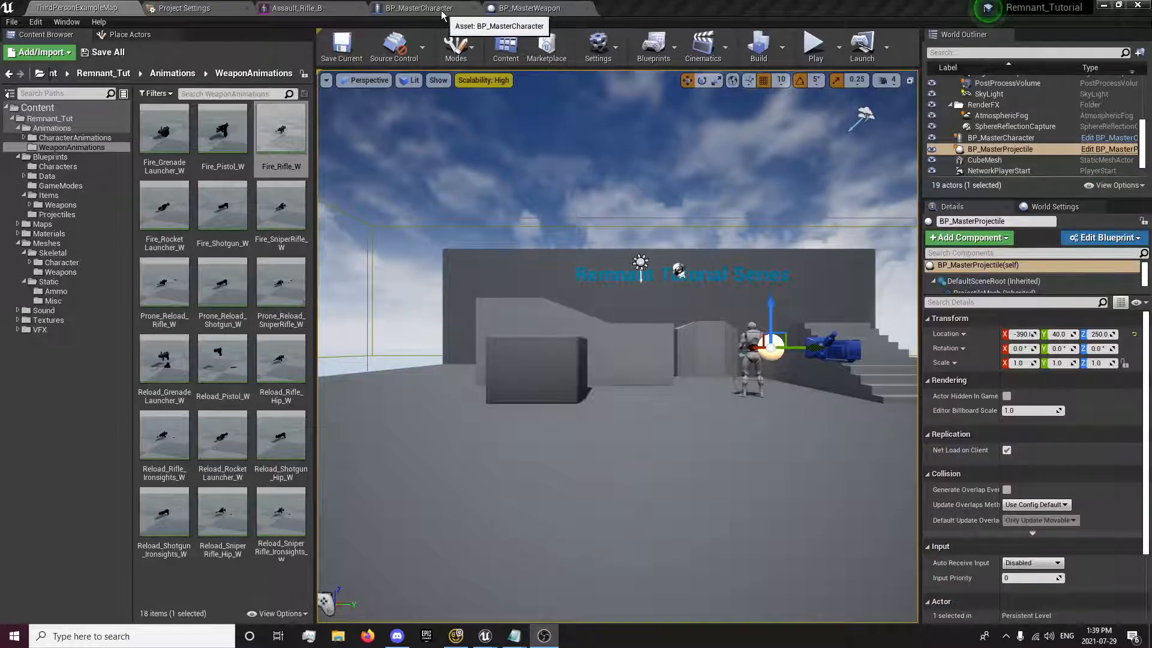
Step: Reopen BP_MasterCharacter and colour the Movement Inputs comment group blue
left_click(412, 7)
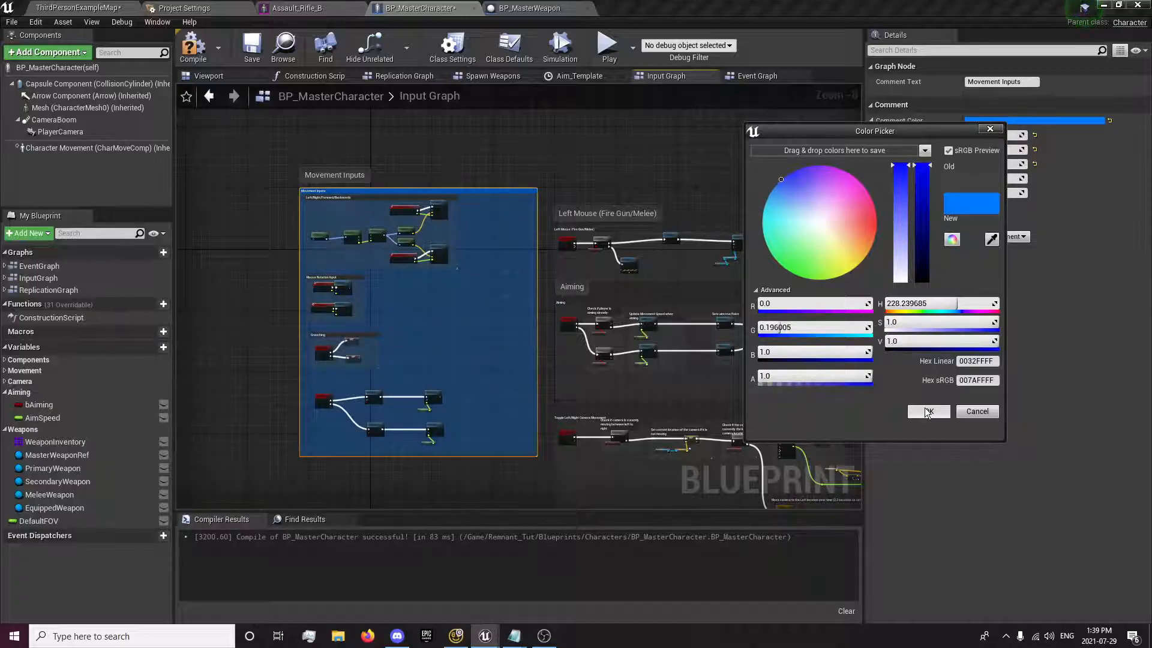
left_click(928, 412)
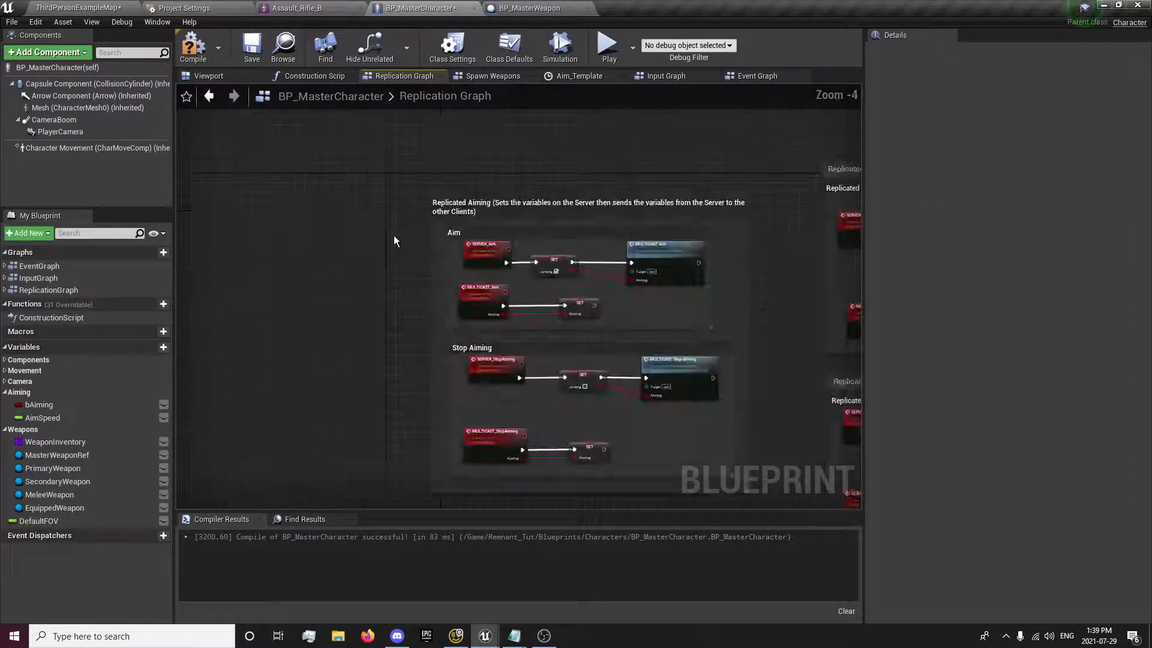
Step: Group the Replicated Sprinting and Speed comments in a blue 'Movement Replication' comment
scroll("down", 3)
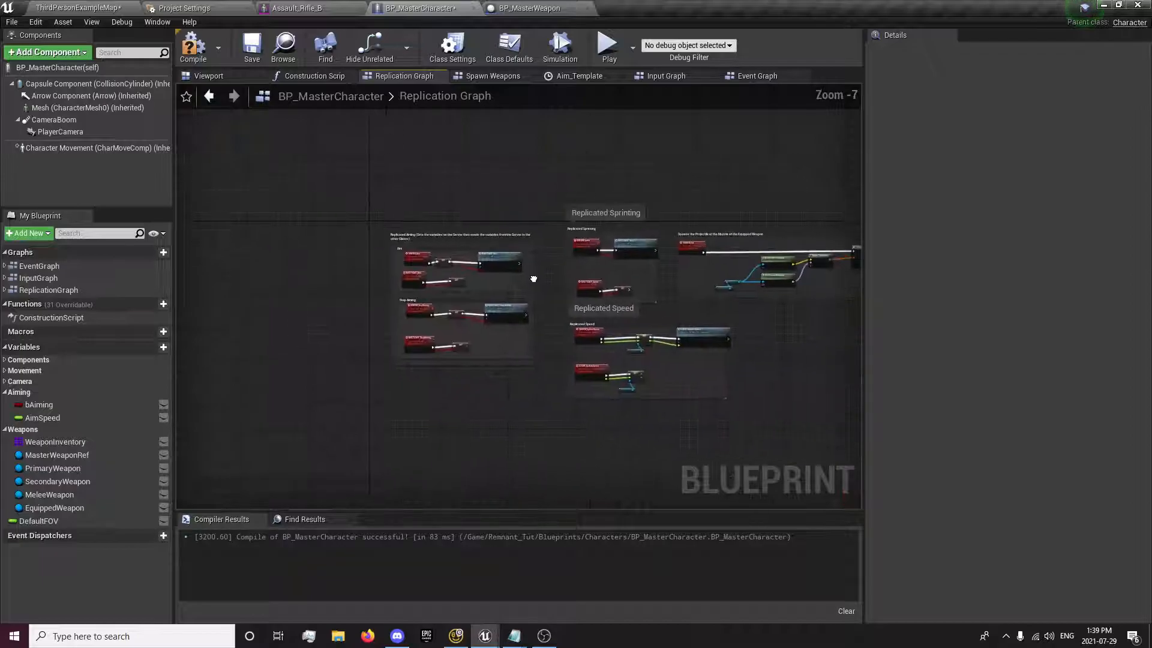
scroll("down", 3)
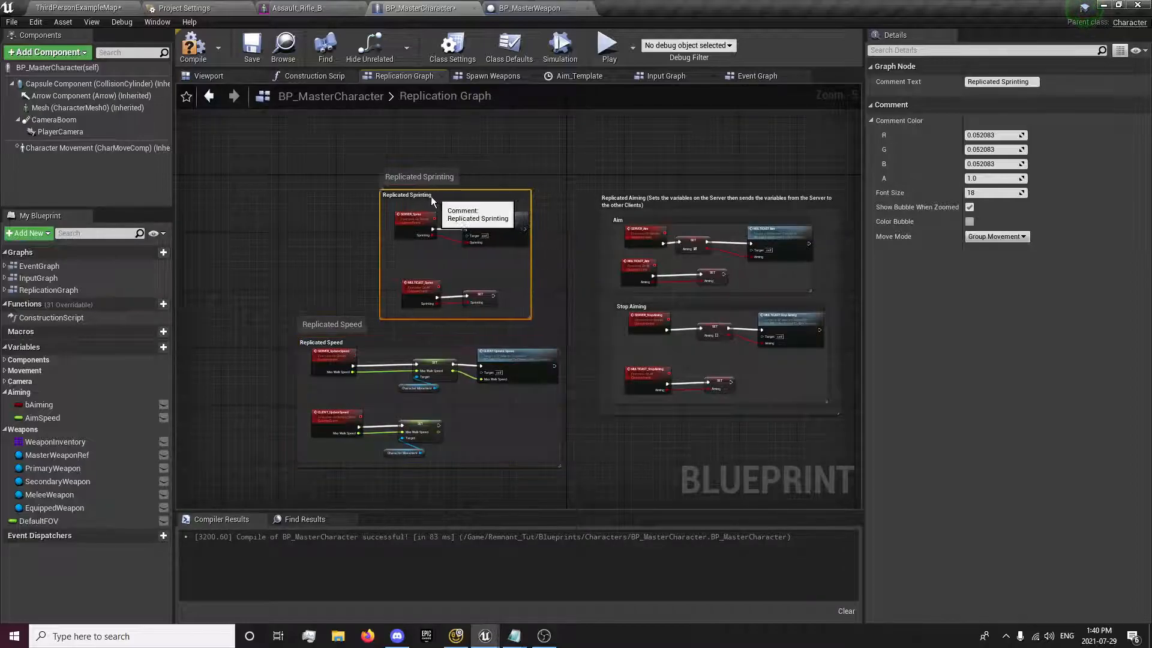
scroll("down", 3)
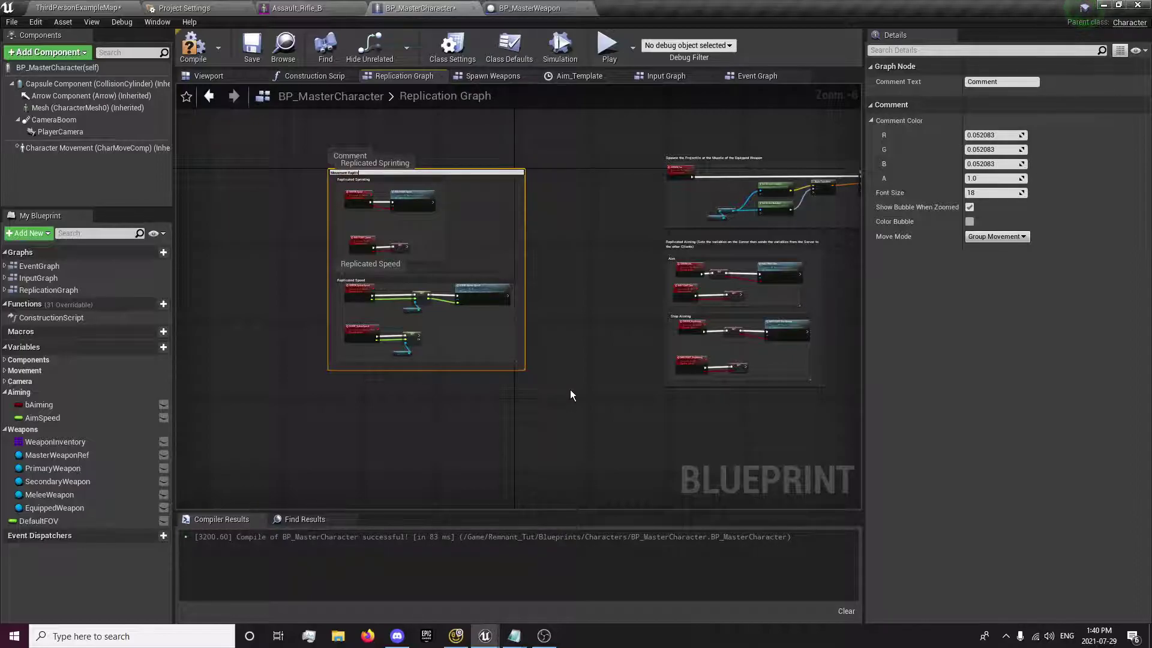
type("Movement Replication")
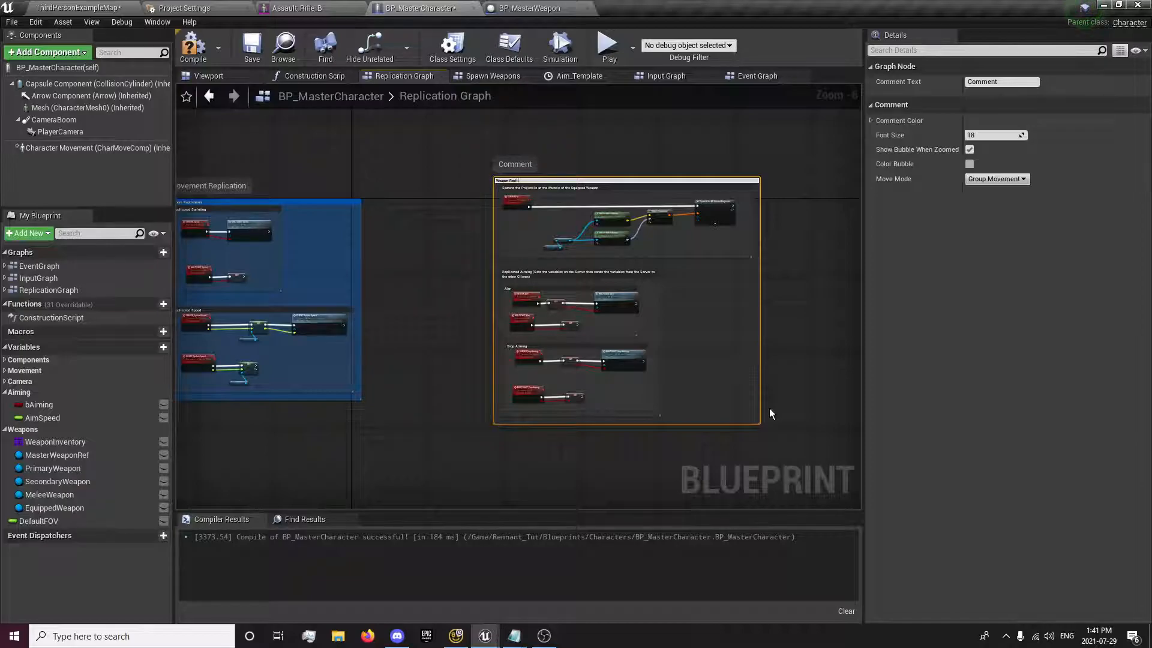
Step: Name the weapon group 'Weapon Replication' in orange and rename the inner comment 'Replicated Shooting'
type("Weapon Replication")
type("0.0973")
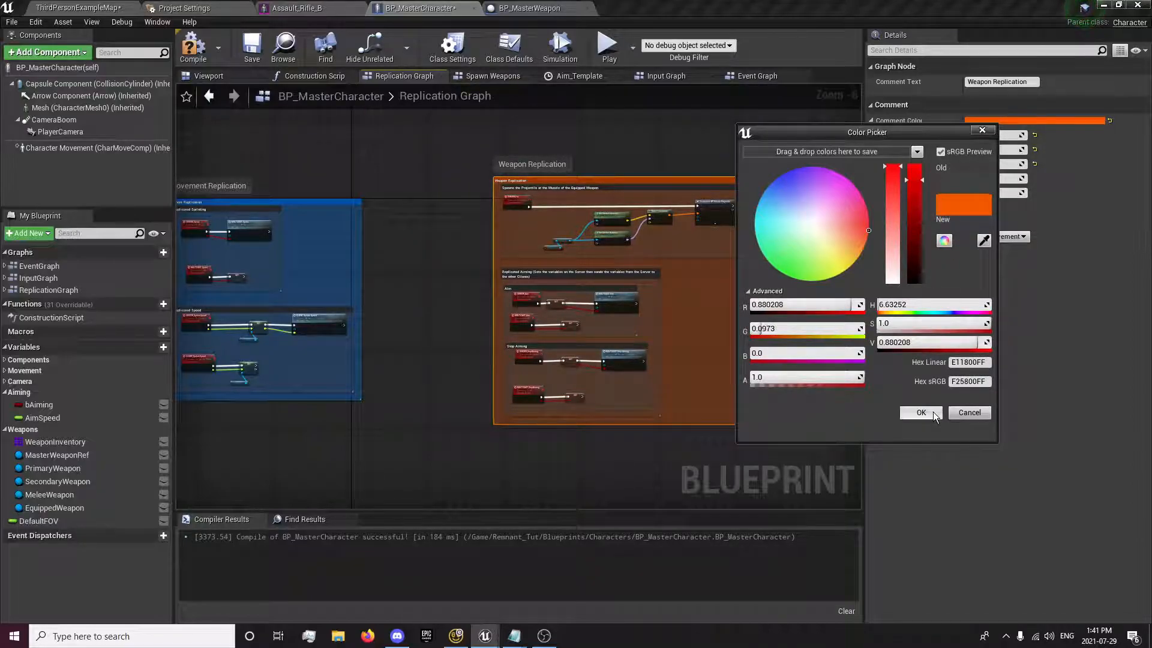
left_click(921, 413)
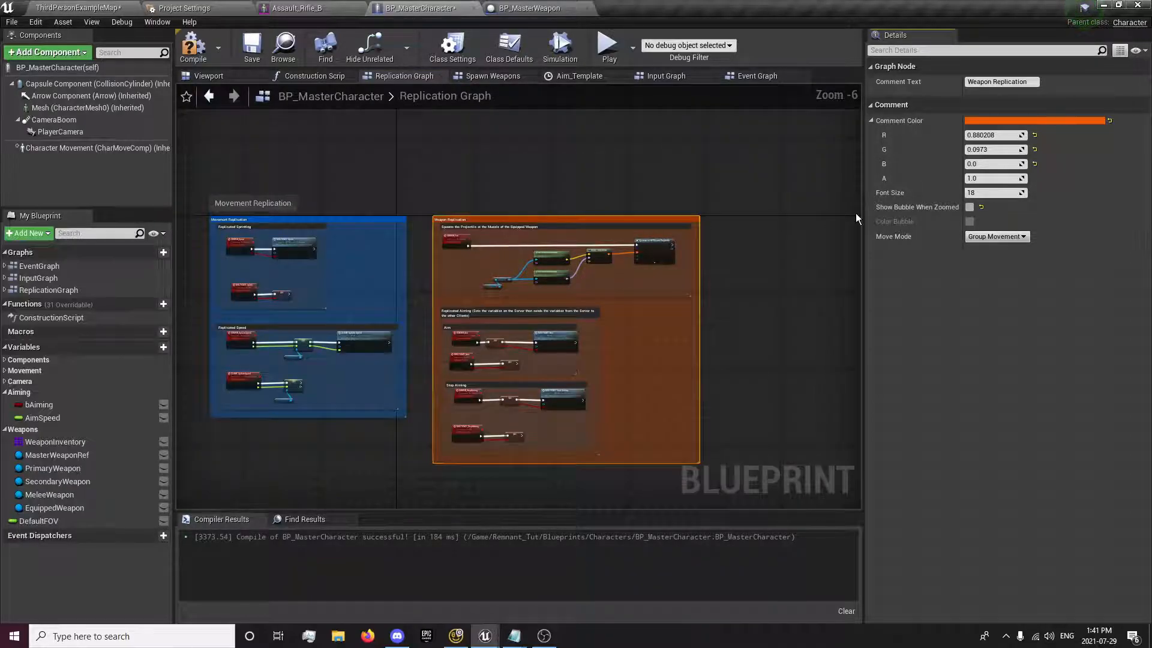
left_click(969, 206)
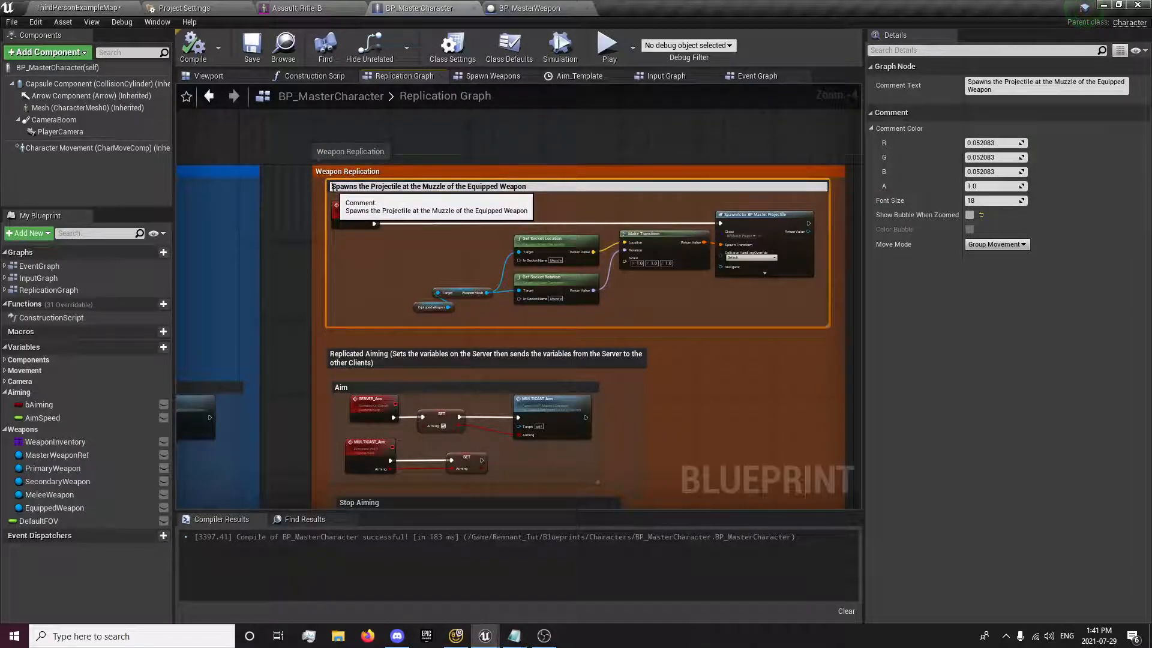
type("Replicated Shooting (")
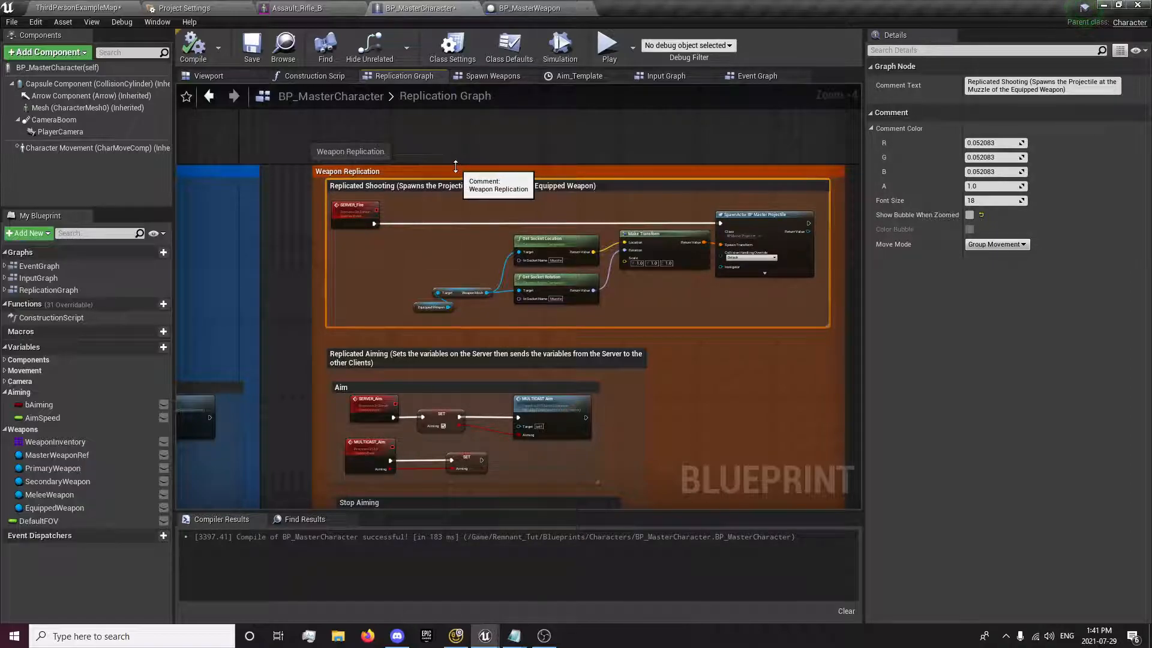
Step: Save BP_MasterCharacter and return to the Input Graph
left_click(252, 47)
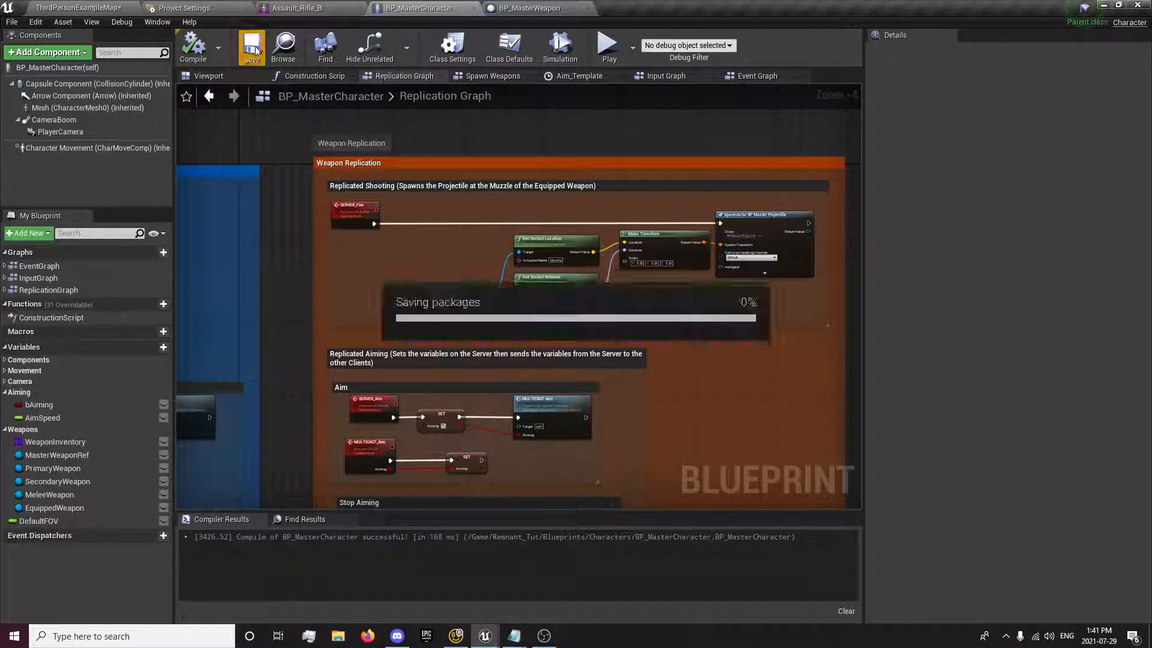
left_click(665, 75)
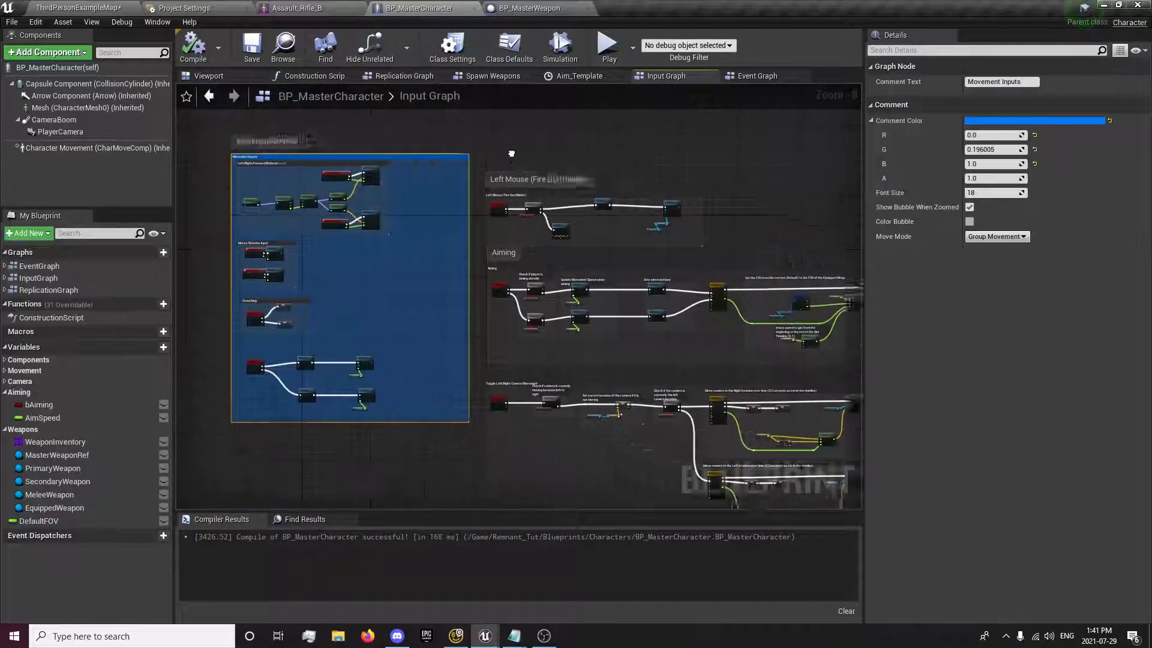
Step: Wrap the Left Mouse and Aiming input comments in a 'Weapon Inputs' comment, leaving it uncoloured
scroll("down", 3)
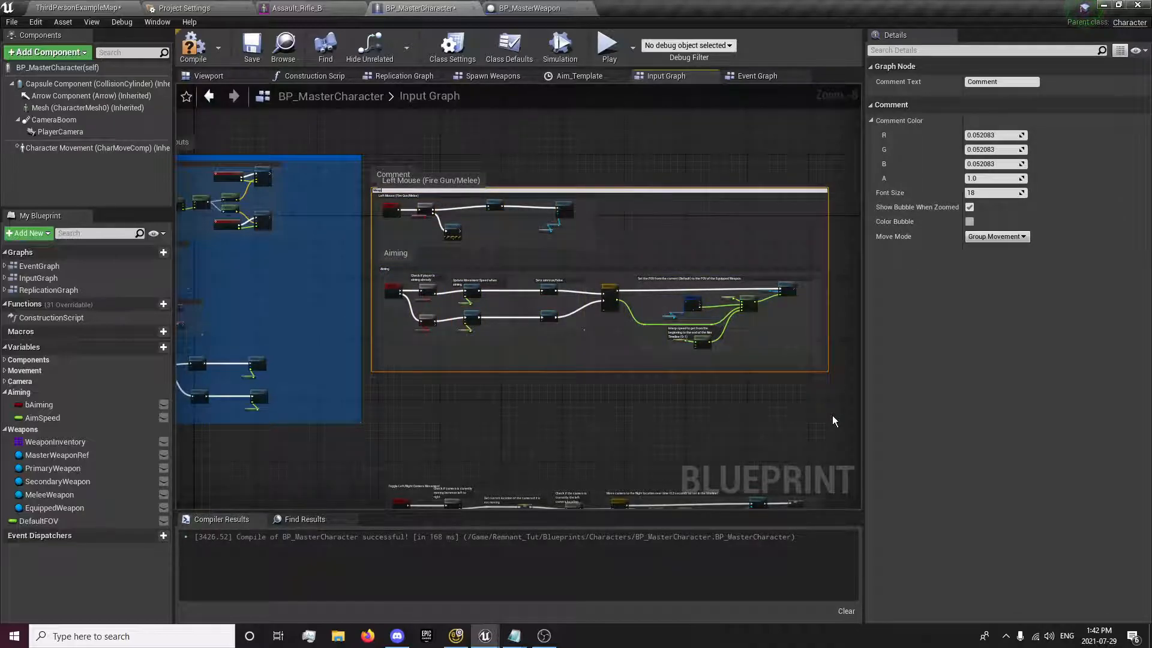
type("Weapon Inputs")
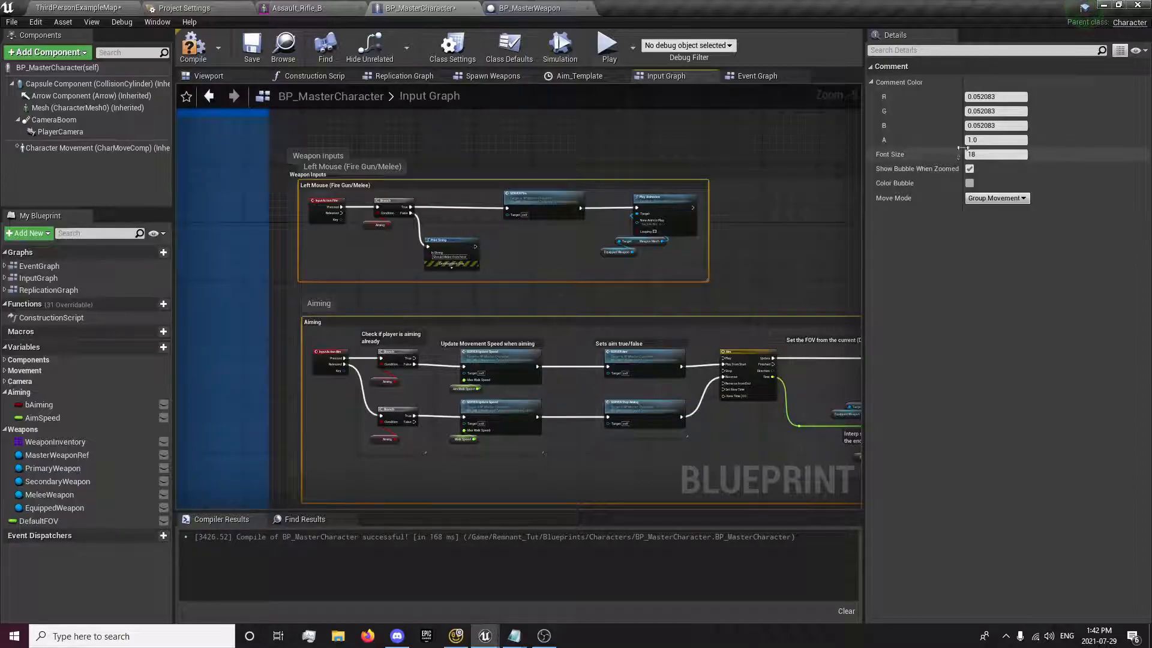
left_click(969, 168)
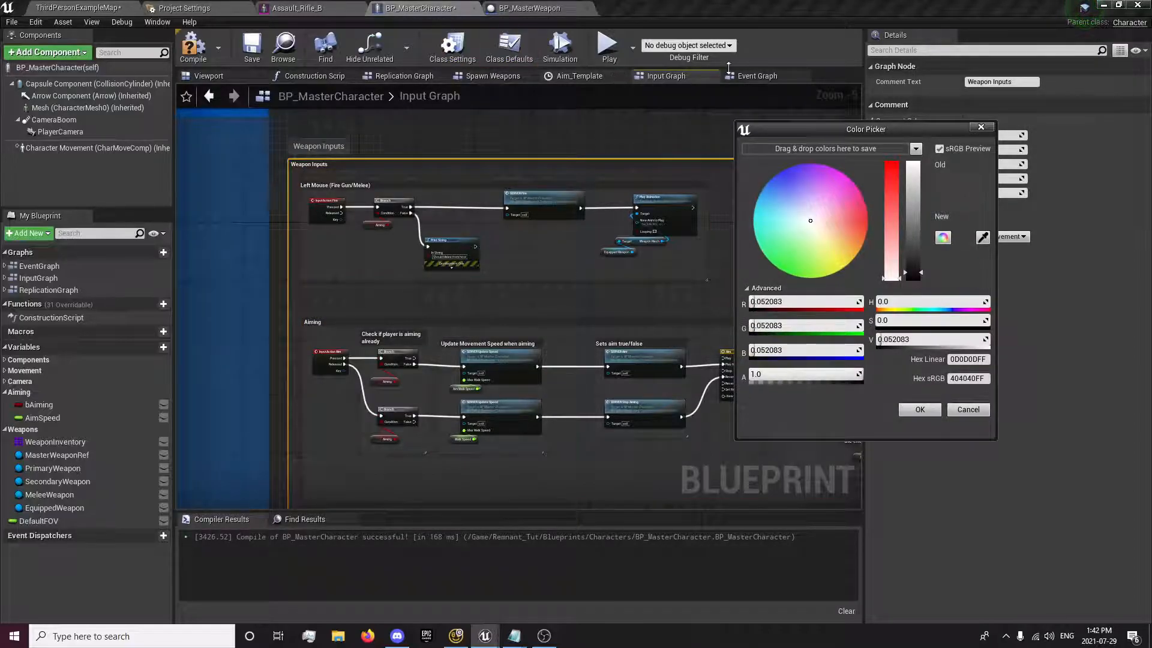
left_click(403, 76)
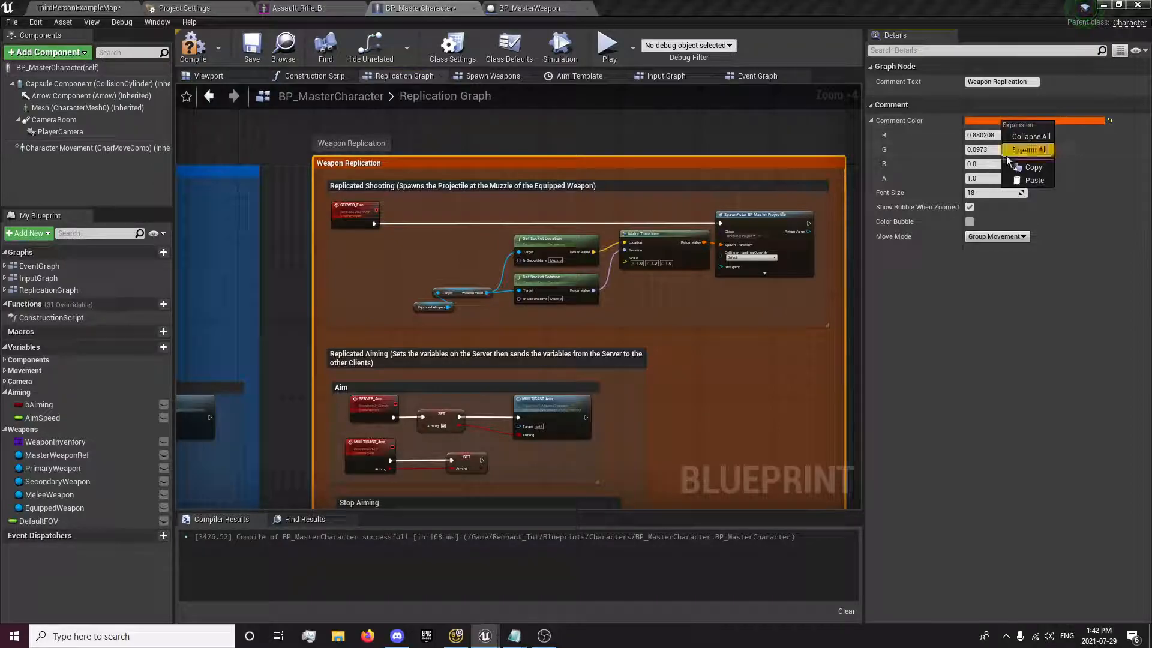
Step: Copy Weapon Replication's orange comment color and paste it onto the Weapon Inputs comment
left_click(666, 76)
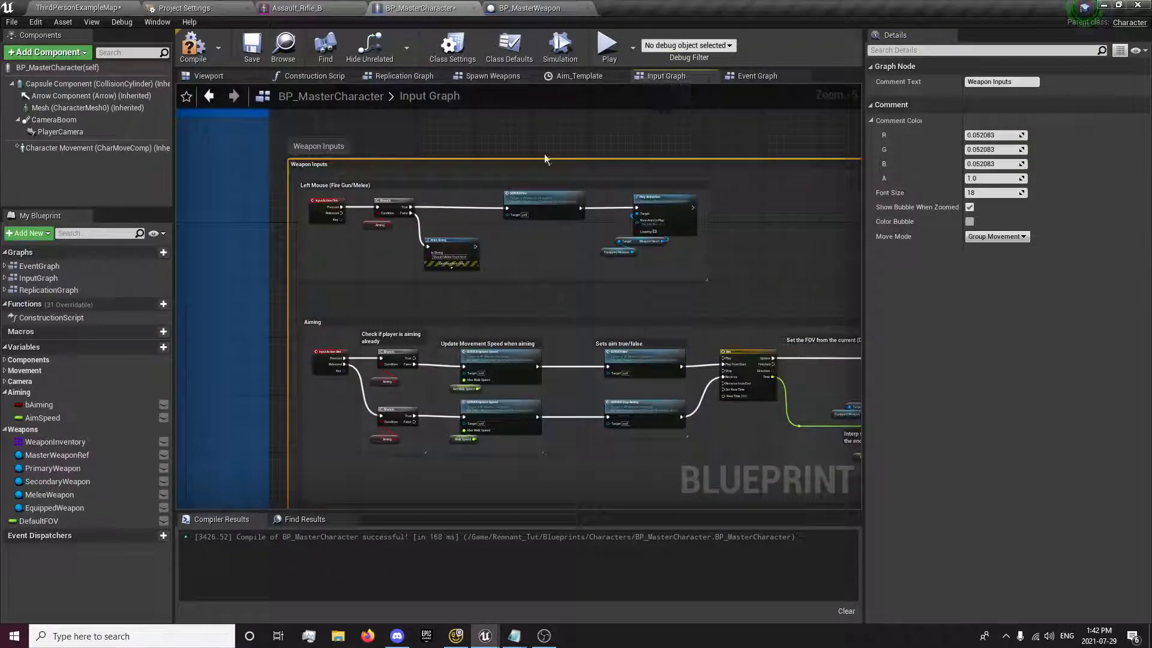
right_click(545, 159)
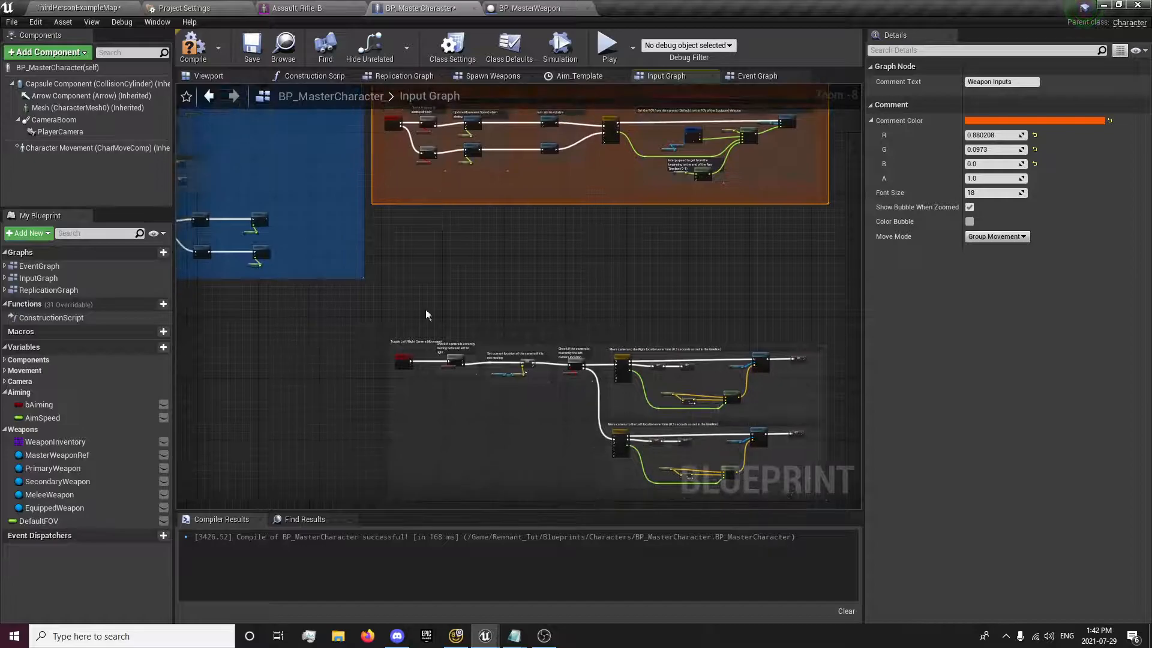
left_click(423, 341)
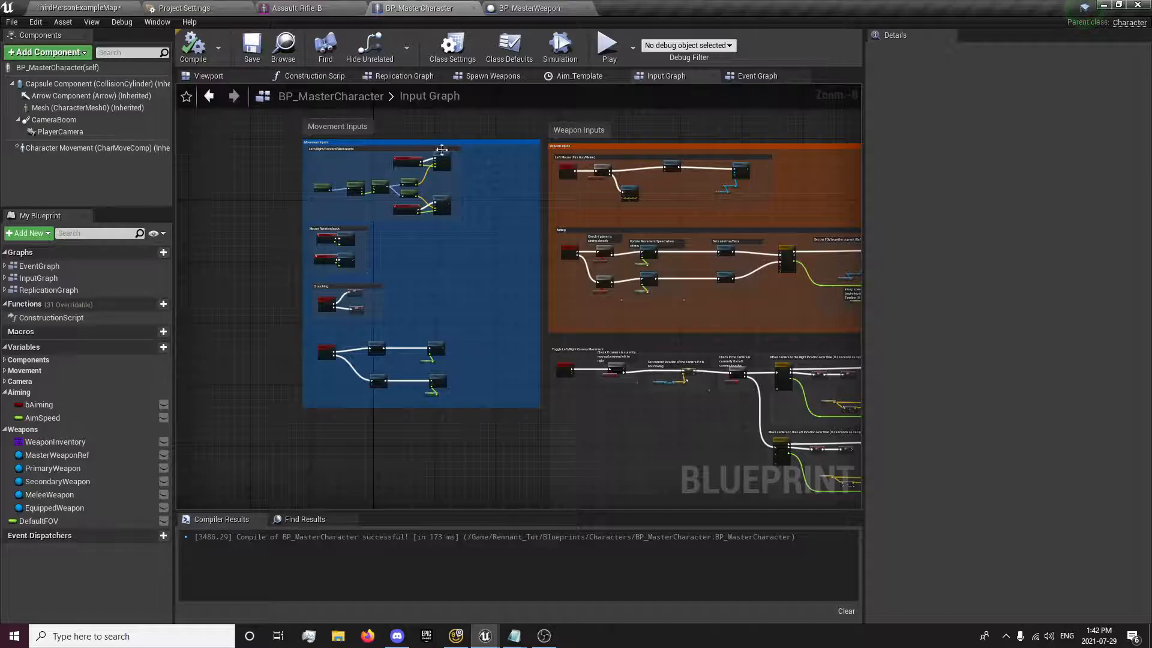
left_click(404, 76)
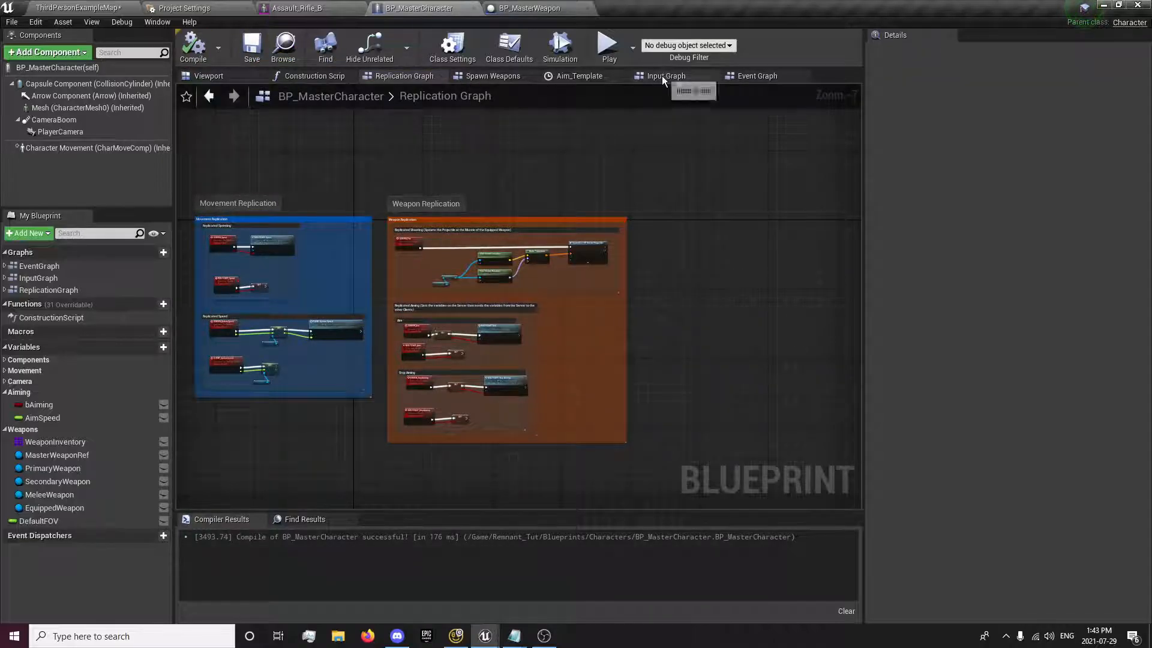
left_click(666, 75)
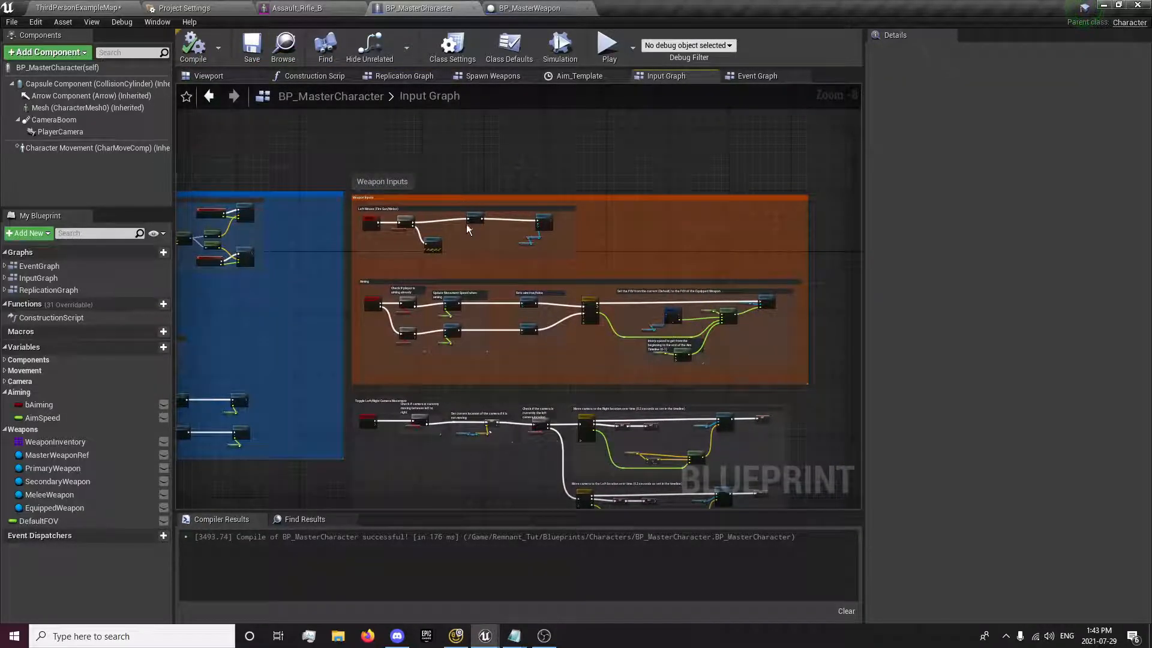